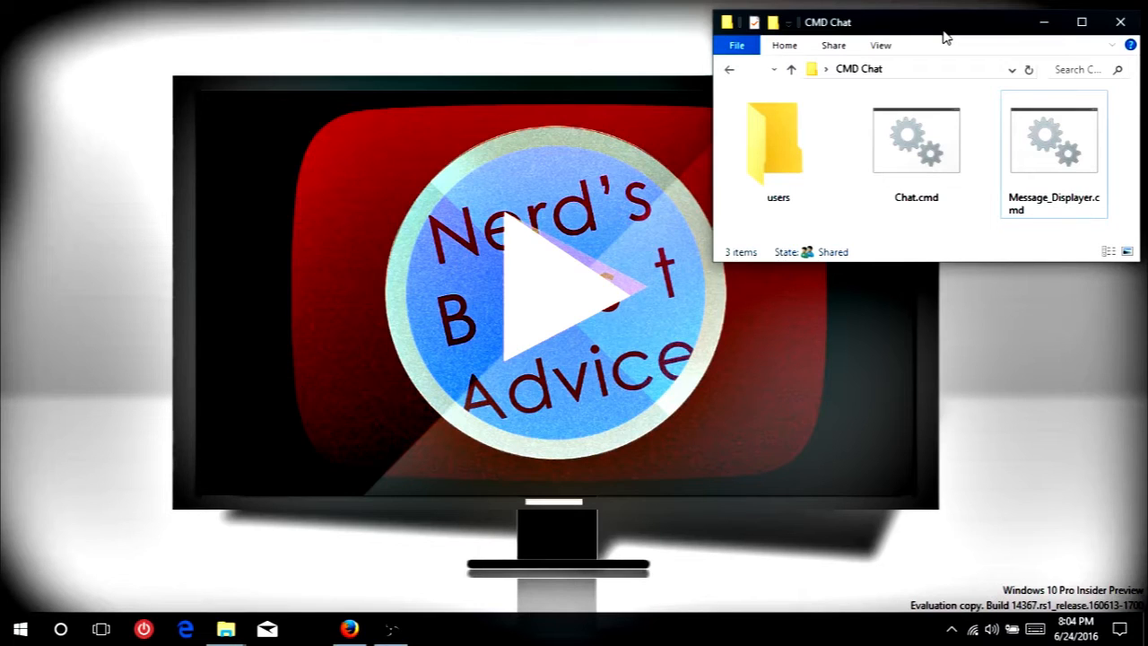
mouse_move(972, 43)
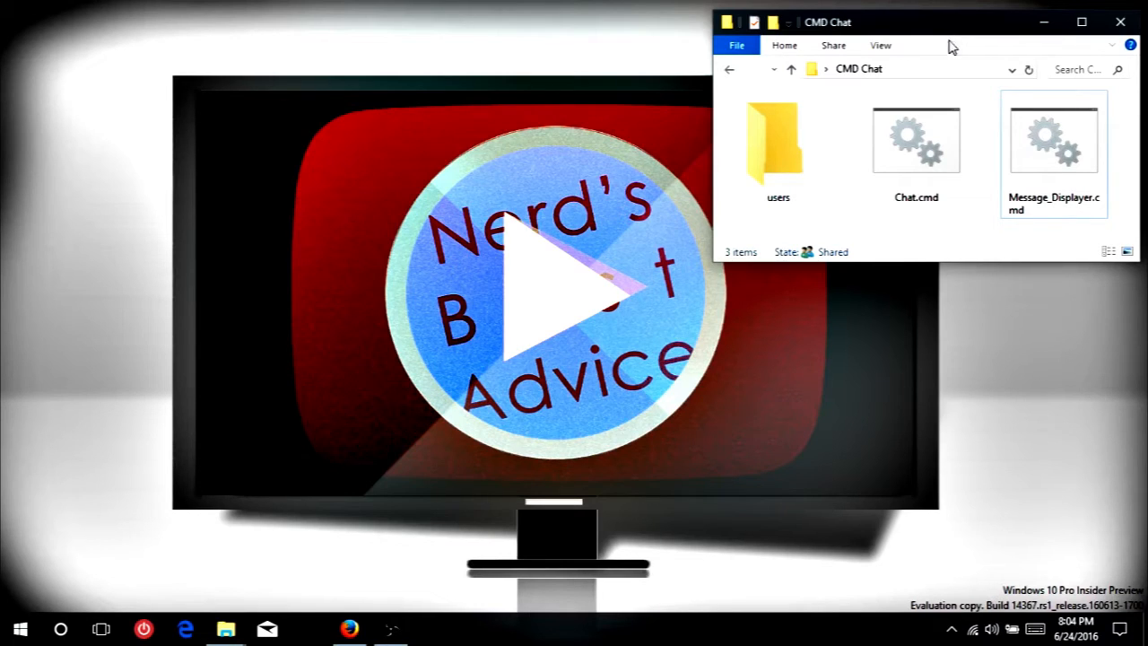
Launch the Chat.cmd script from File Explorer and position its login window.
left_click(915, 147)
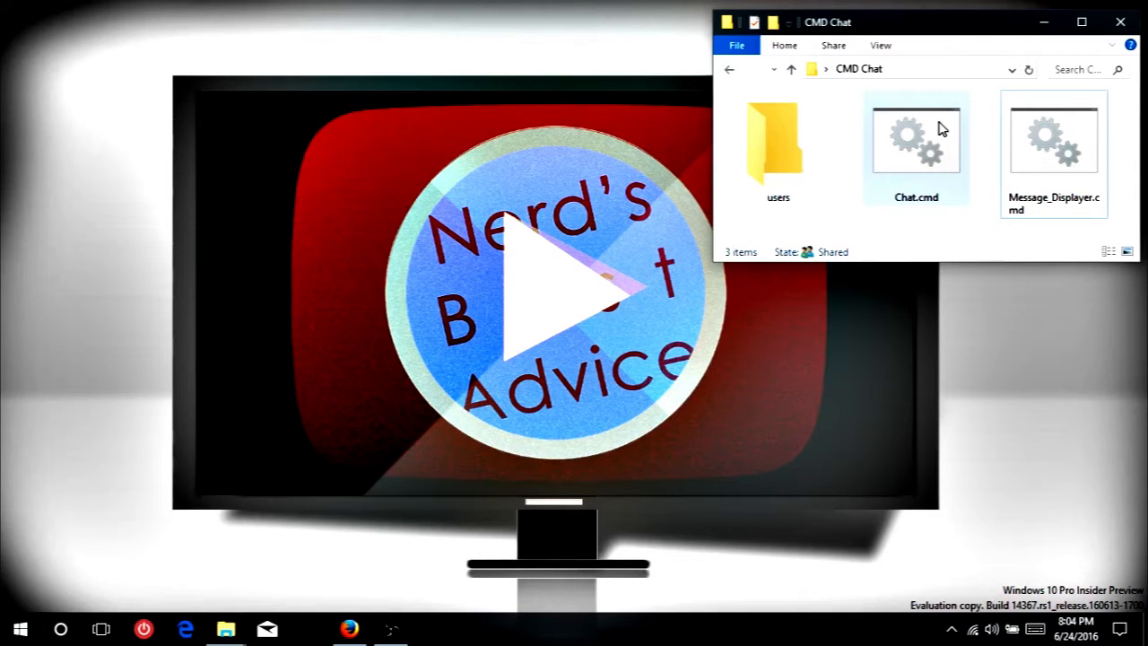
double_click(917, 144)
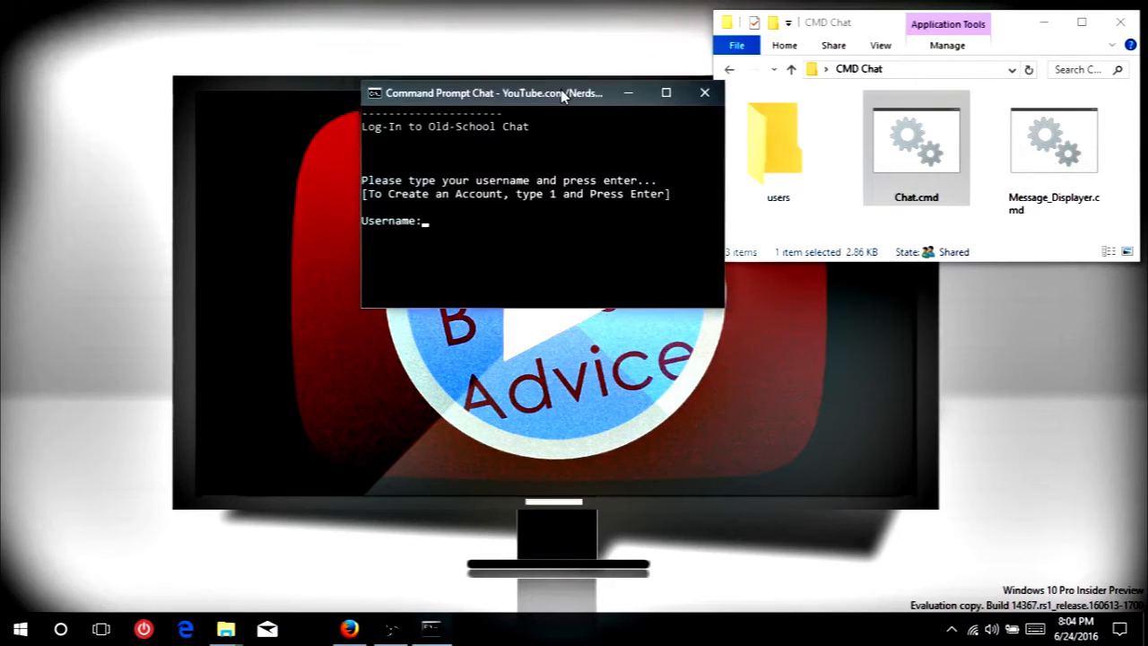
left_click_drag(538, 93, 565, 95)
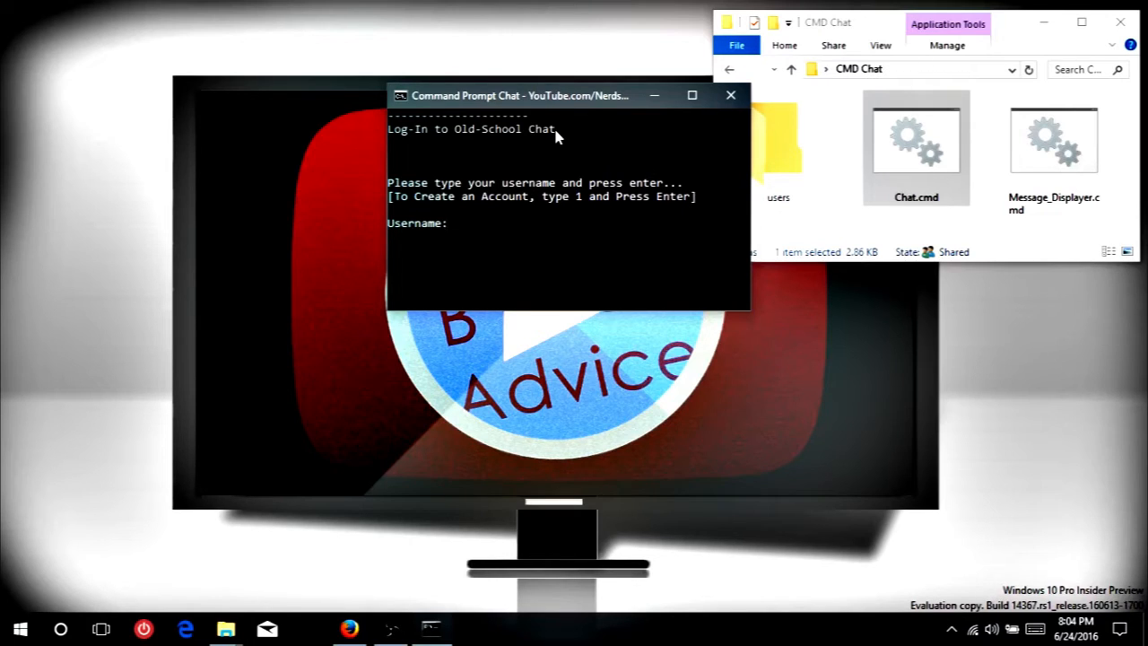
Choose option 1 to create an account with username Nerd and password 123.
type("1")
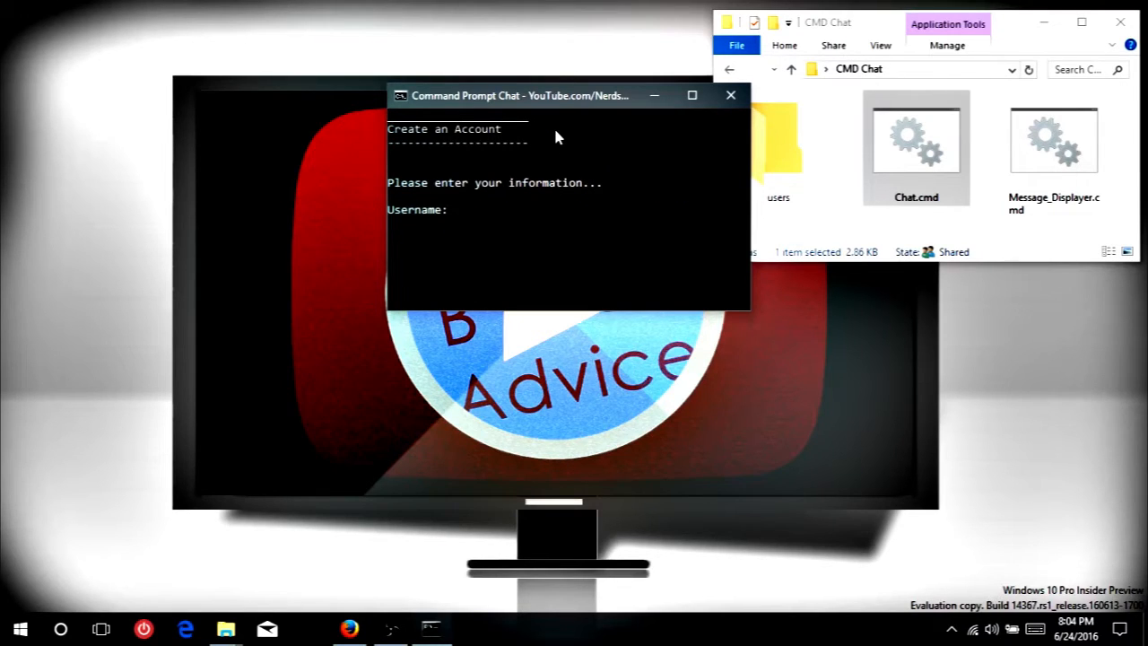
type("Nerd")
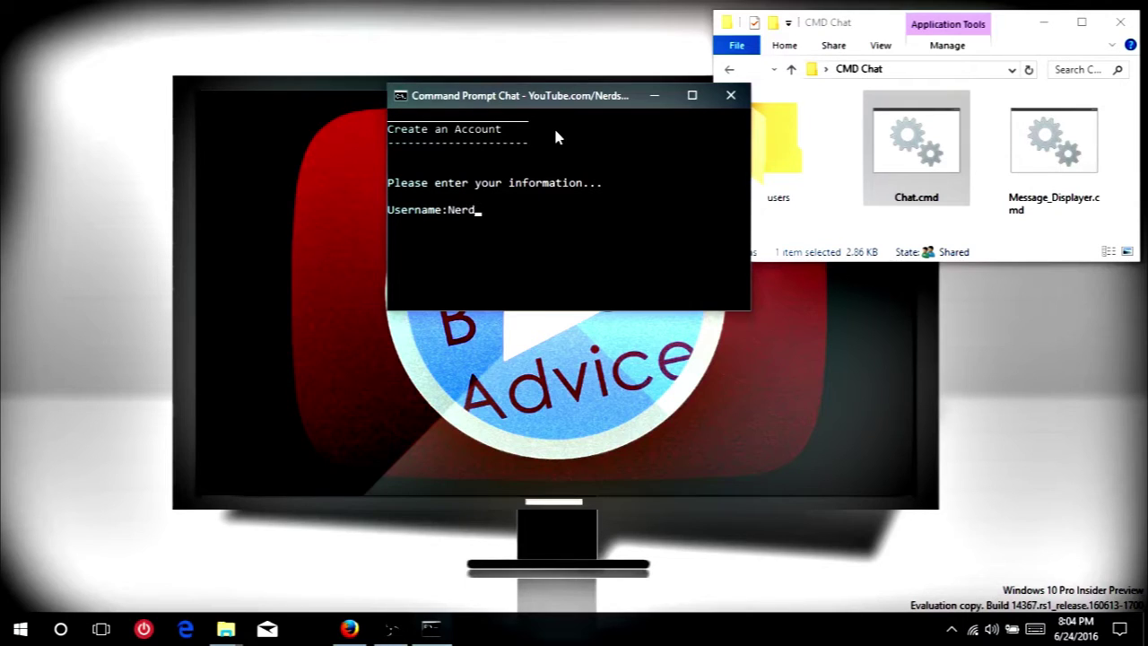
key("Enter")
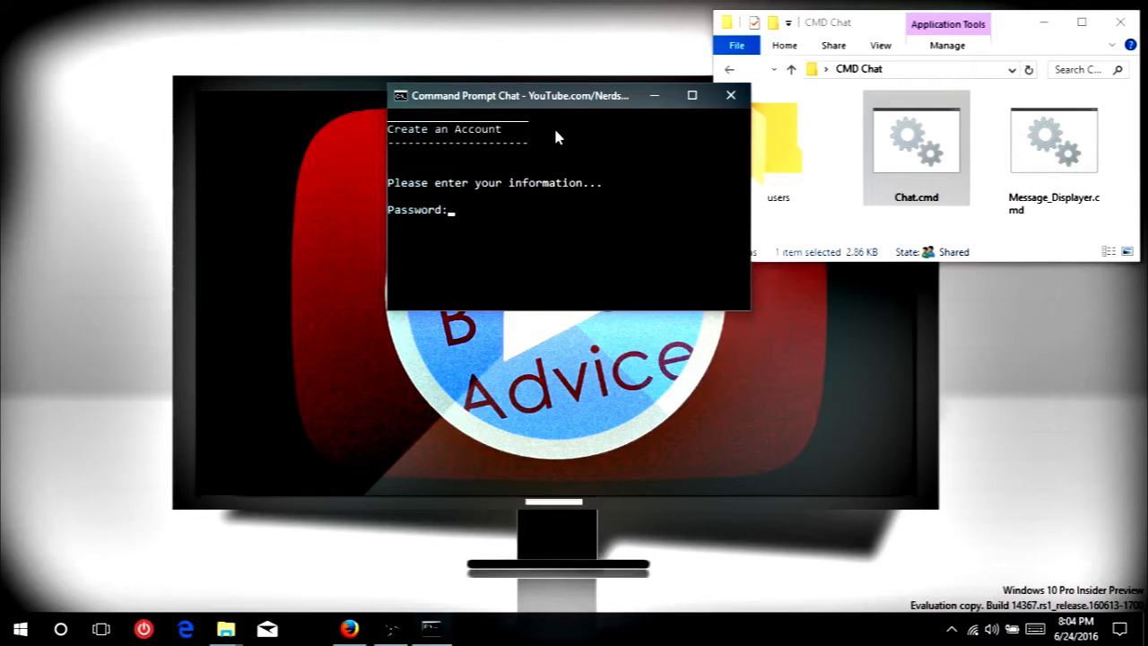
type("123")
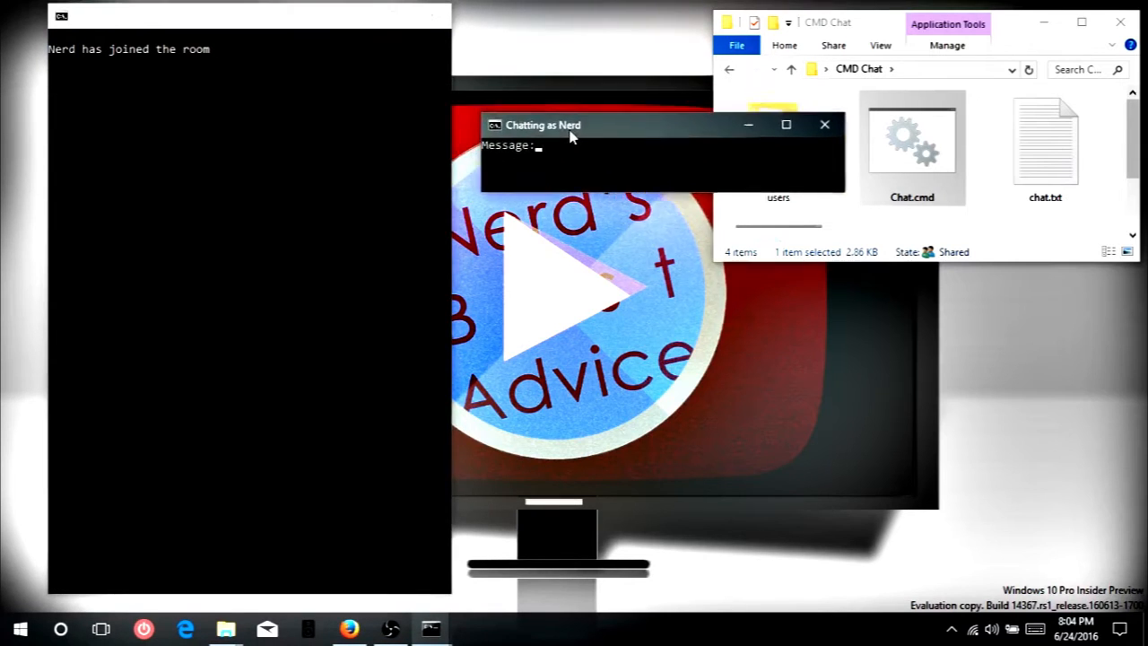
Move the Chatting as Nerd window lower and begin the message Hello.
left_click_drag(542, 125, 542, 233)
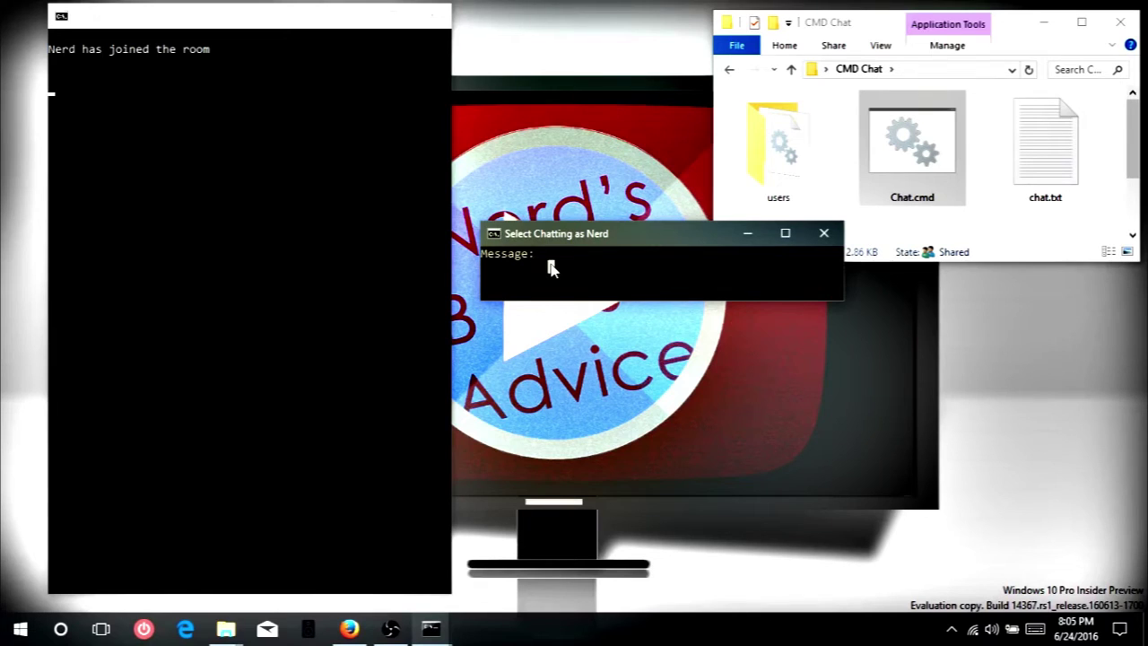
type("He")
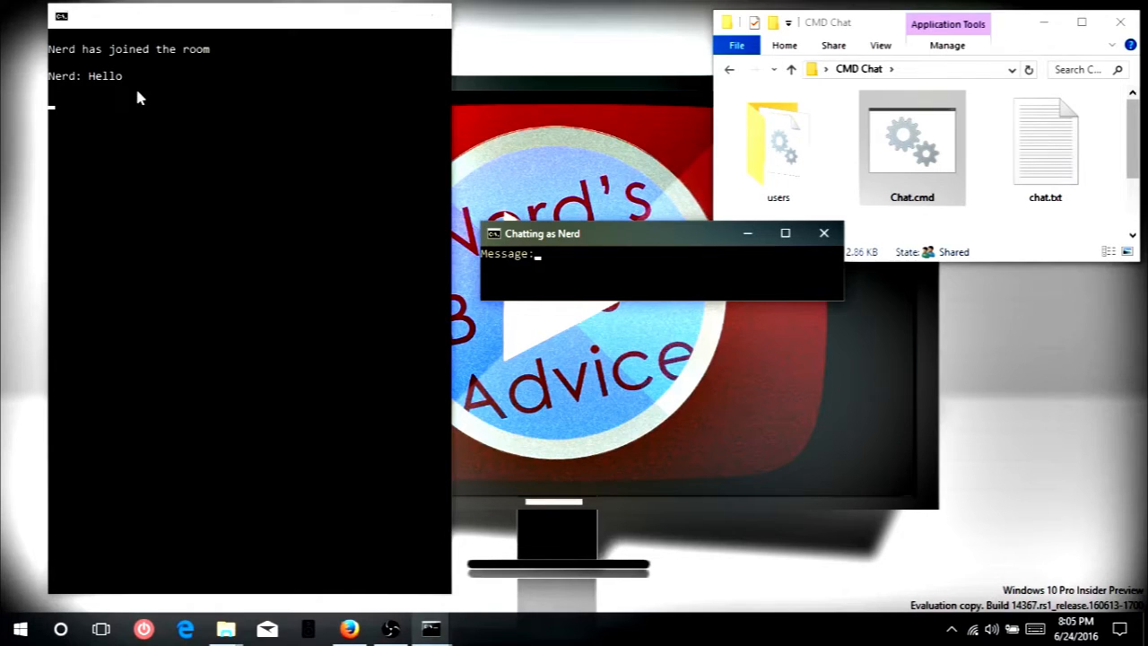
mouse_move(65, 55)
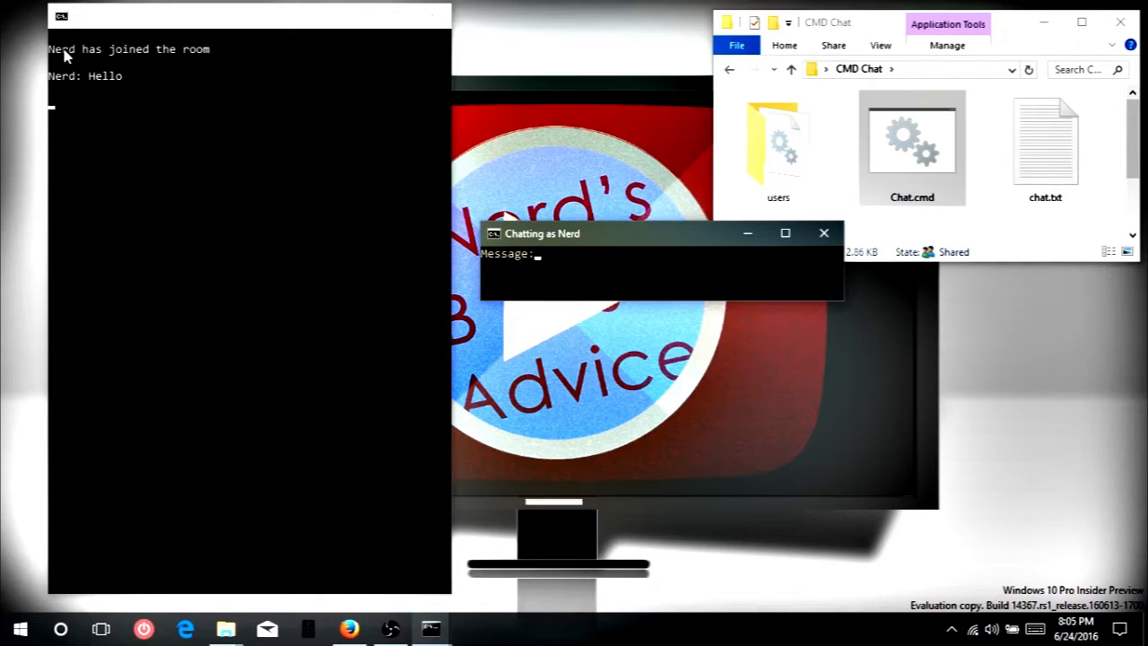
mouse_move(111, 57)
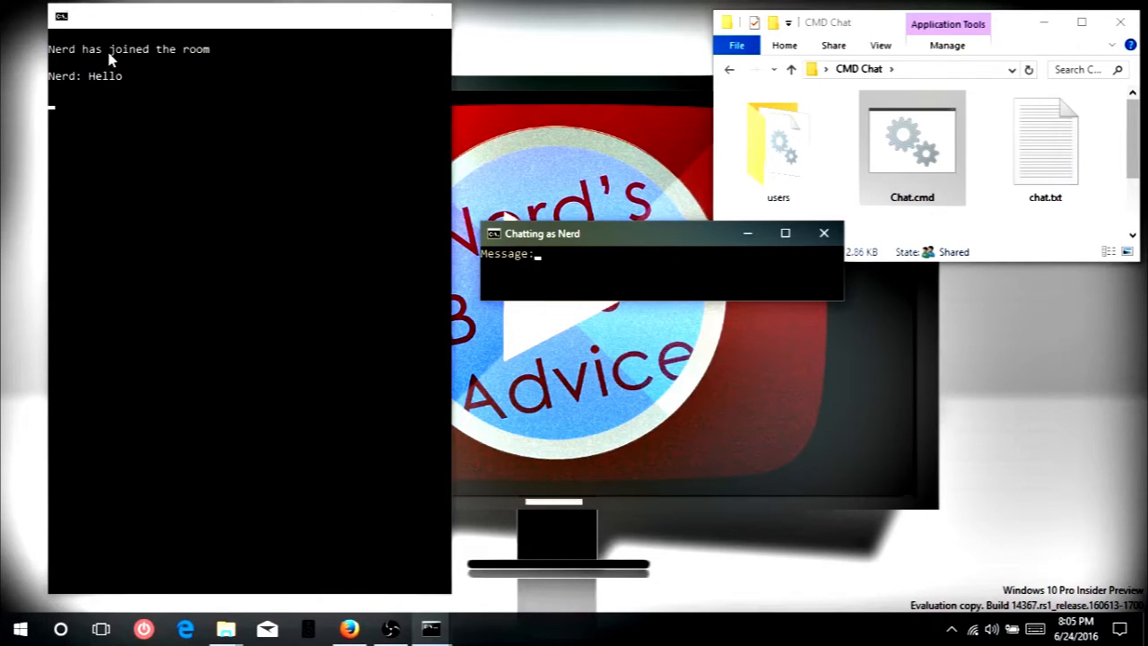
mouse_move(190, 76)
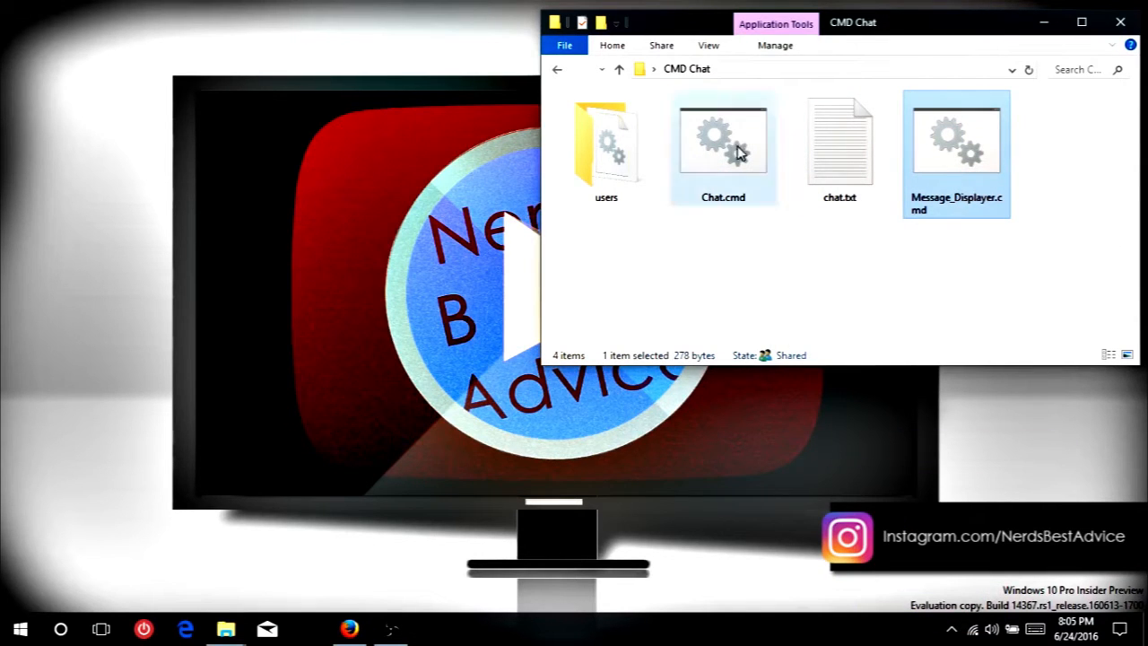
mouse_move(620, 155)
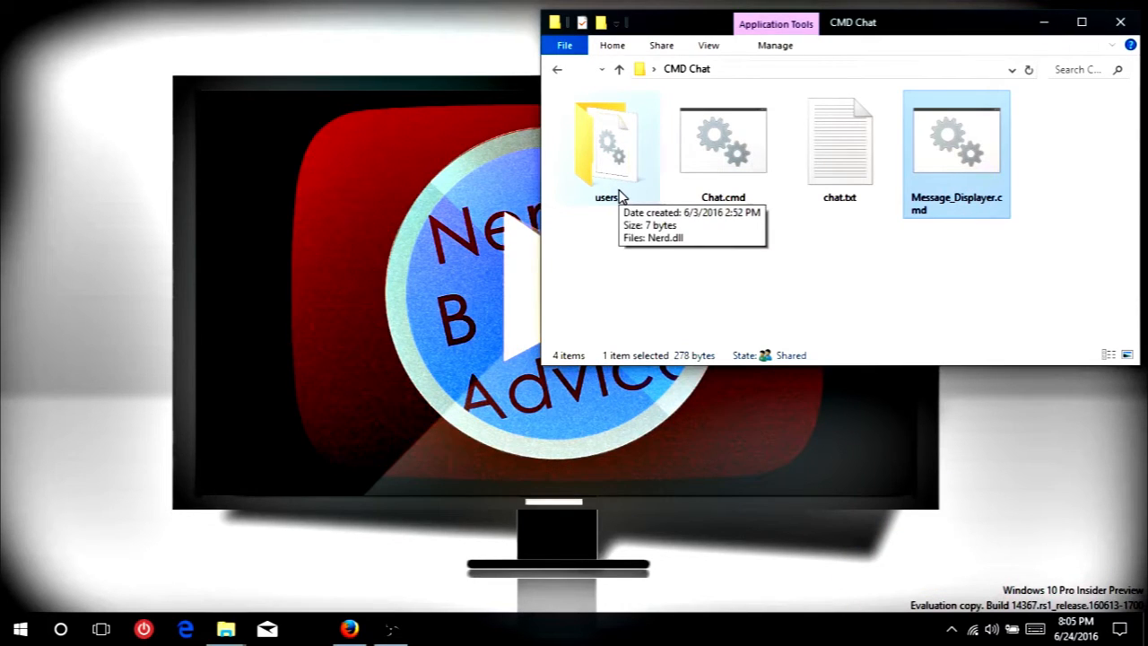
Enter the users folder, dismiss the .dll warning and bring up actions for Nerd.dll.
left_click(610, 144)
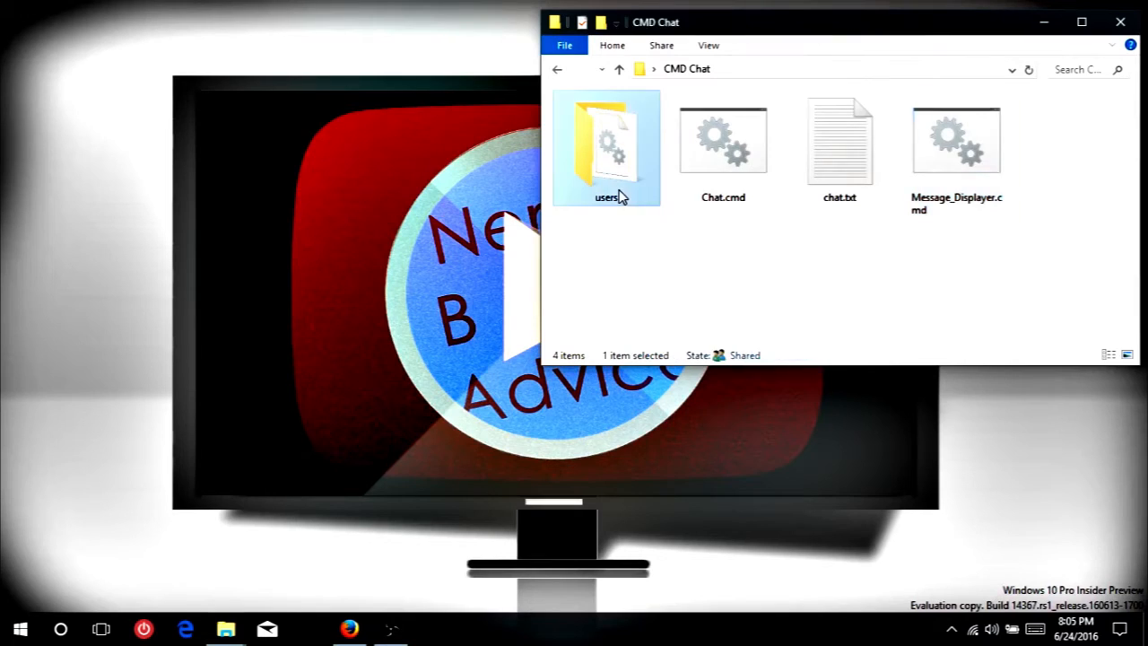
double_click(607, 140)
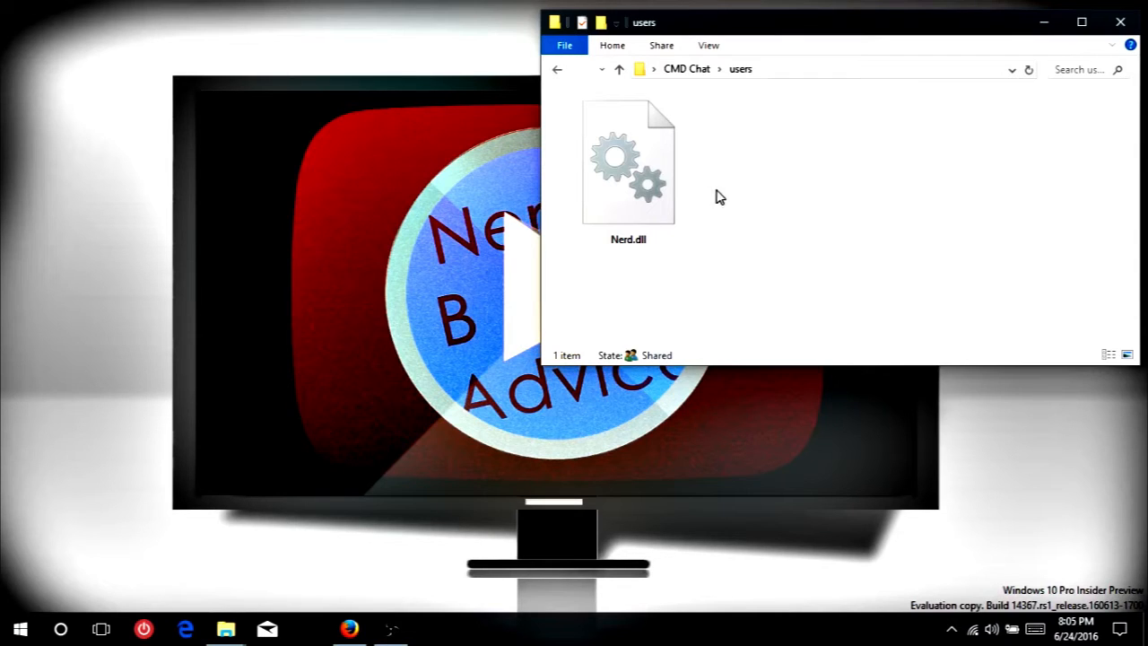
double_click(628, 161)
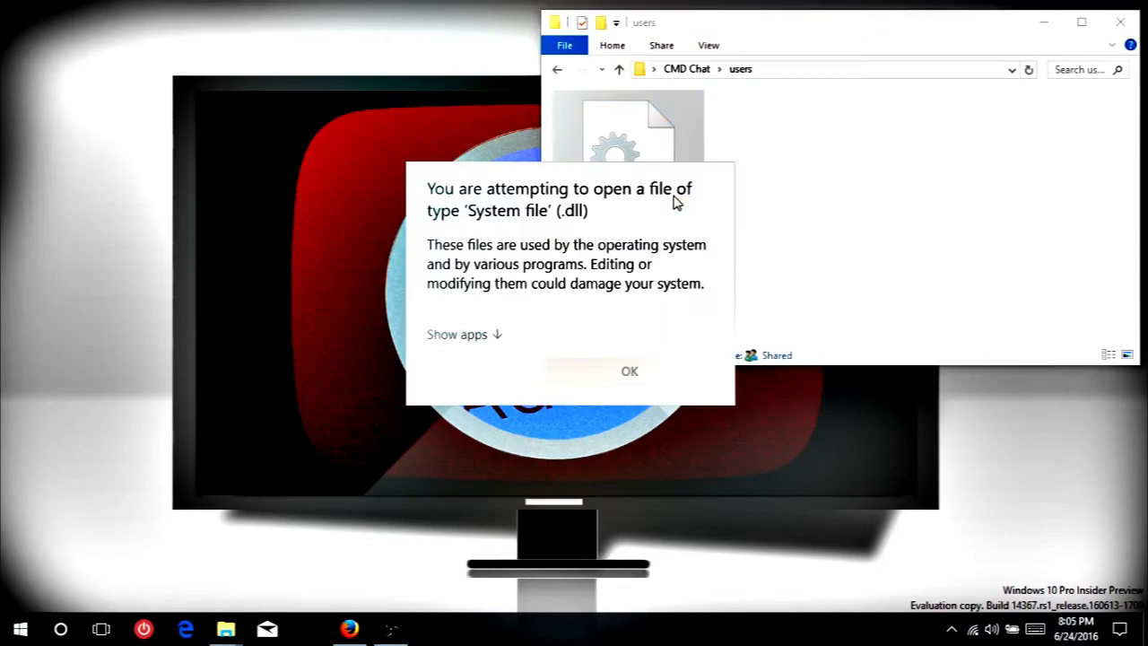
mouse_move(637, 208)
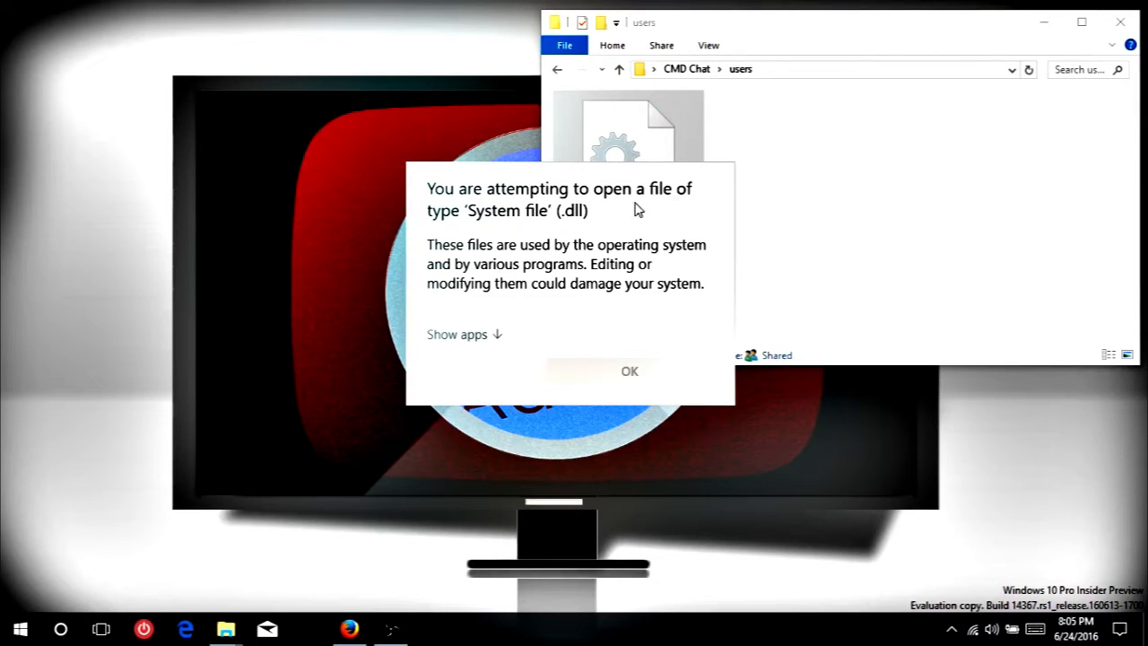
mouse_move(802, 291)
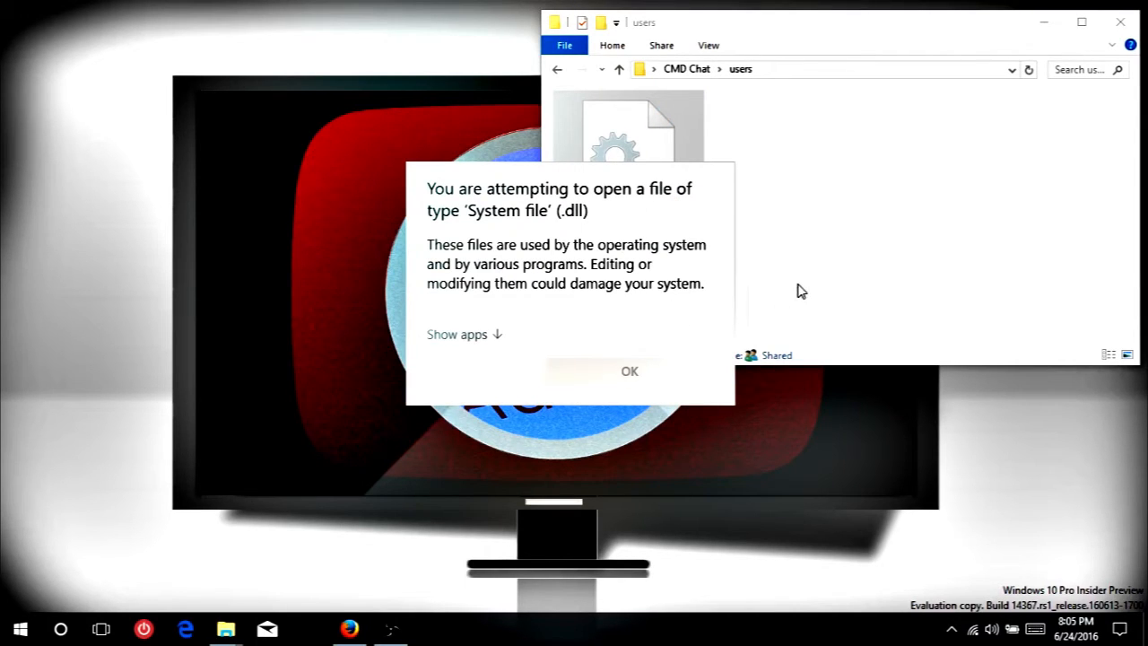
left_click(628, 372)
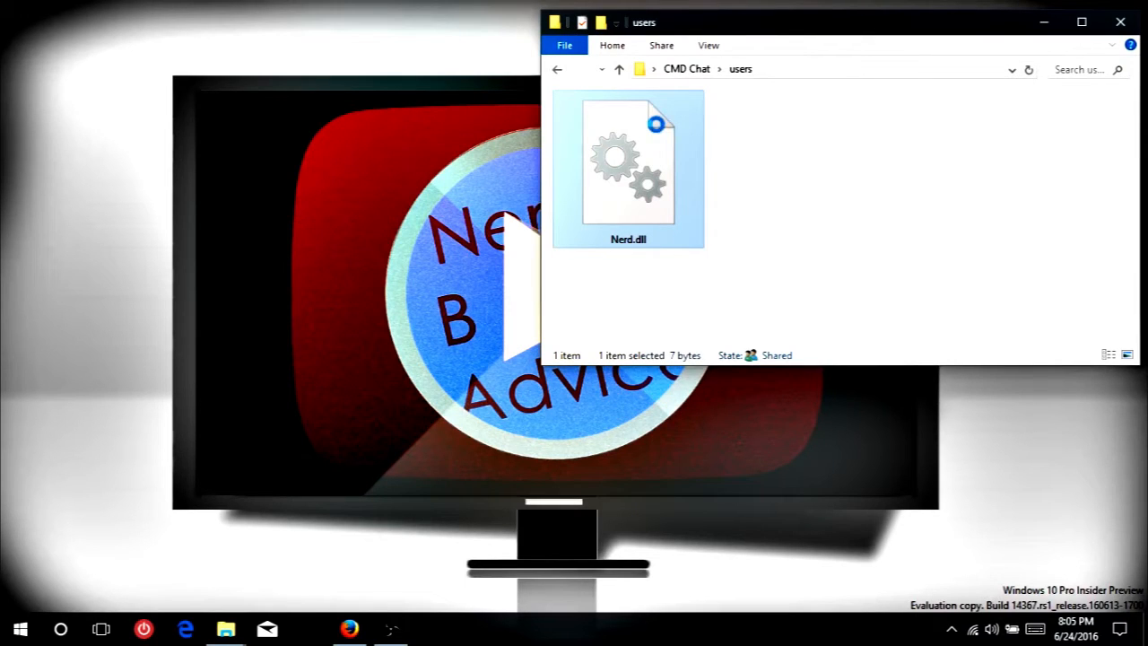
right_click(628, 162)
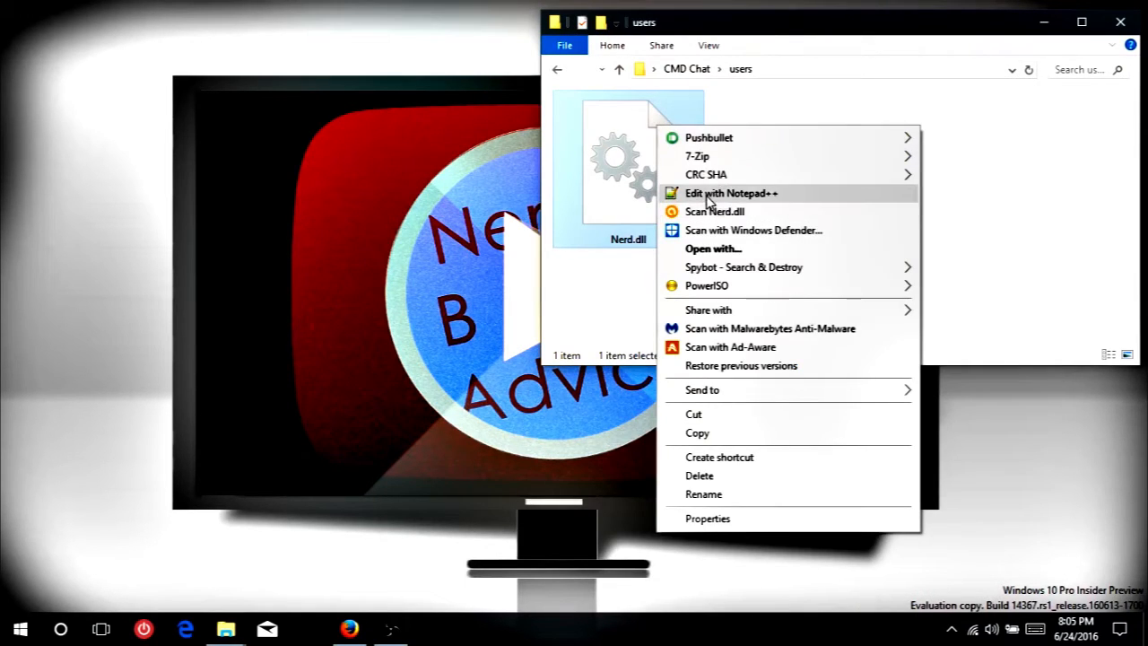
Open Nerd.dll in Notepad++ to reveal its stored value 1234.
left_click(728, 194)
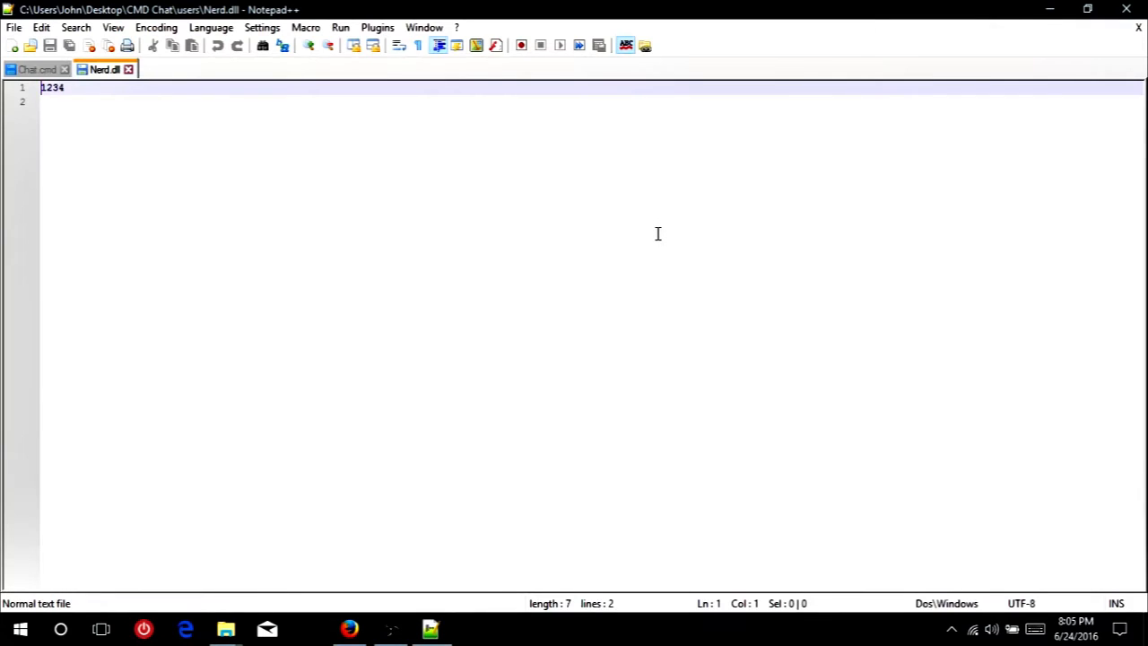
mouse_move(173, 125)
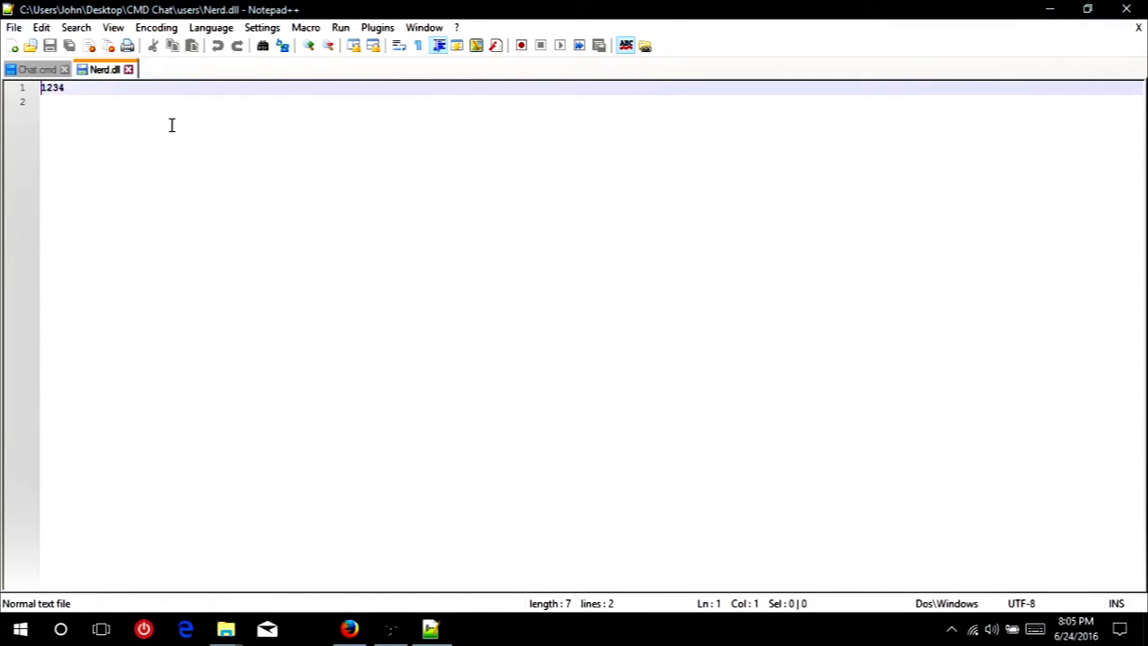
mouse_move(212, 11)
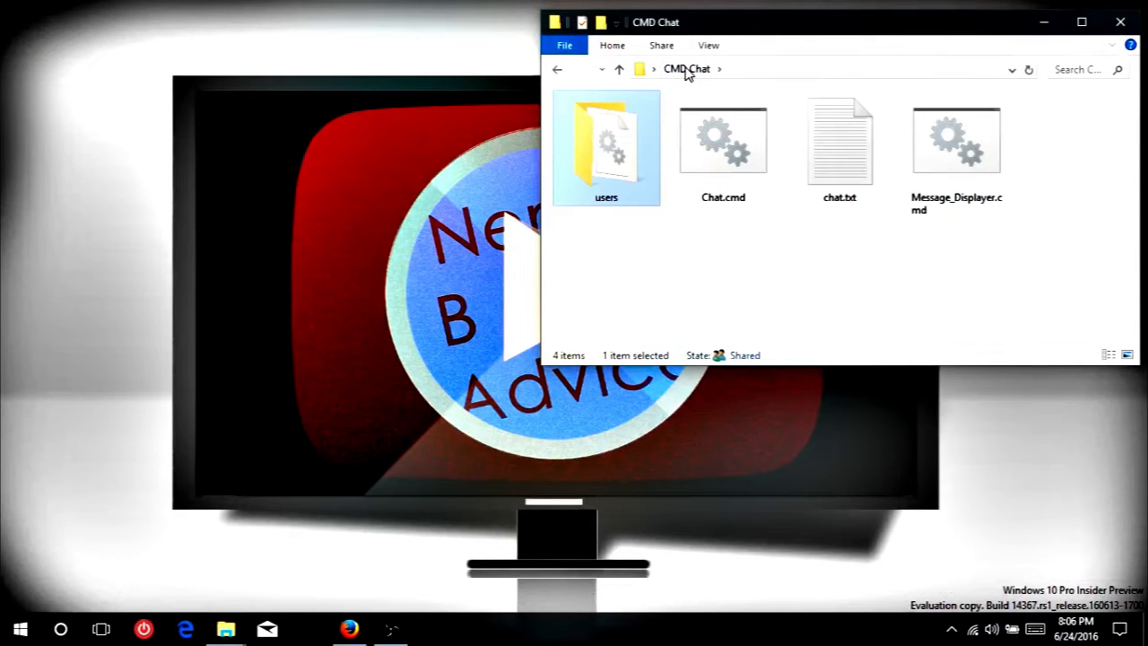
Run Chat.cmd again, then open it with the basic Edit command in plain Notepad.
left_click(721, 143)
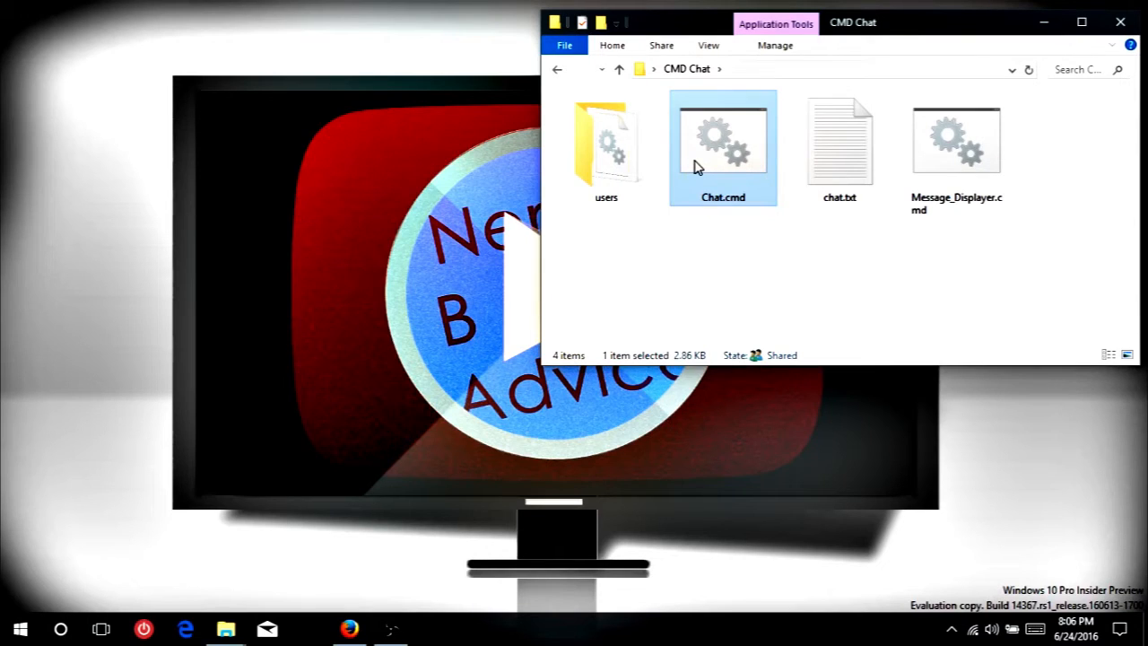
double_click(721, 144)
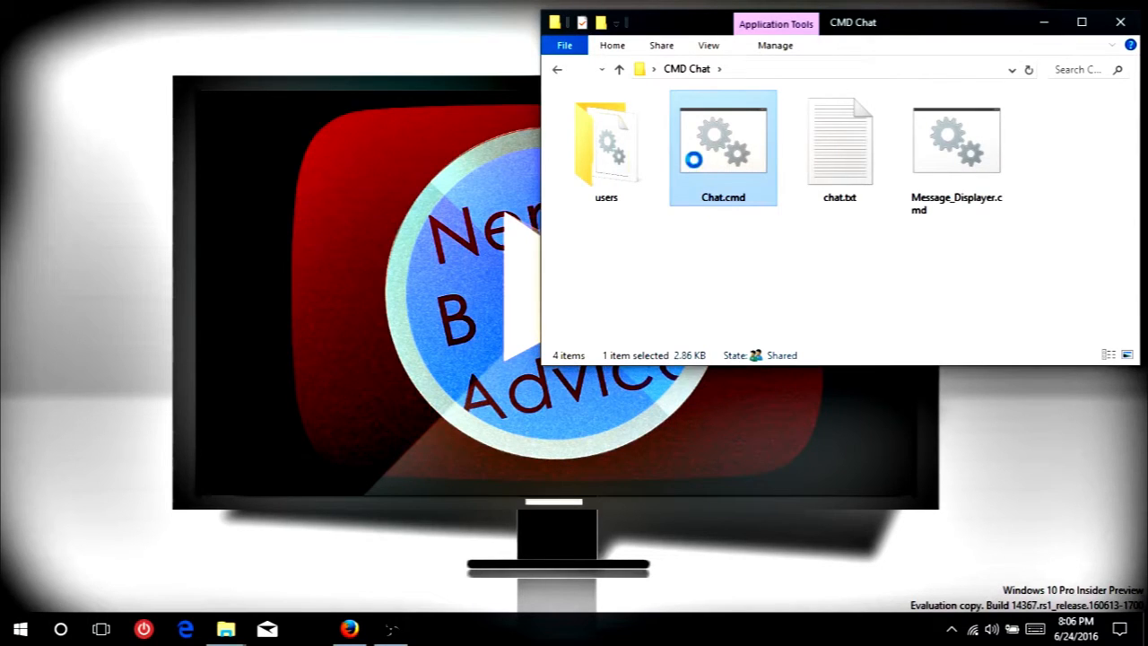
right_click(721, 143)
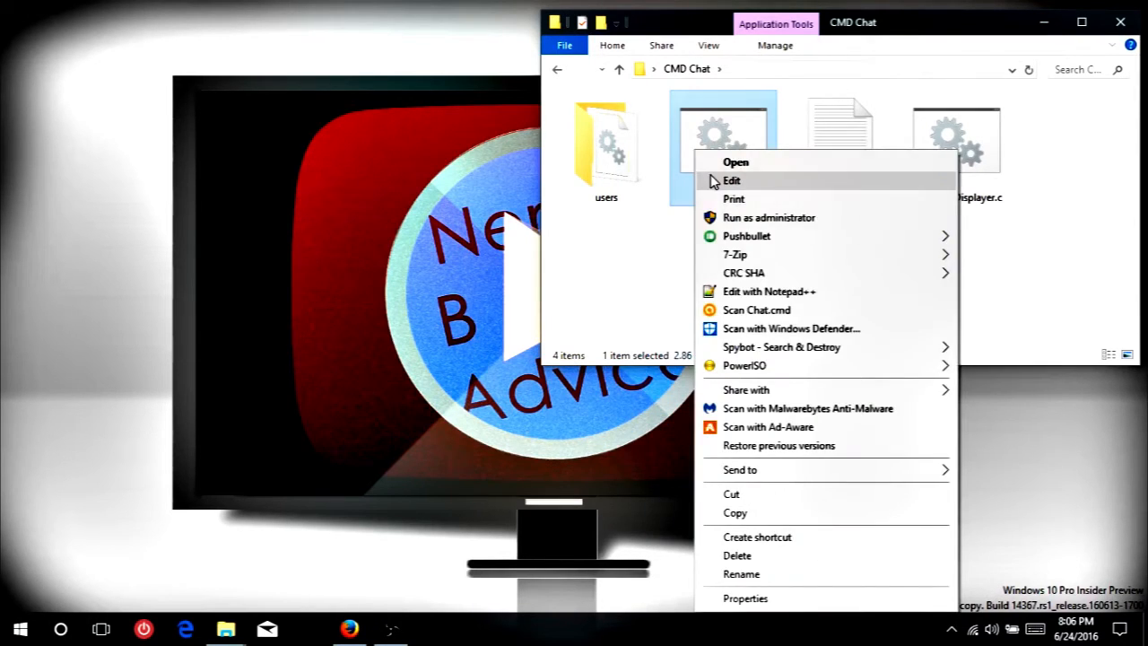
left_click(734, 179)
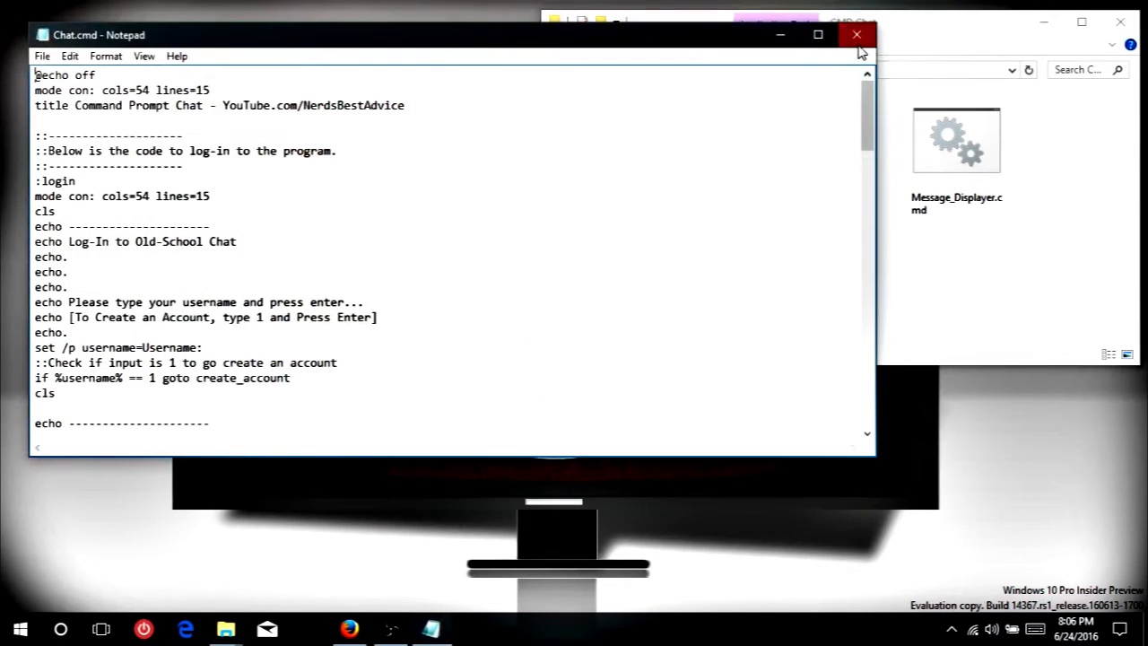
Discard the plain Notepad copy and open Chat.cmd in Notepad++ instead.
right_click(718, 147)
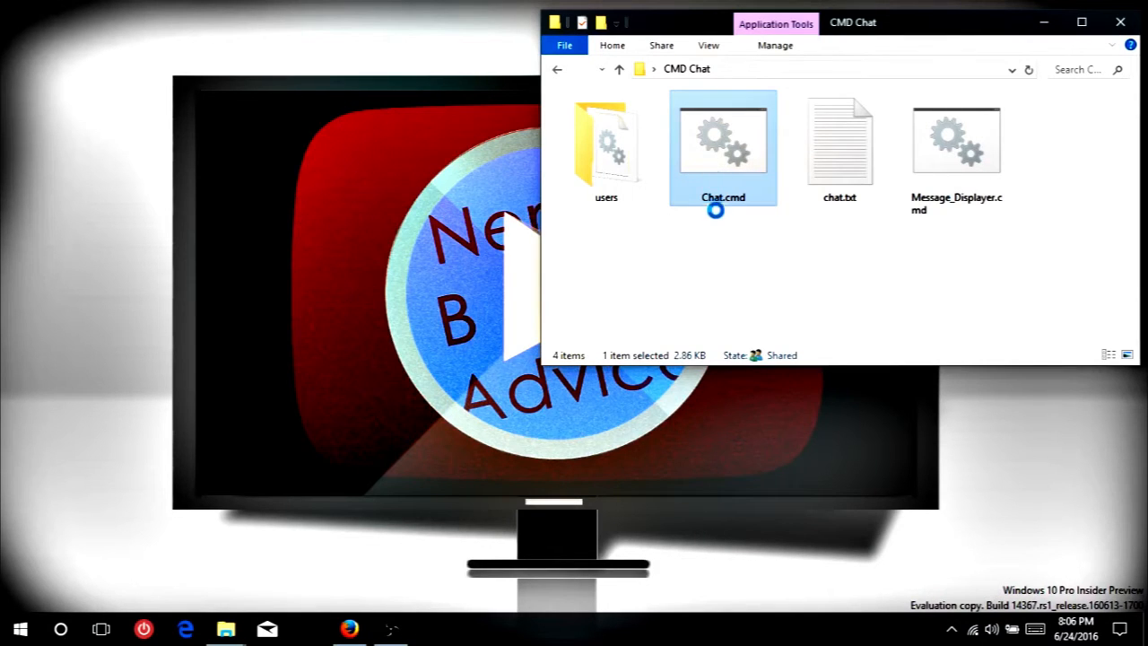
right_click(721, 143)
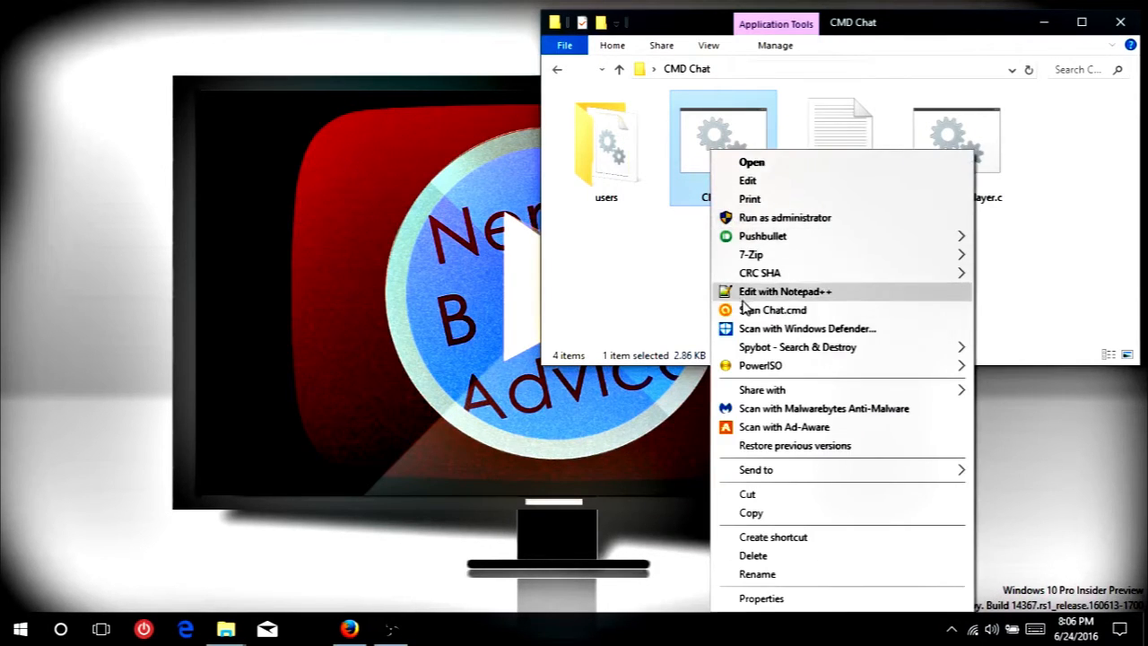
left_click(784, 290)
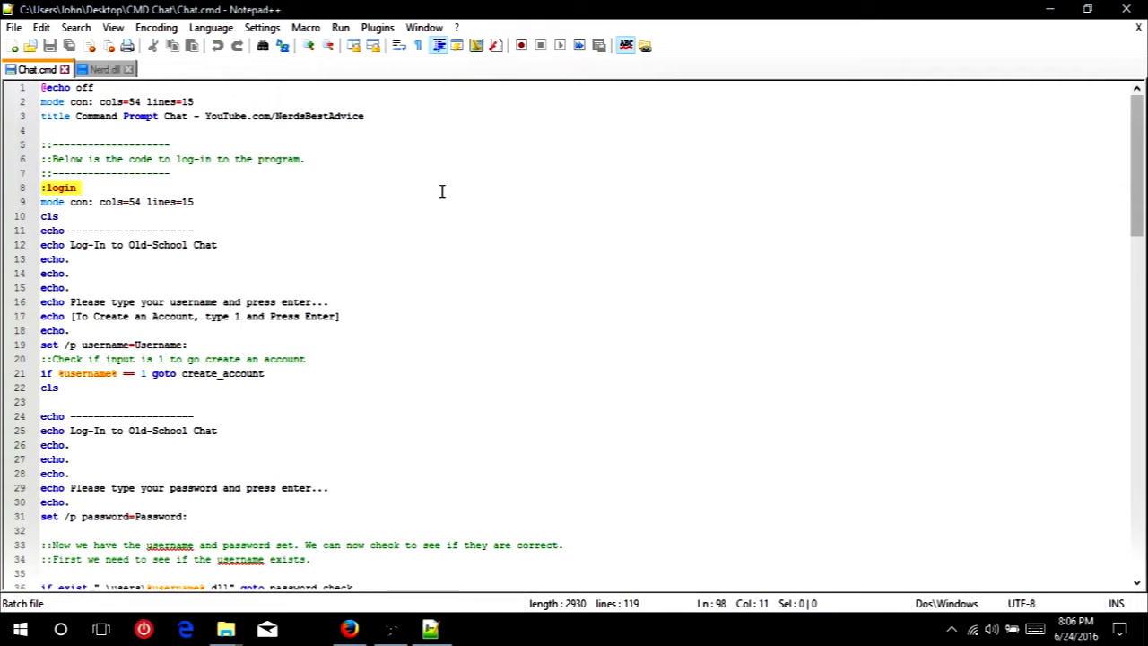
mouse_move(264, 143)
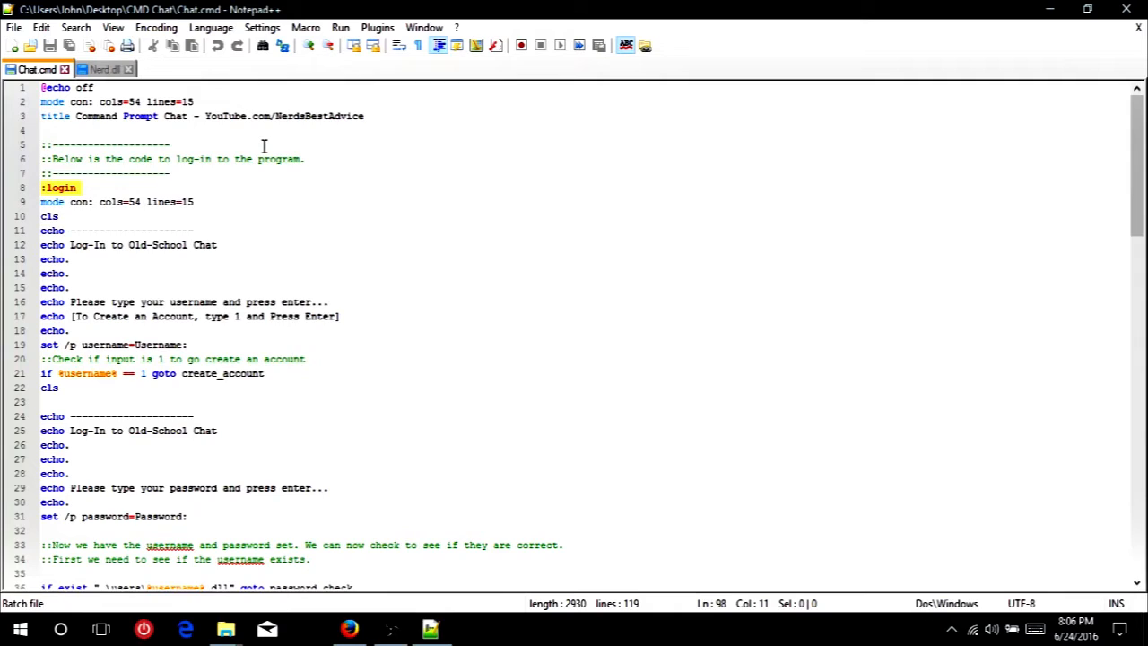
mouse_move(151, 133)
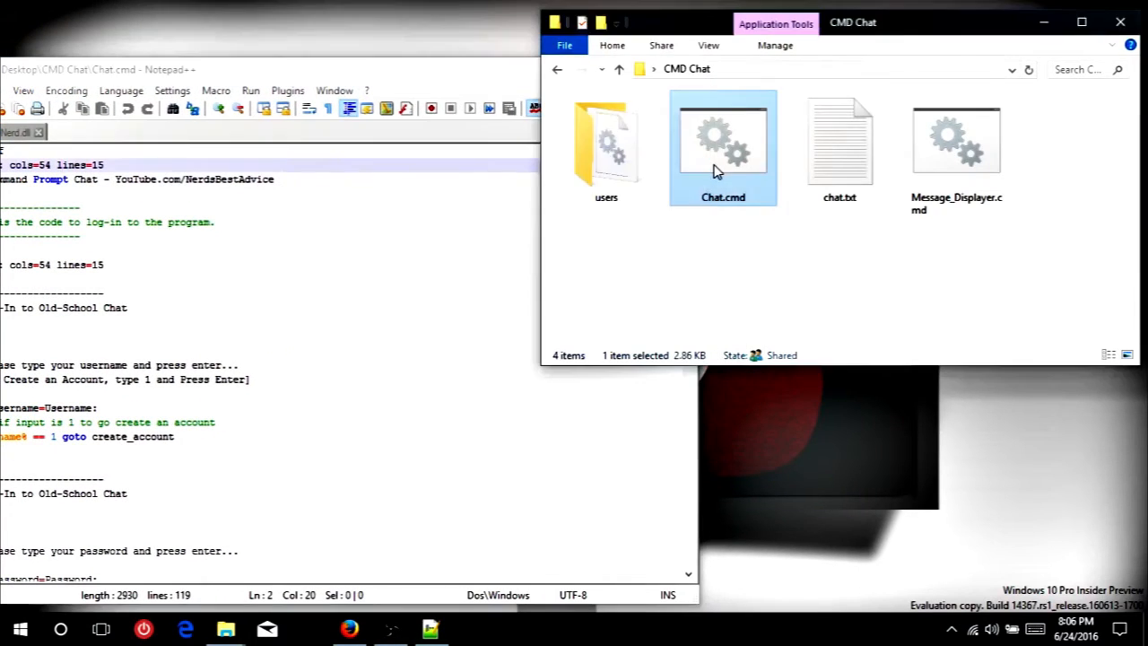
double_click(723, 143)
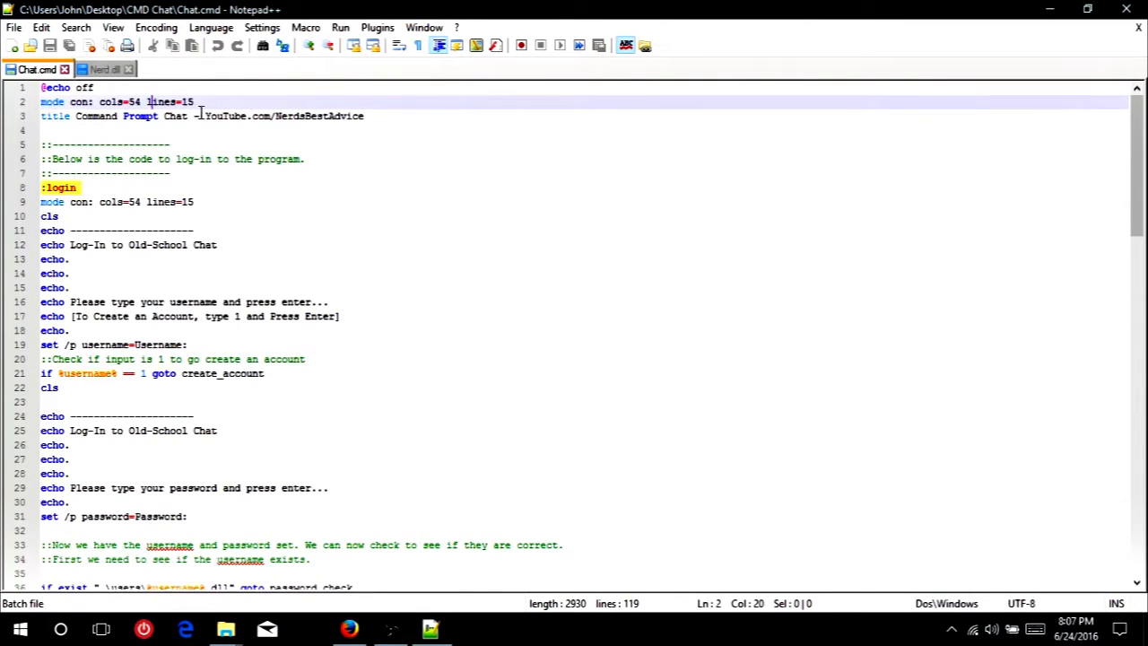
left_click_drag(204, 115, 362, 115)
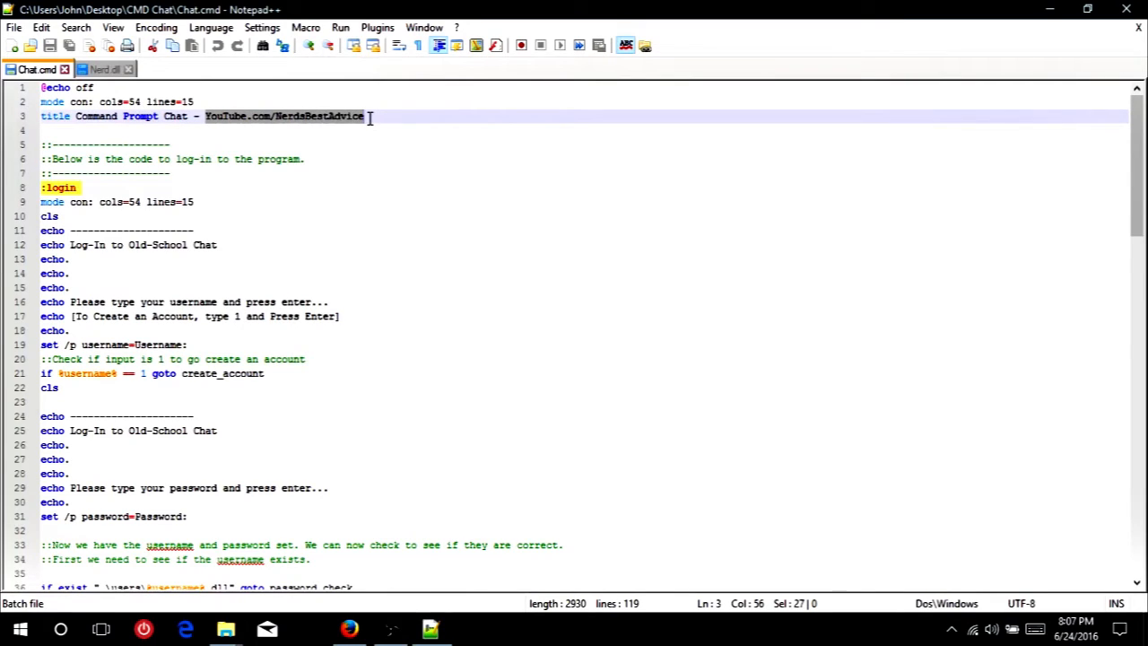
left_click(132, 144)
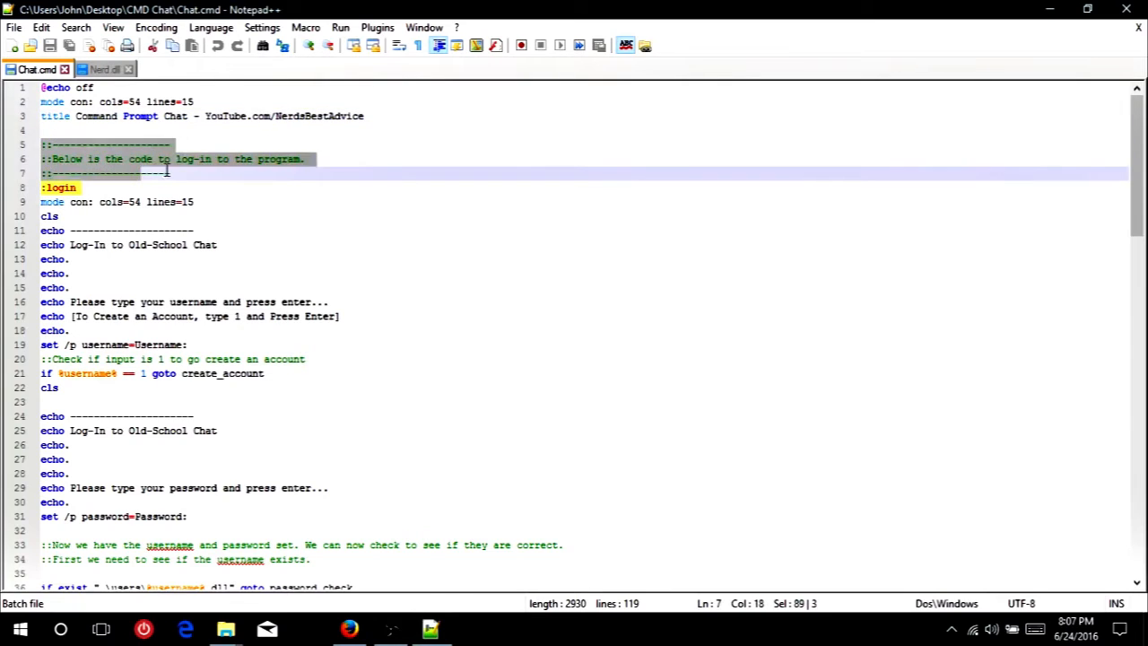
left_click(180, 165)
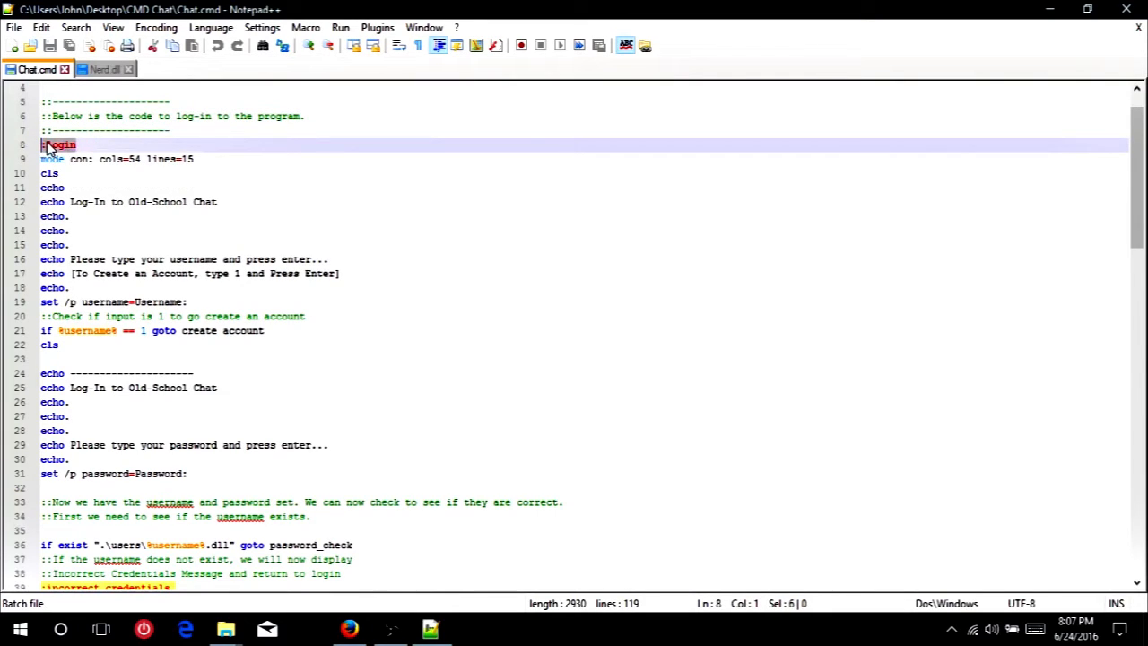
left_click(65, 144)
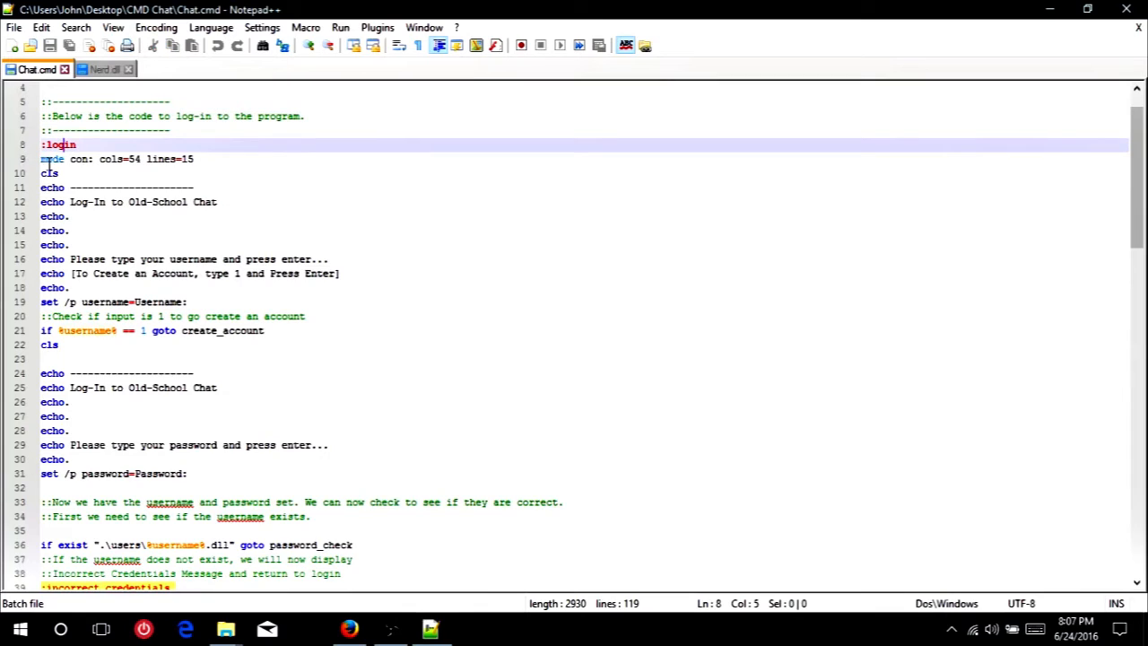
scroll("down", 3)
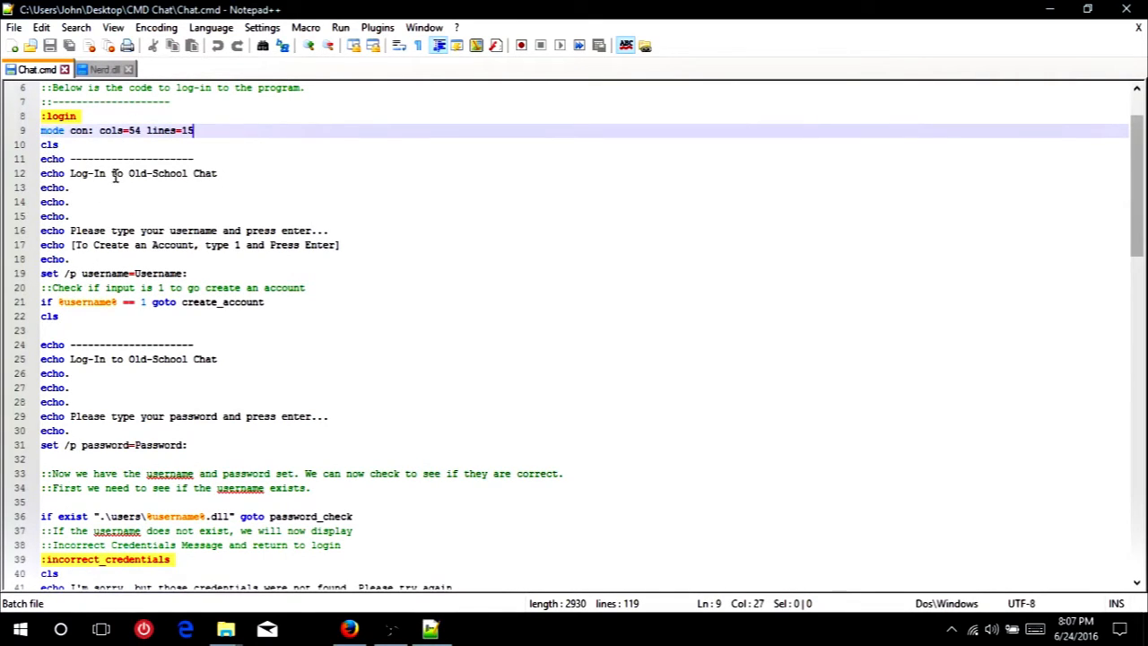
scroll("down", 3)
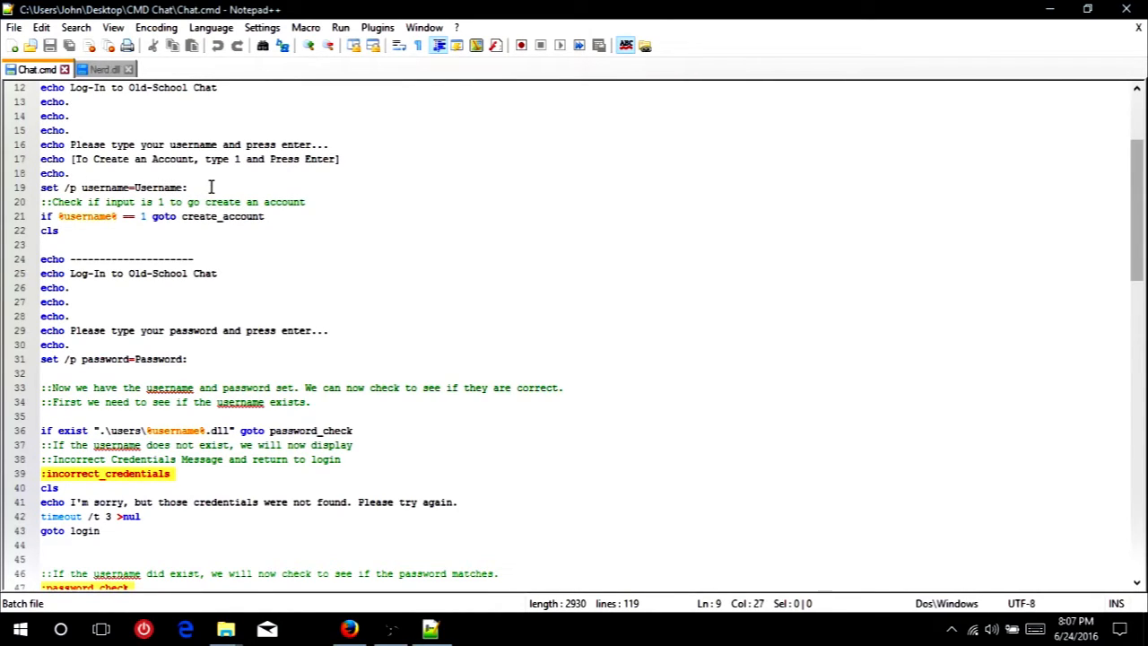
left_click(93, 186)
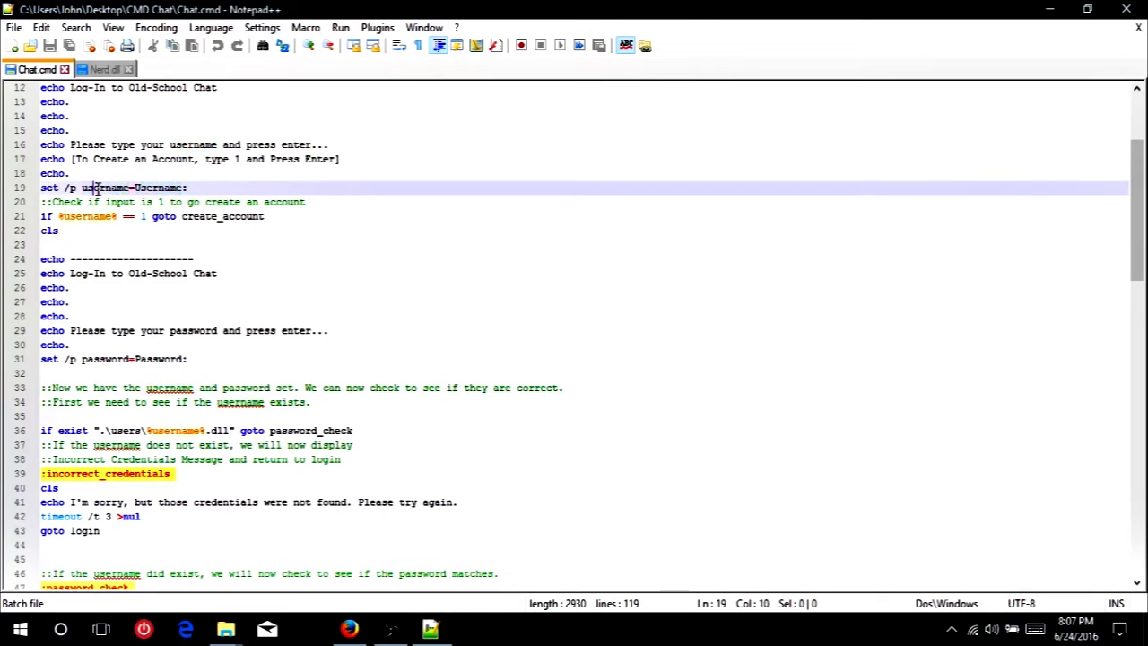
scroll("down", 3)
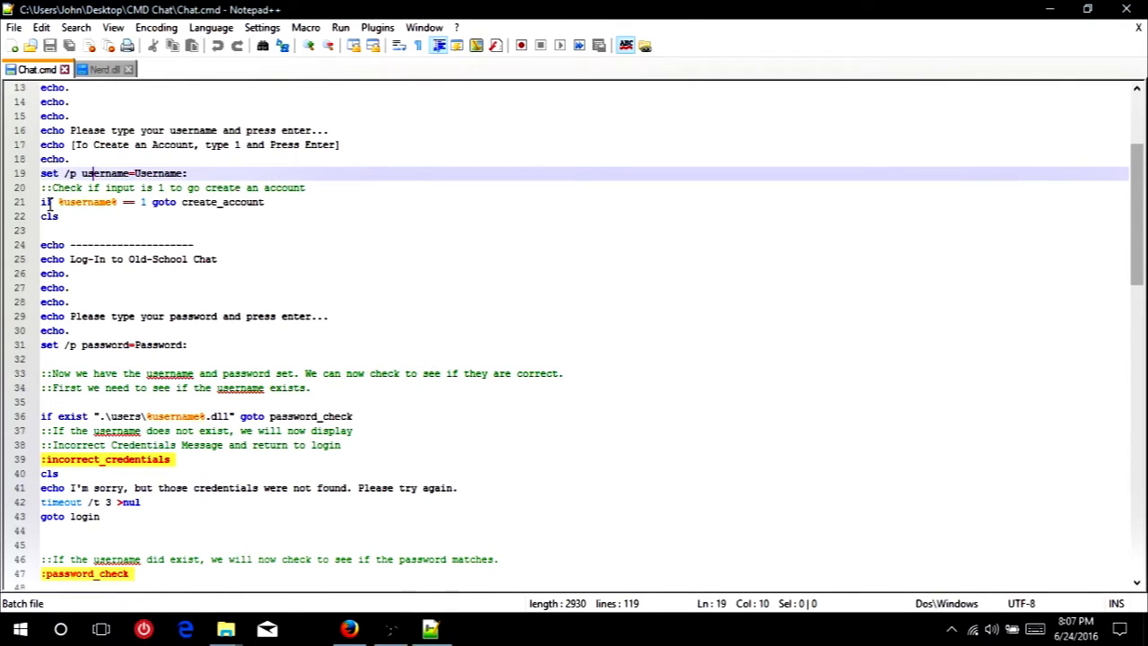
left_click(61, 201)
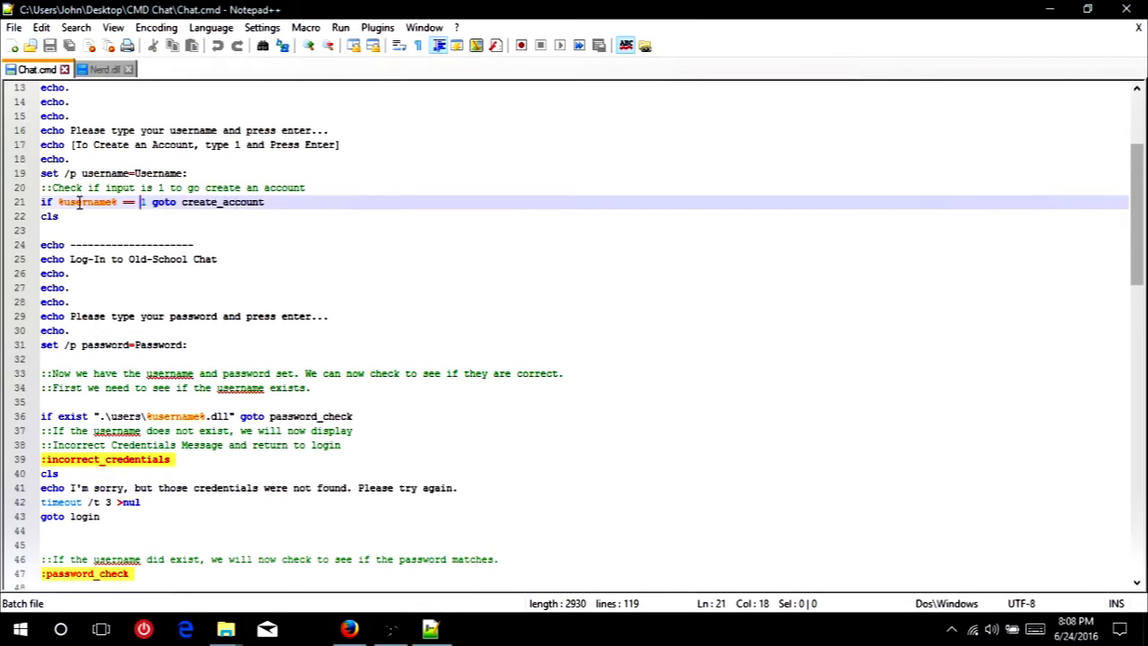
scroll("down", 3)
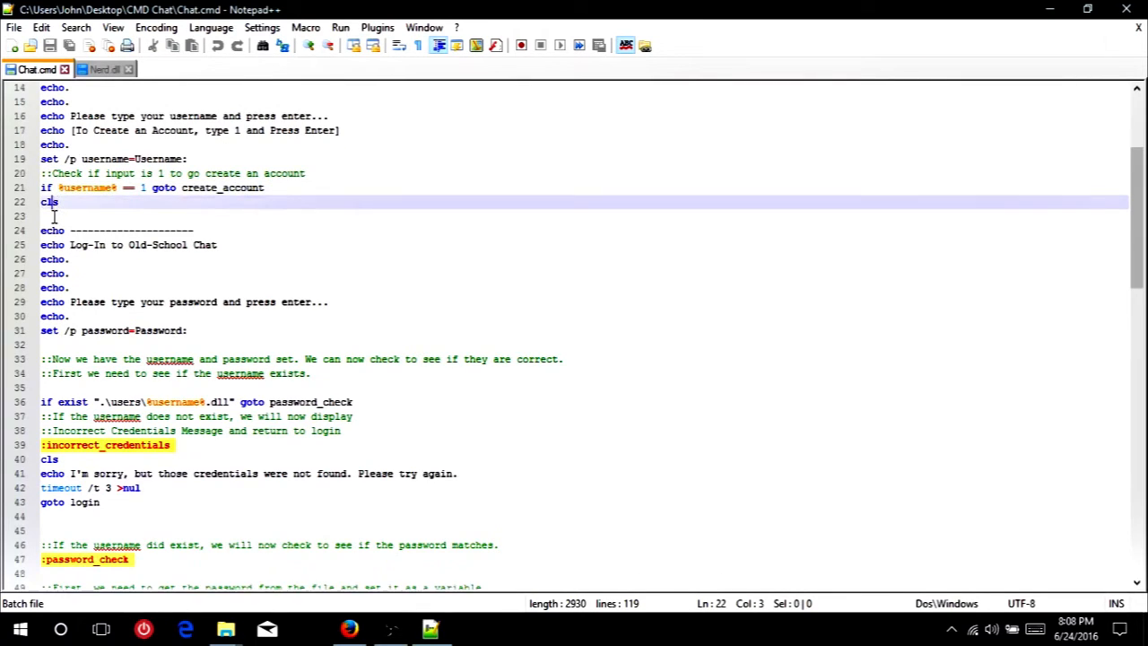
mouse_move(82, 259)
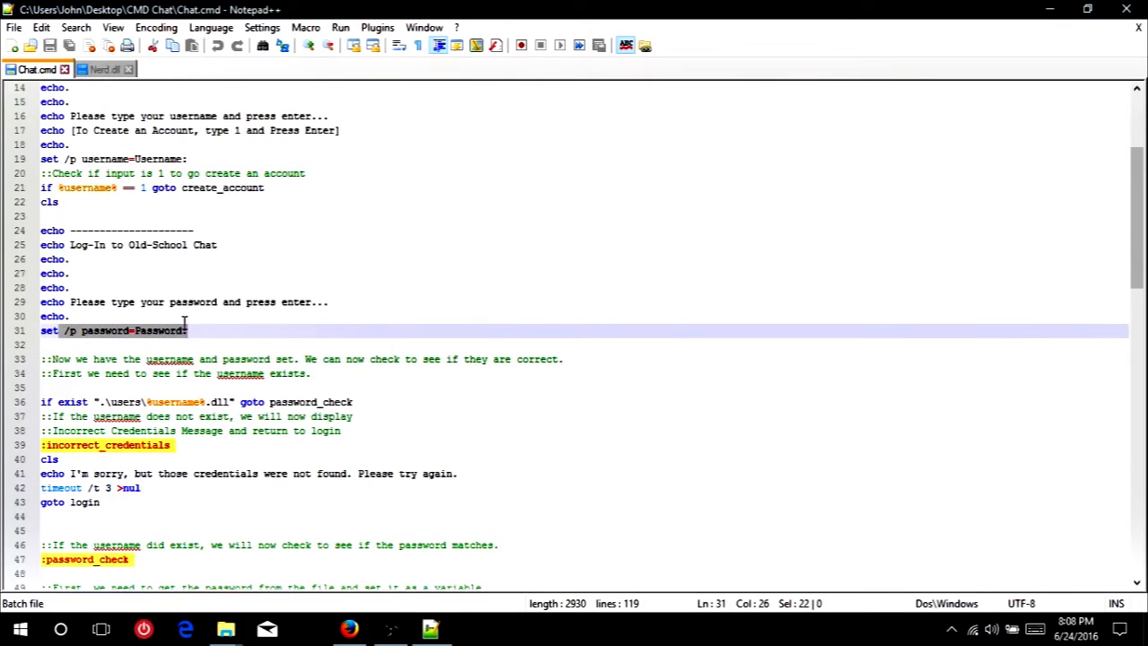
scroll("down", 3)
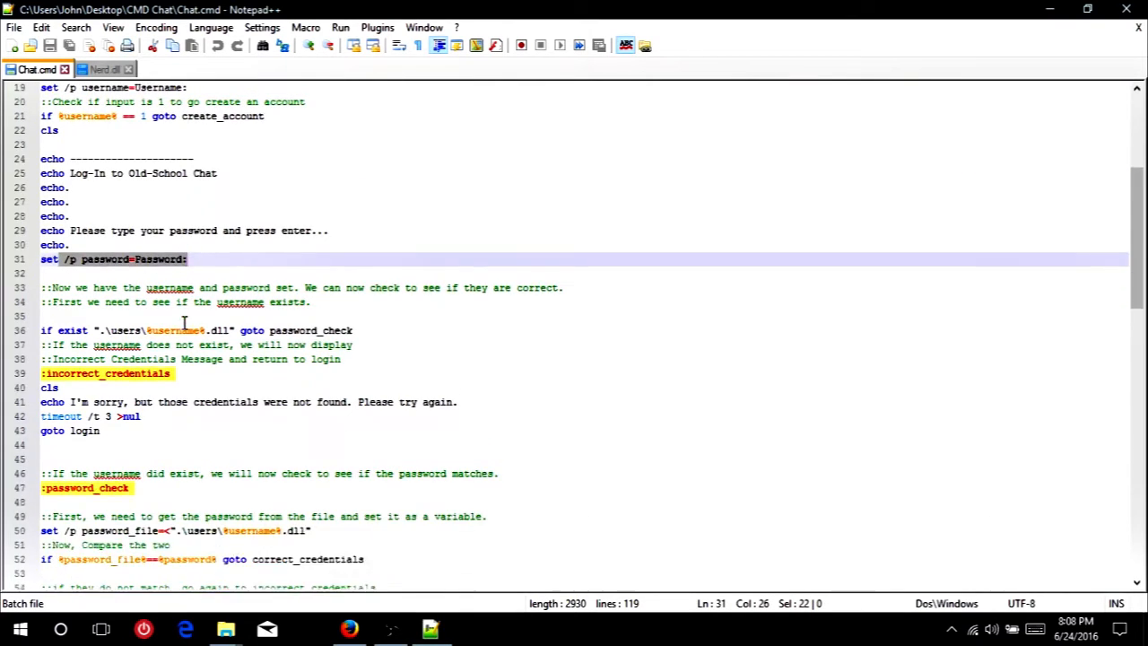
scroll("down", 3)
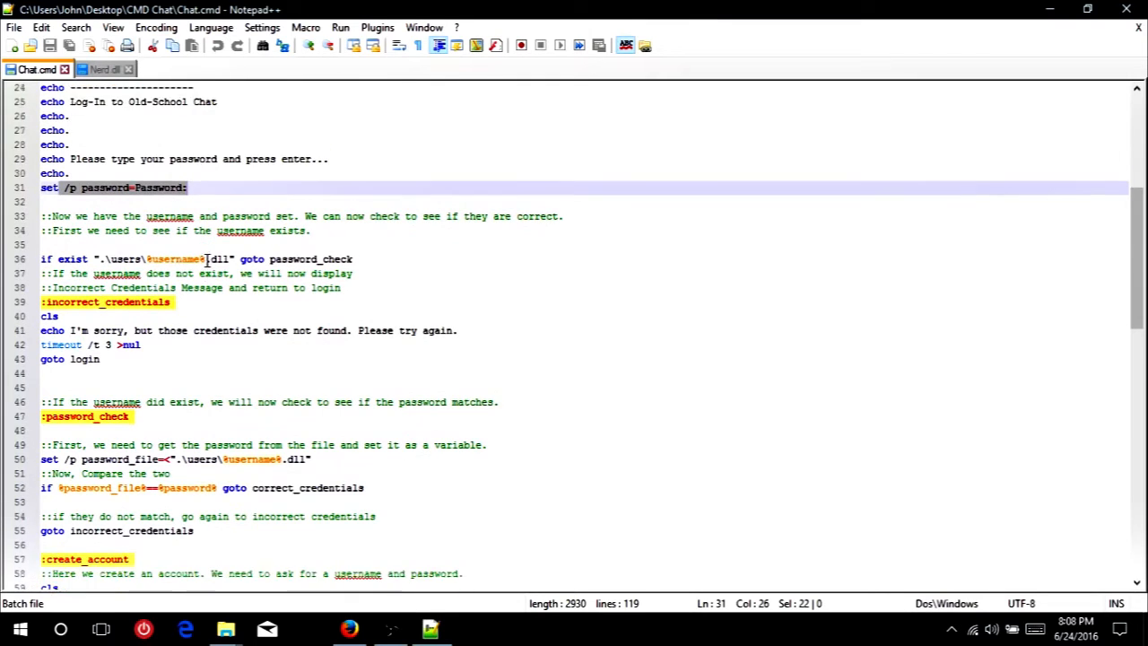
scroll("down", 3)
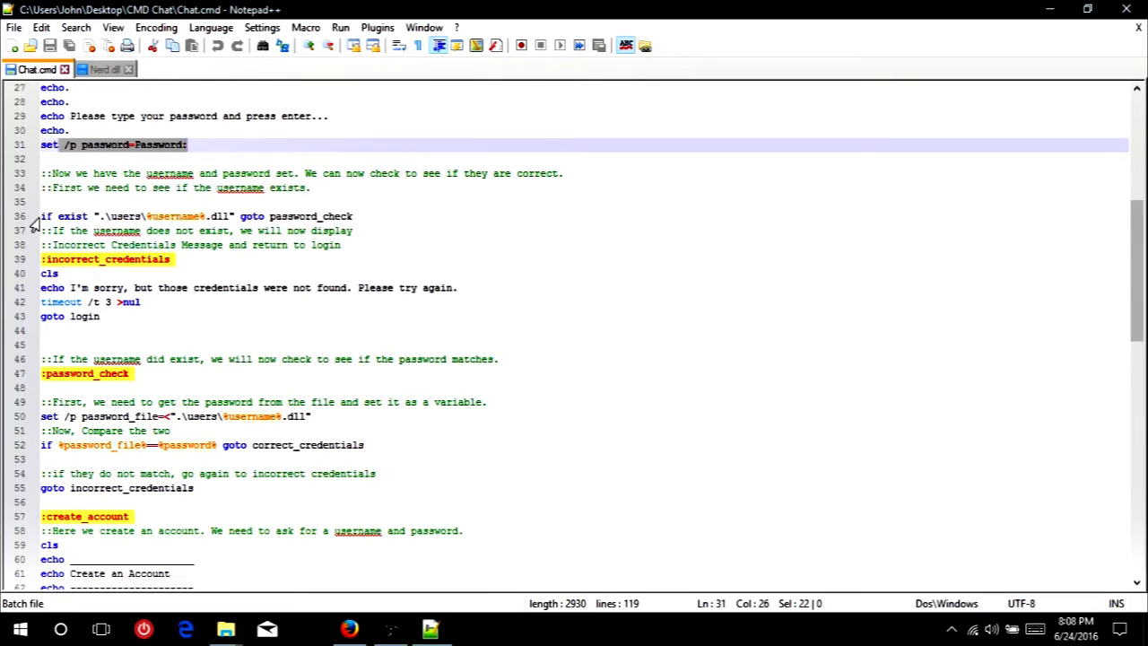
mouse_move(71, 215)
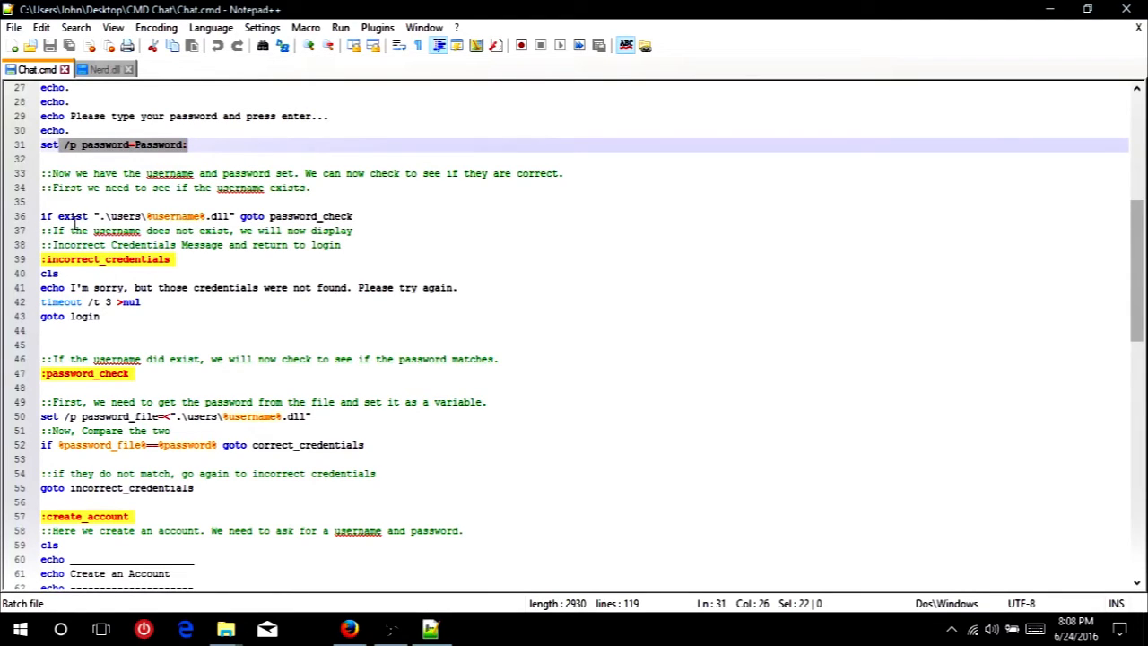
left_click(97, 215)
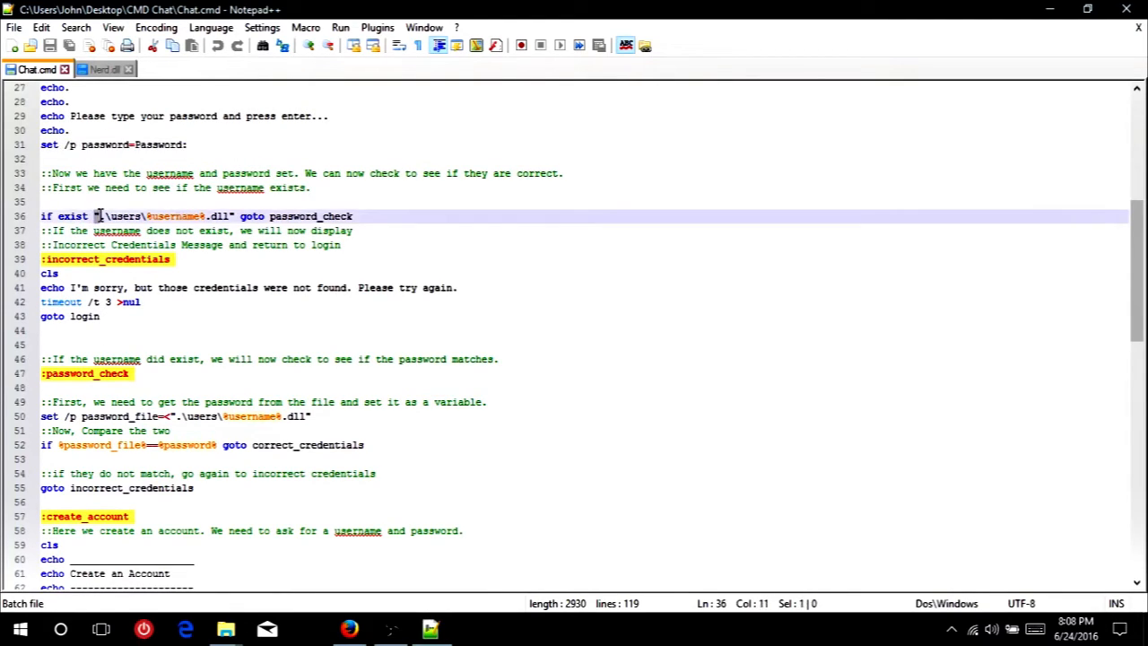
left_click(97, 215)
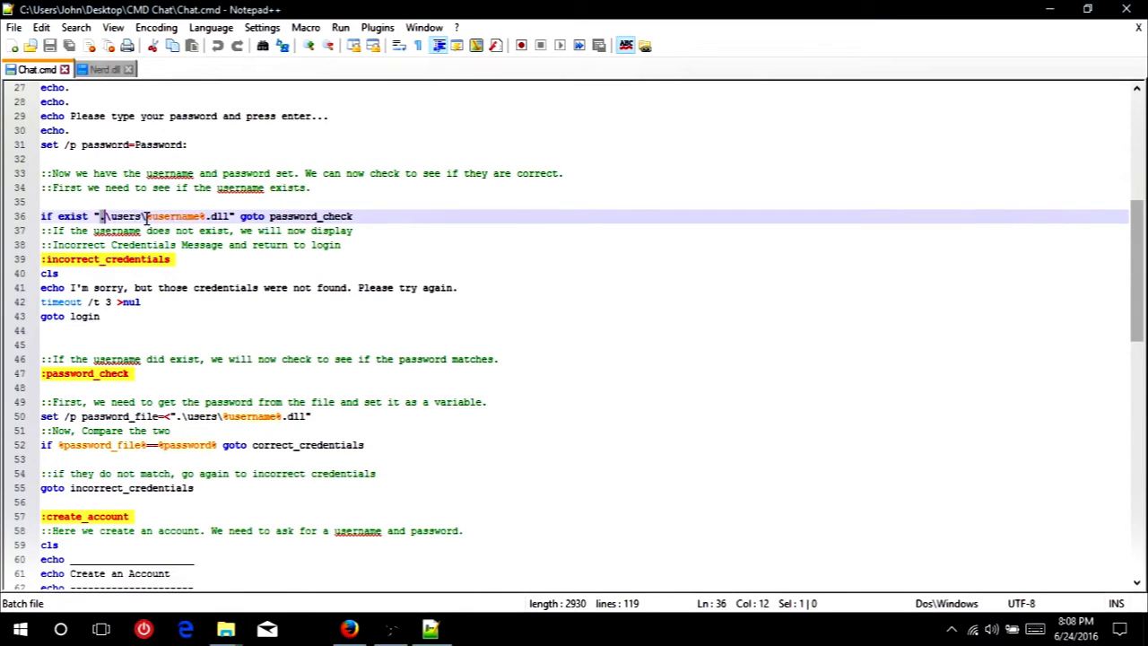
double_click(176, 215)
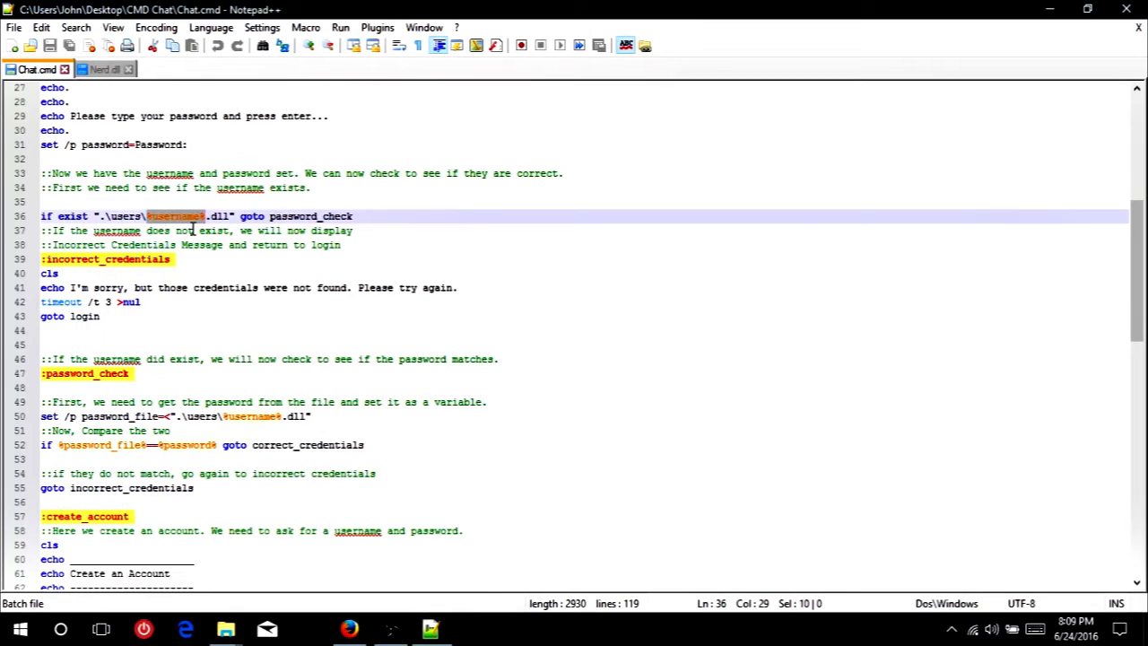
scroll("down", 3)
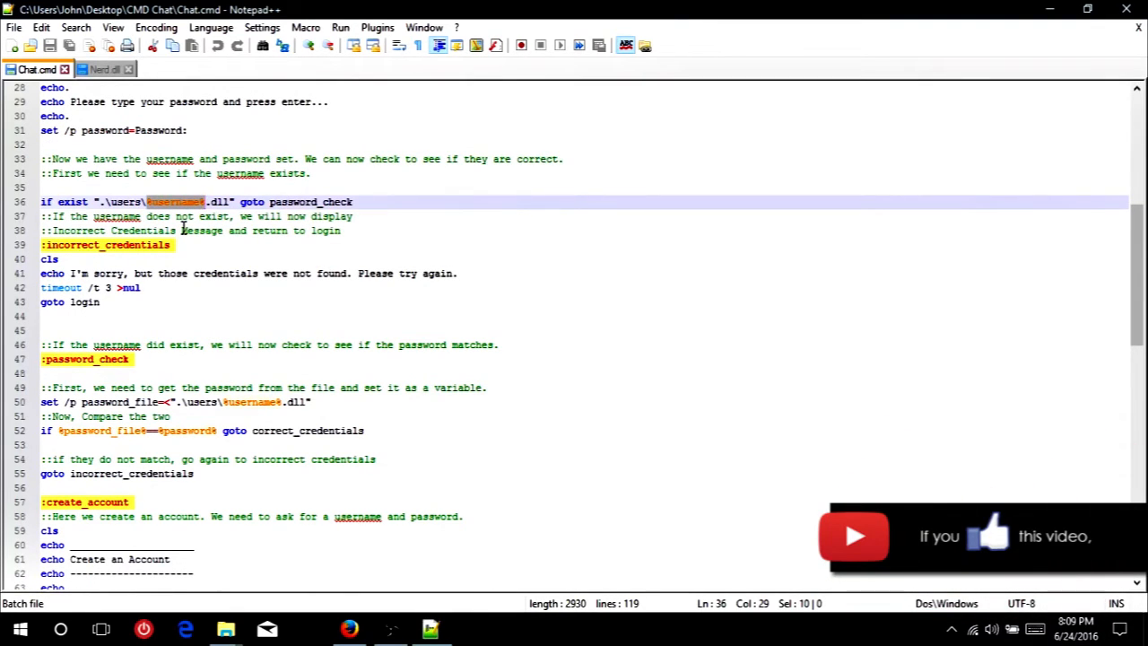
scroll("down", 3)
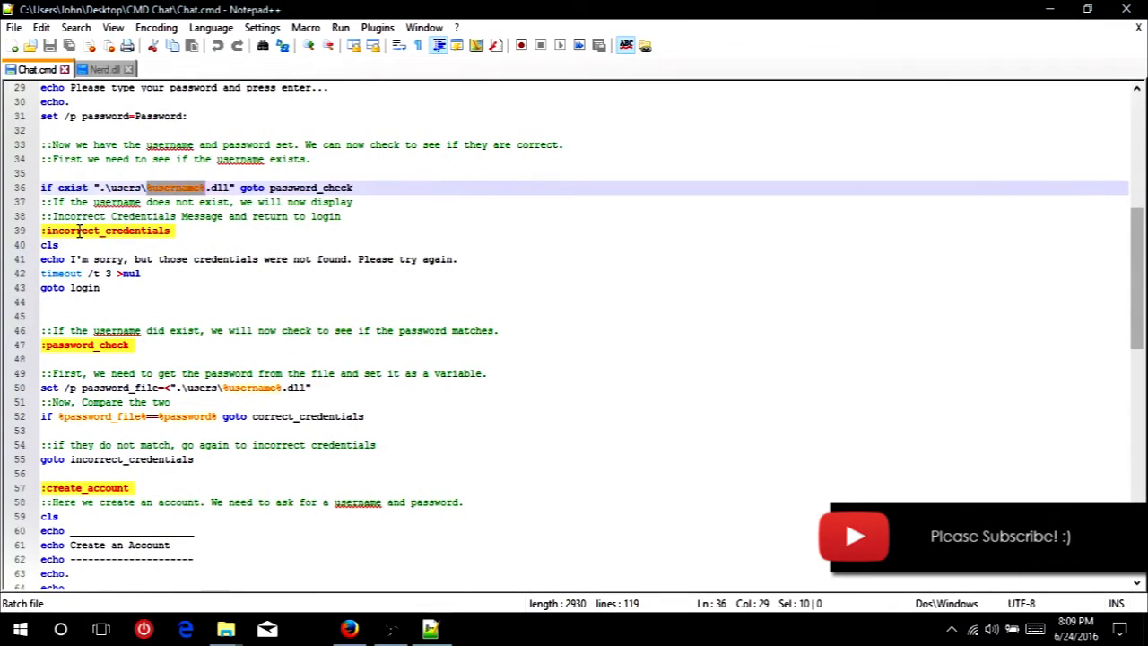
scroll("down", 3)
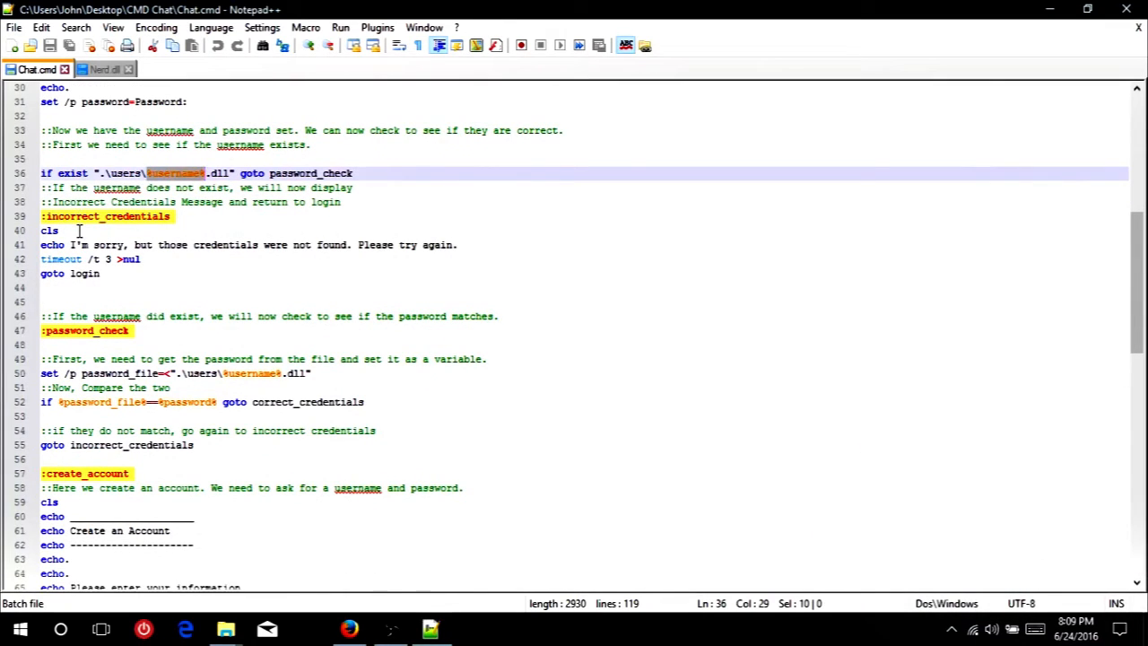
mouse_move(182, 244)
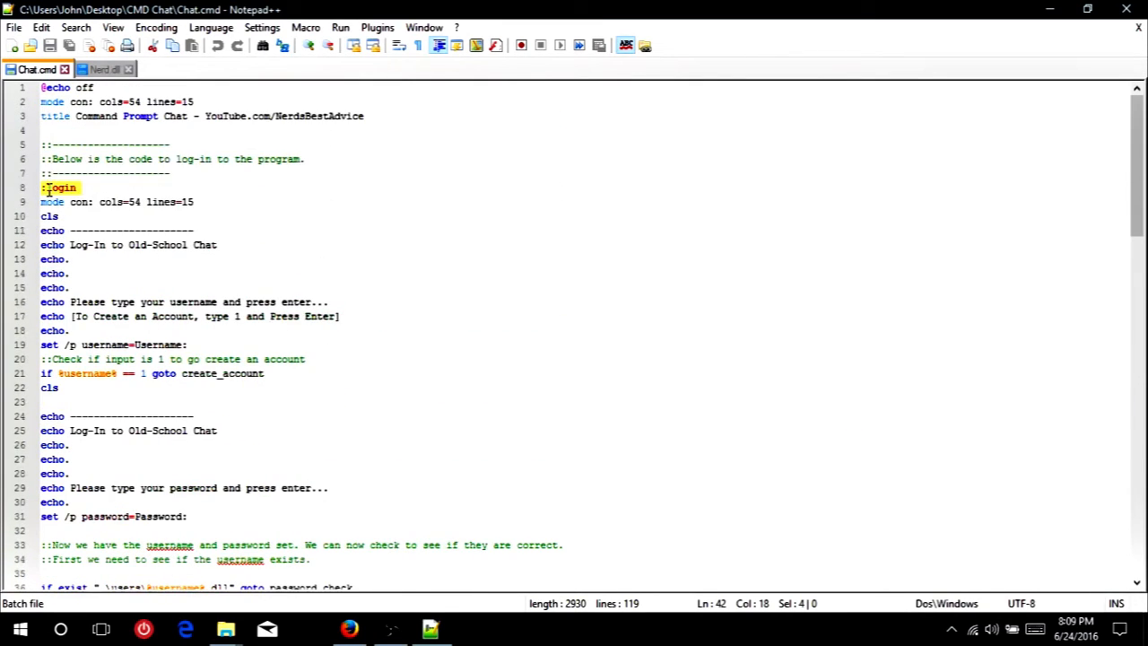
scroll("down", 3)
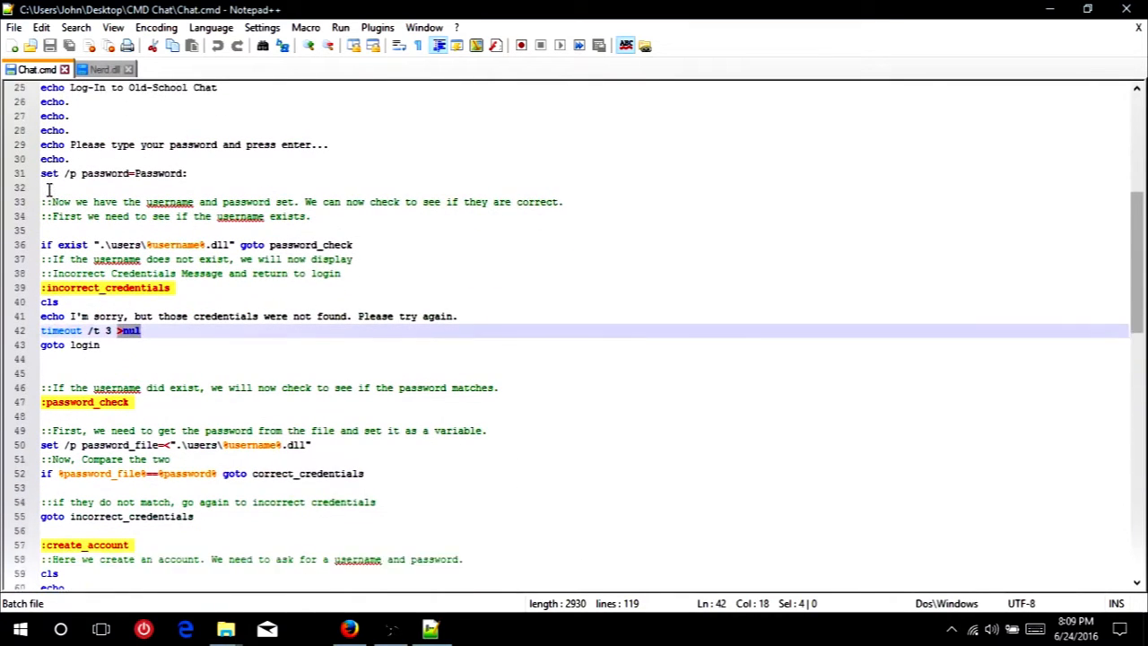
scroll("down", 3)
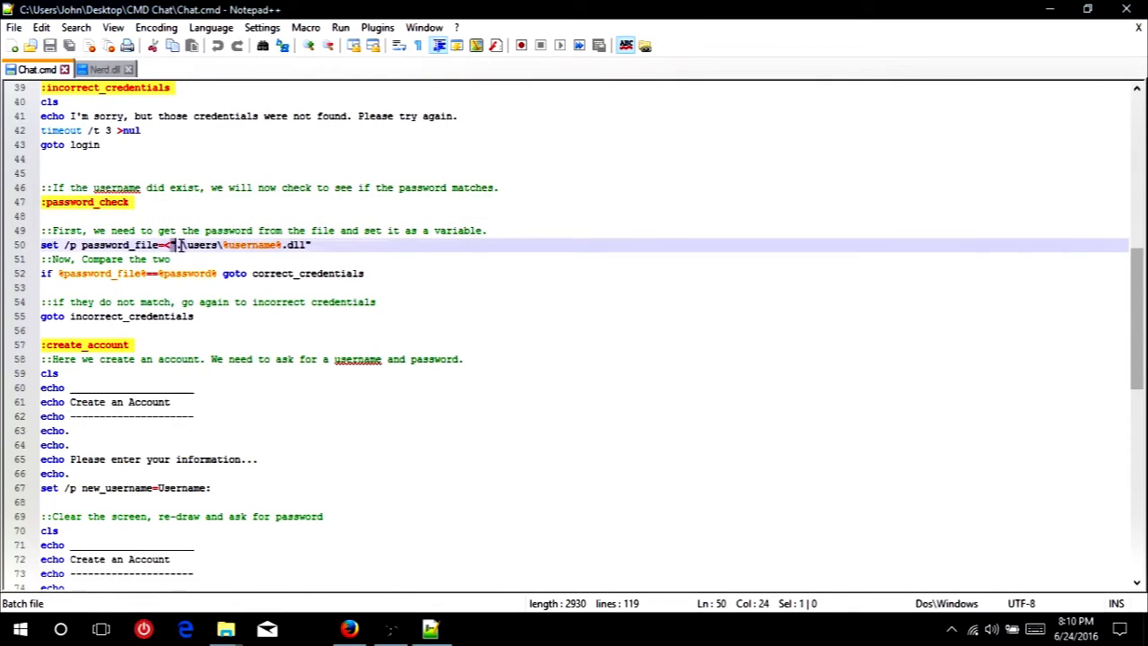
mouse_move(276, 251)
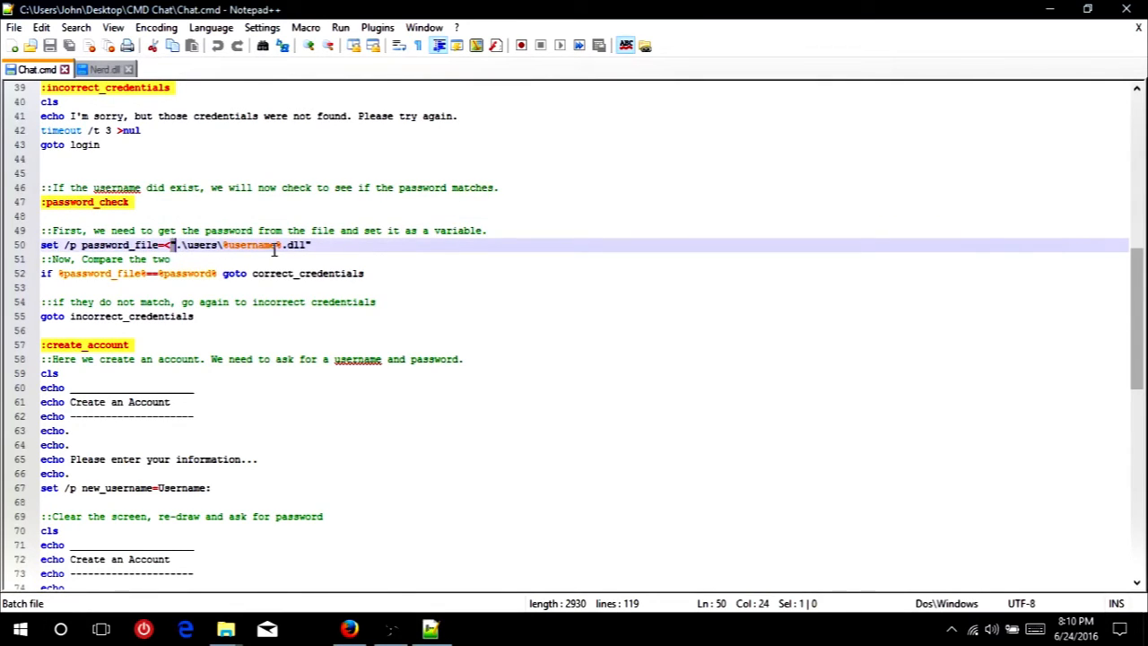
scroll("down", 3)
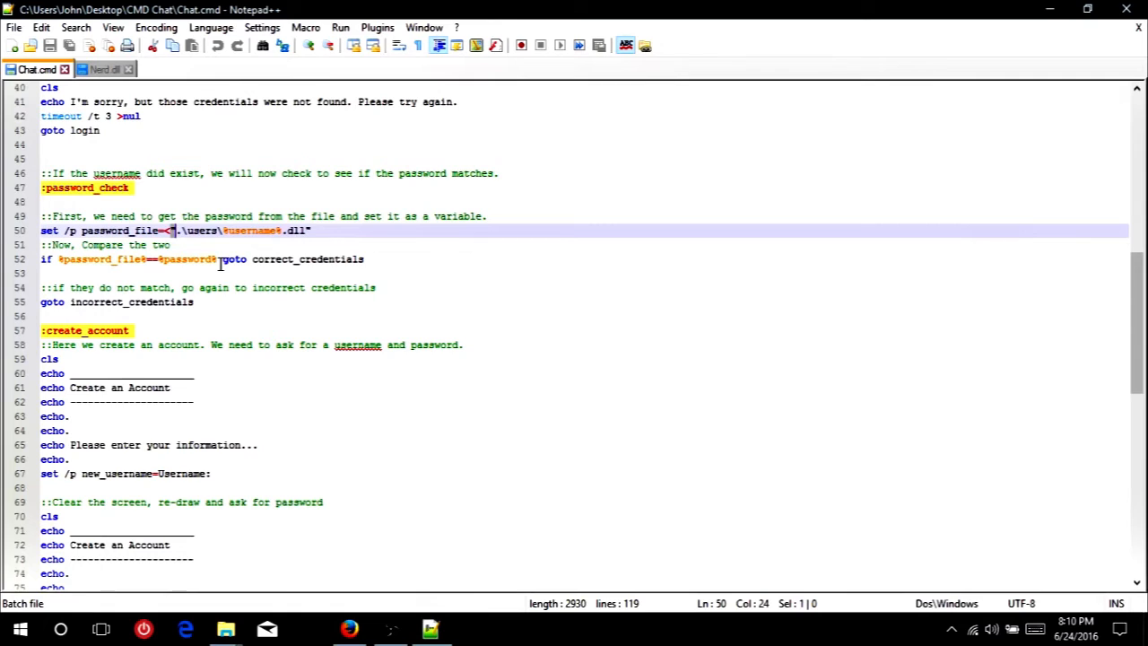
scroll("down", 3)
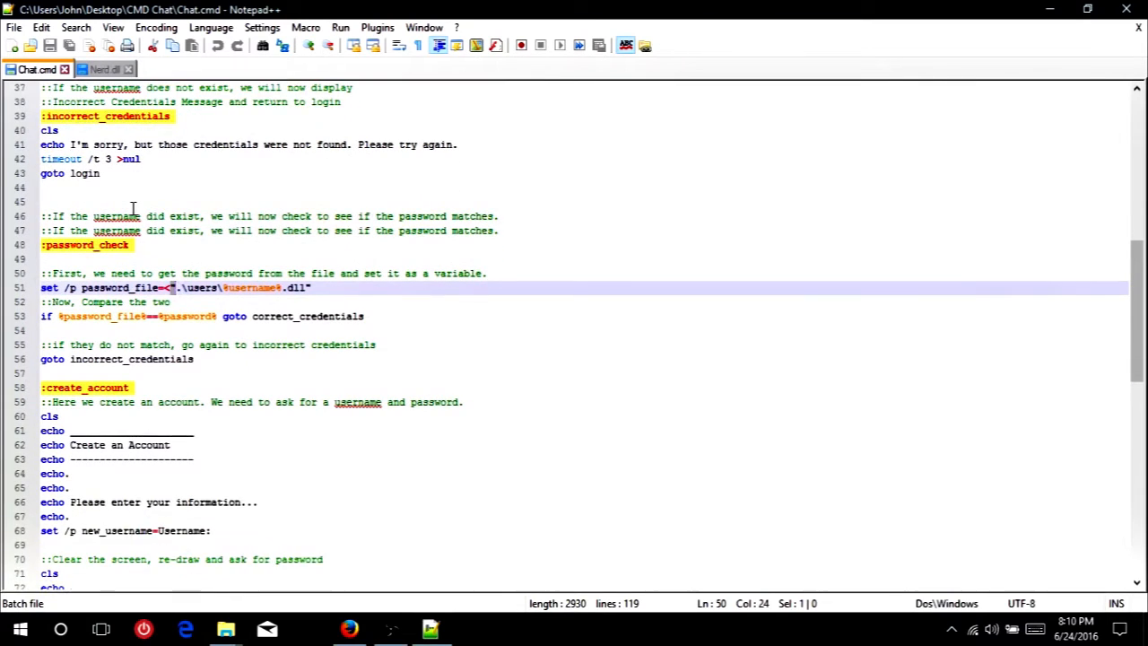
scroll("down", 3)
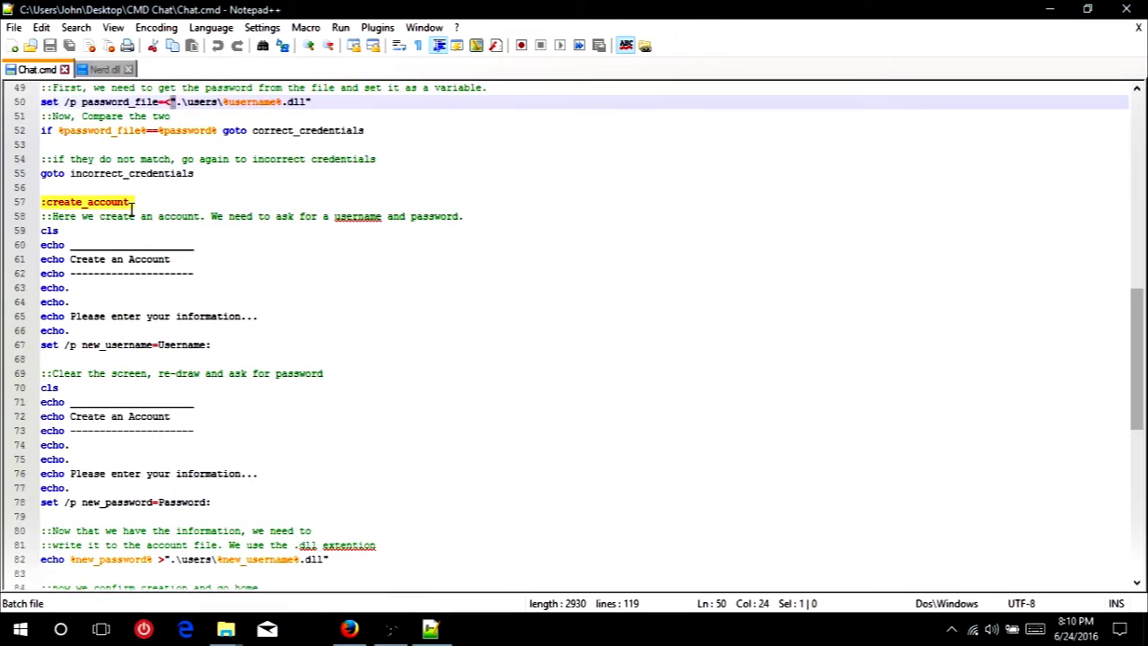
scroll("down", 3)
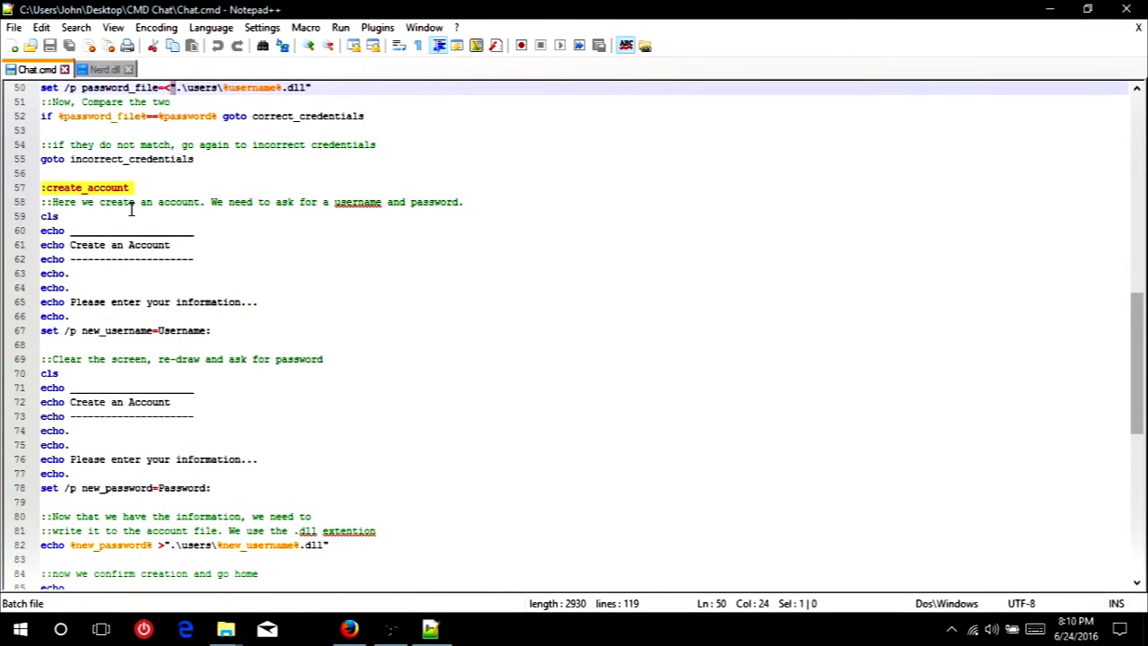
scroll("down", 3)
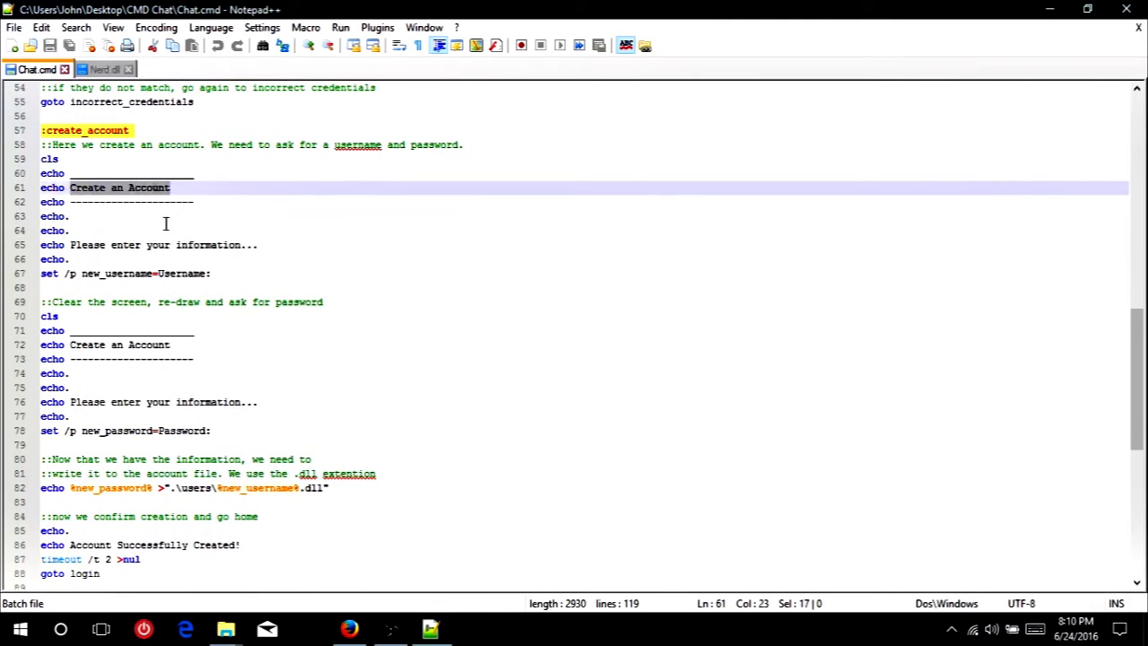
scroll("down", 3)
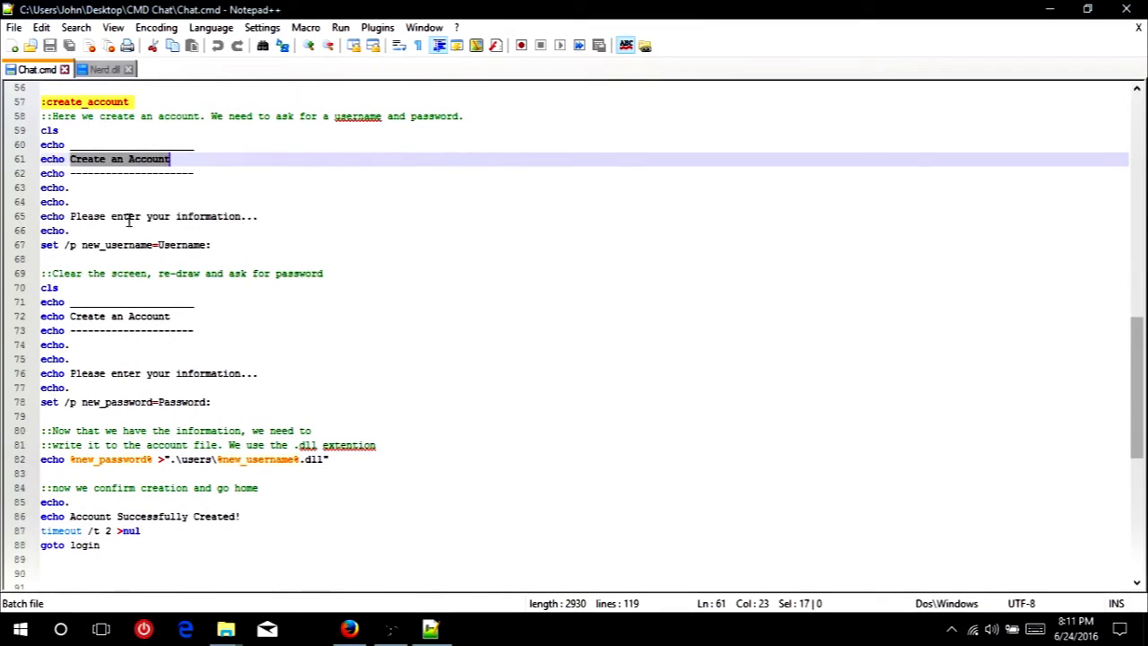
mouse_move(42, 244)
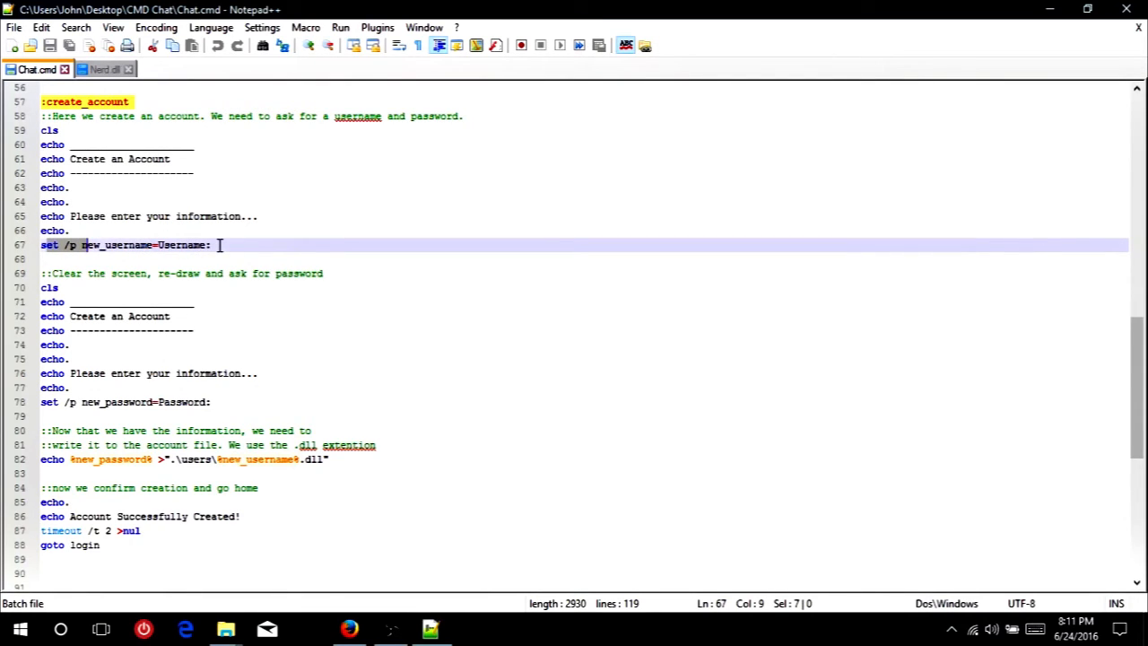
left_click(122, 244)
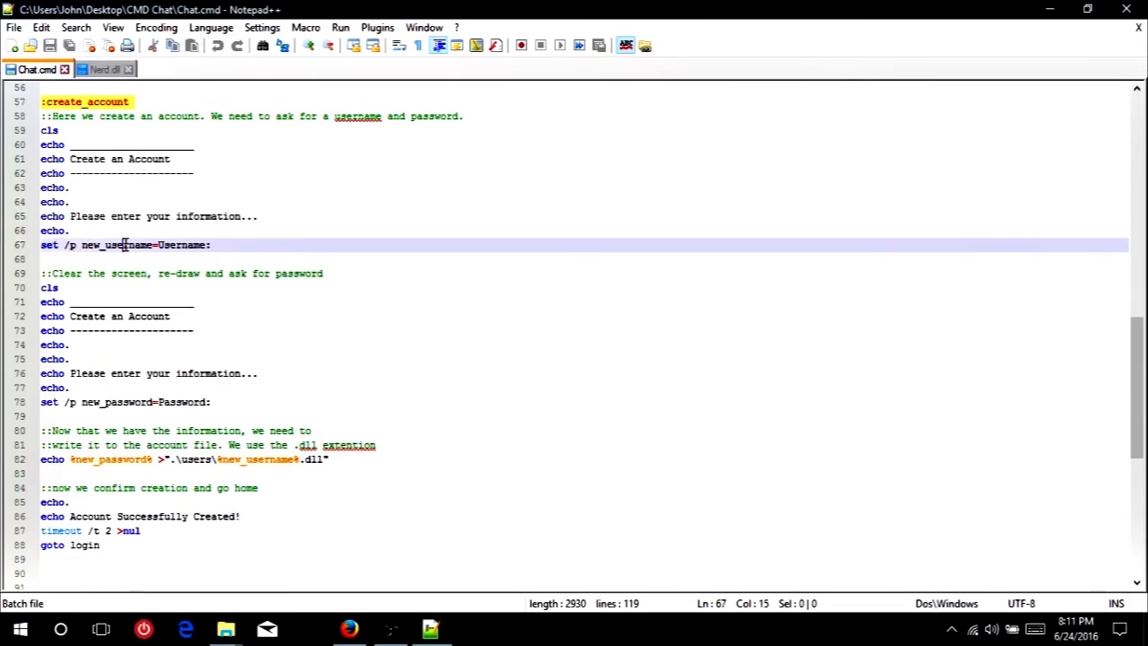
double_click(116, 244)
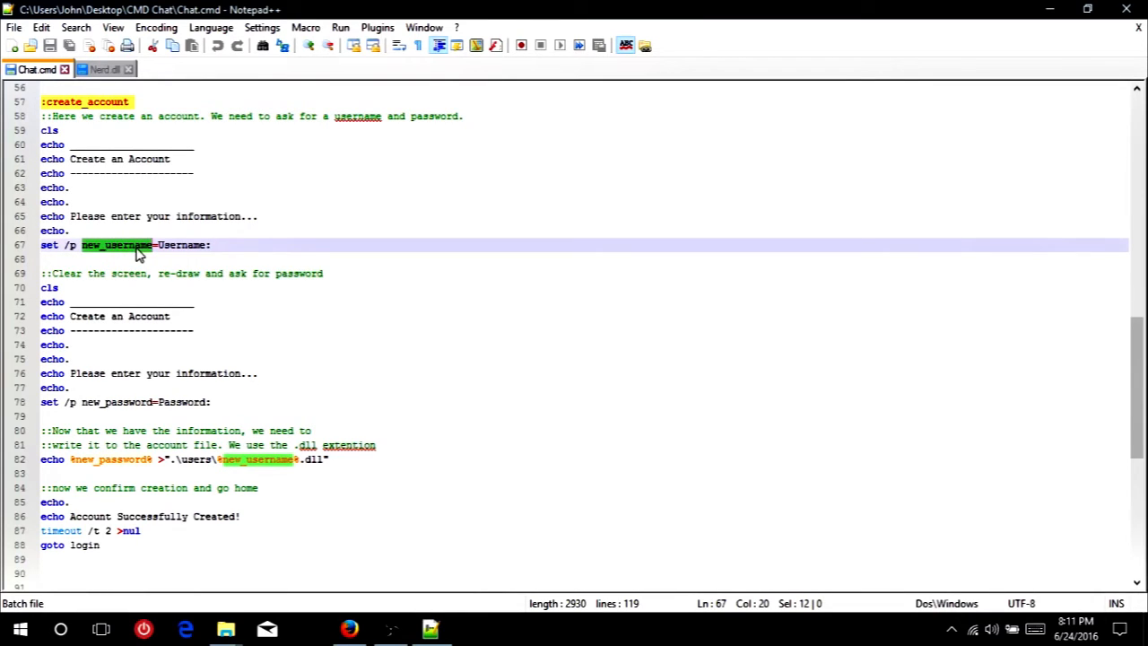
scroll("down", 3)
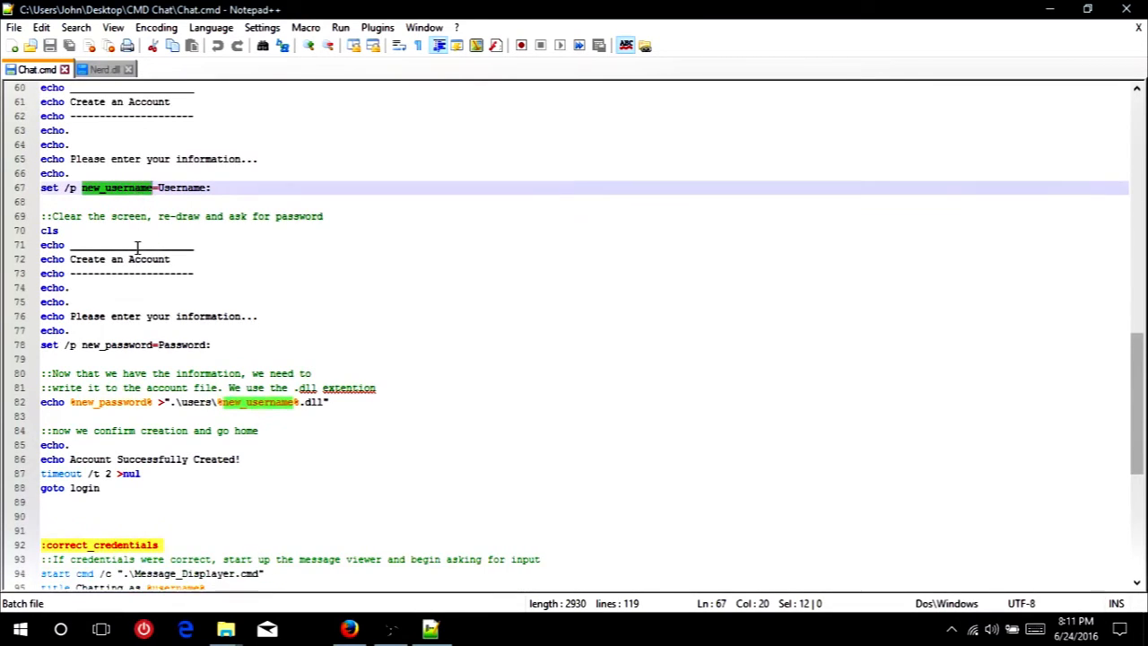
scroll("down", 3)
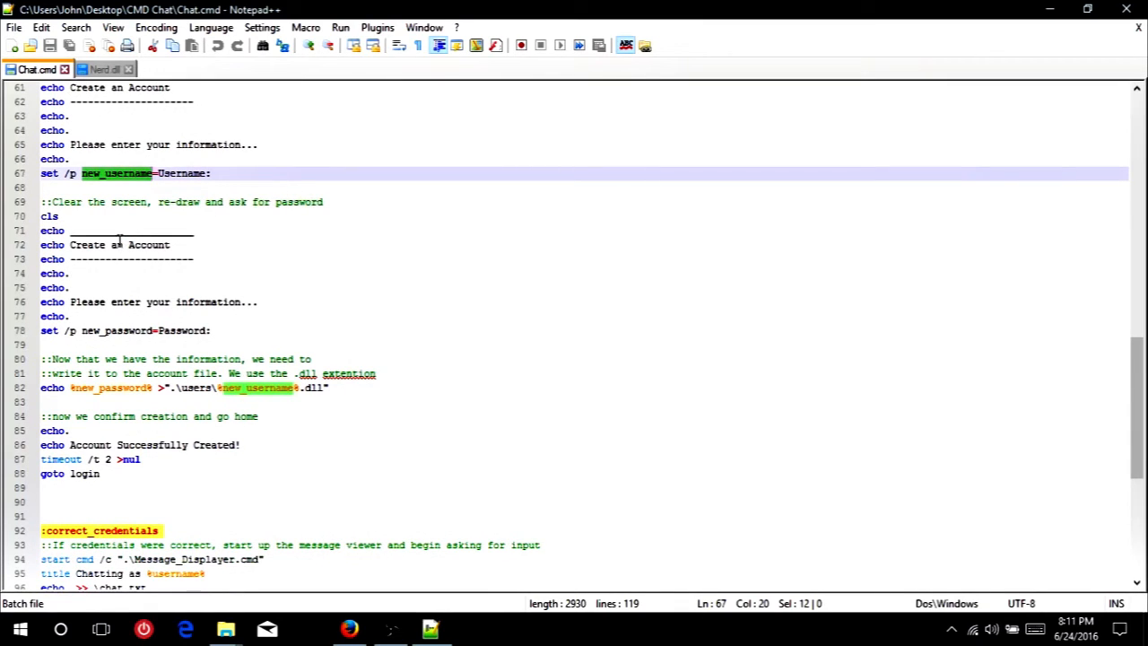
scroll("down", 3)
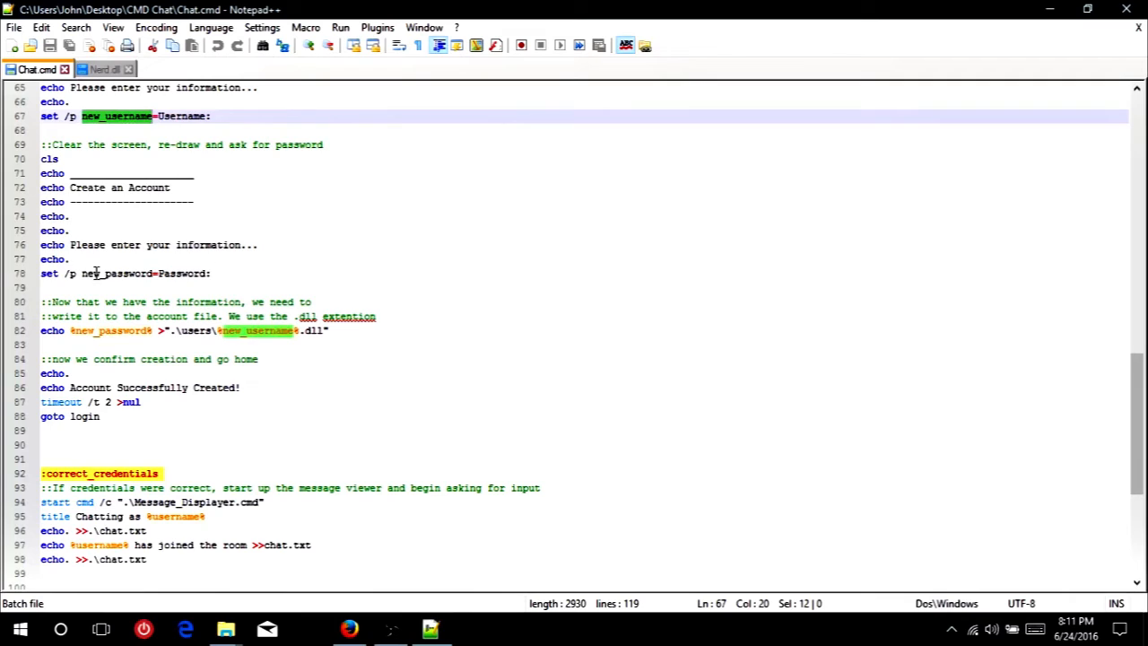
double_click(114, 272)
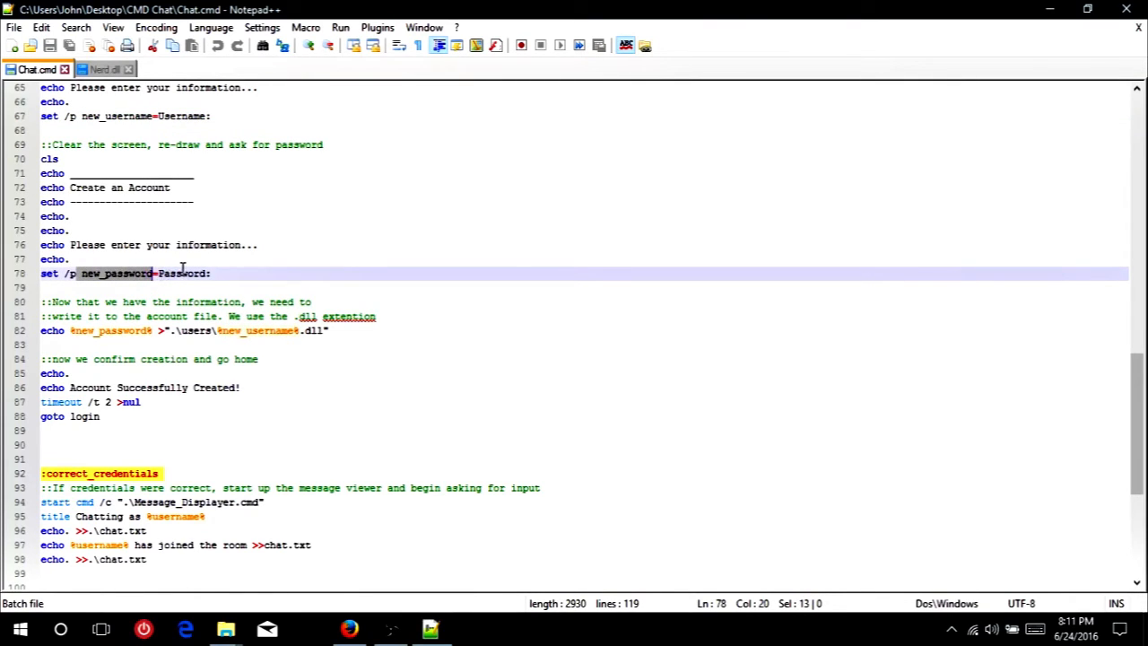
scroll("down", 3)
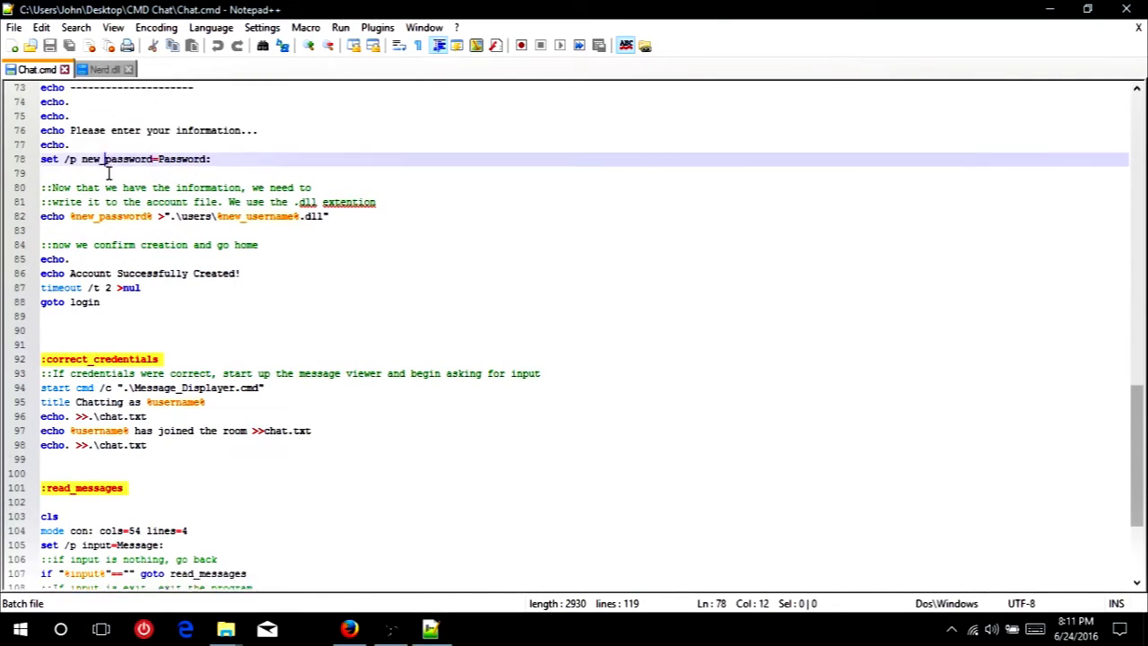
scroll("down", 3)
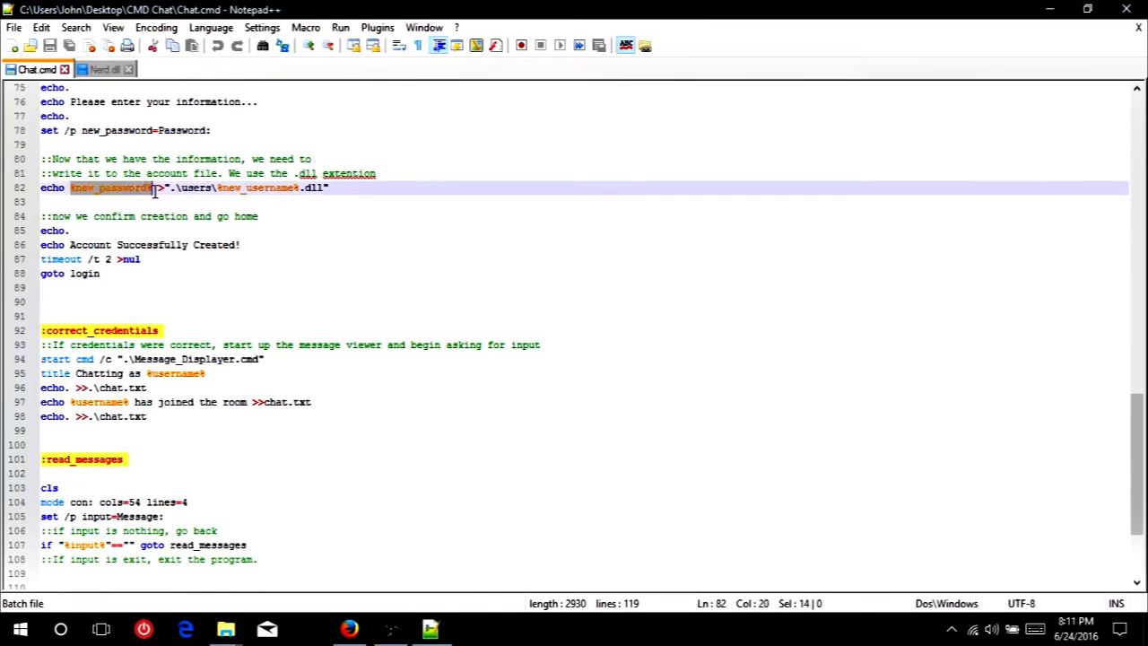
left_click(153, 188)
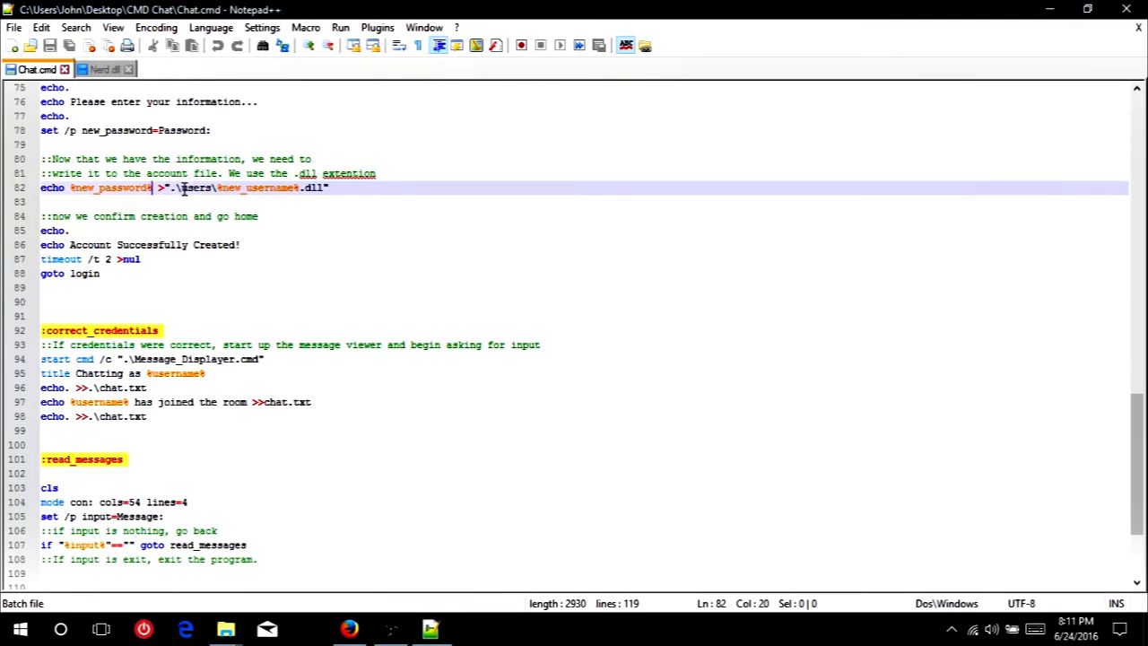
mouse_move(314, 188)
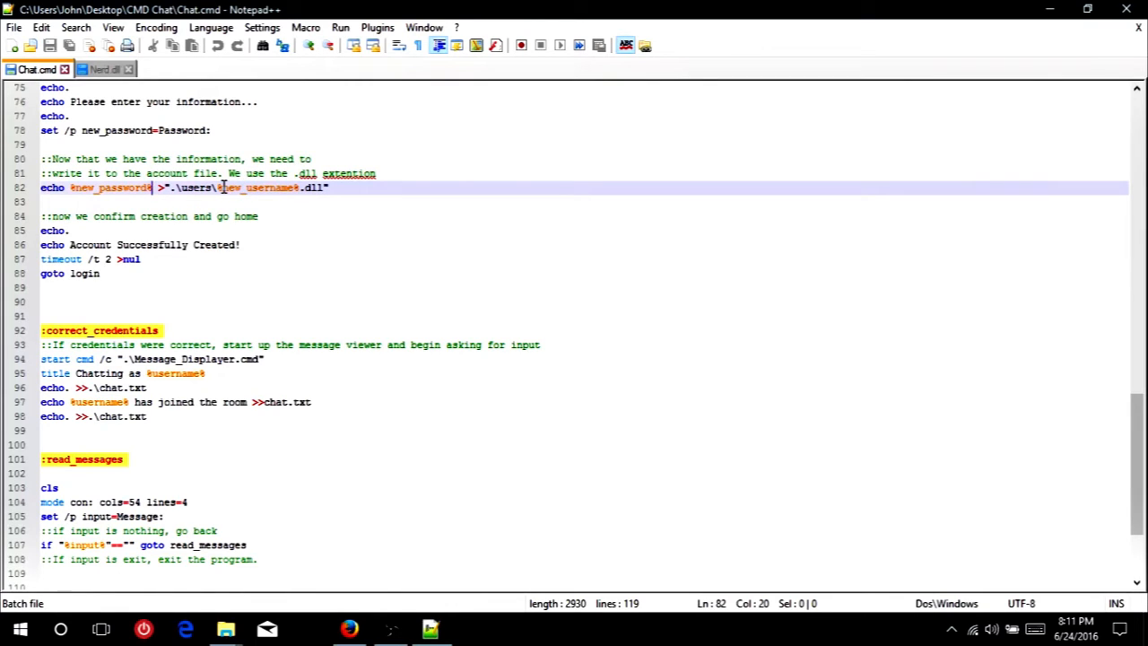
scroll("down", 3)
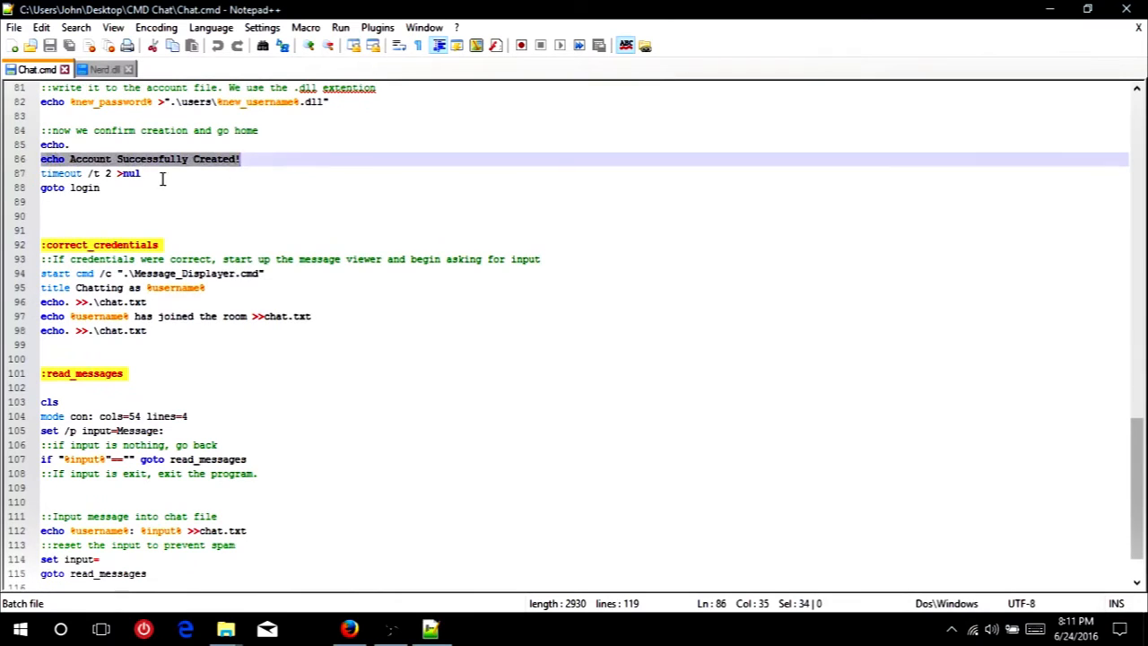
left_click(129, 172)
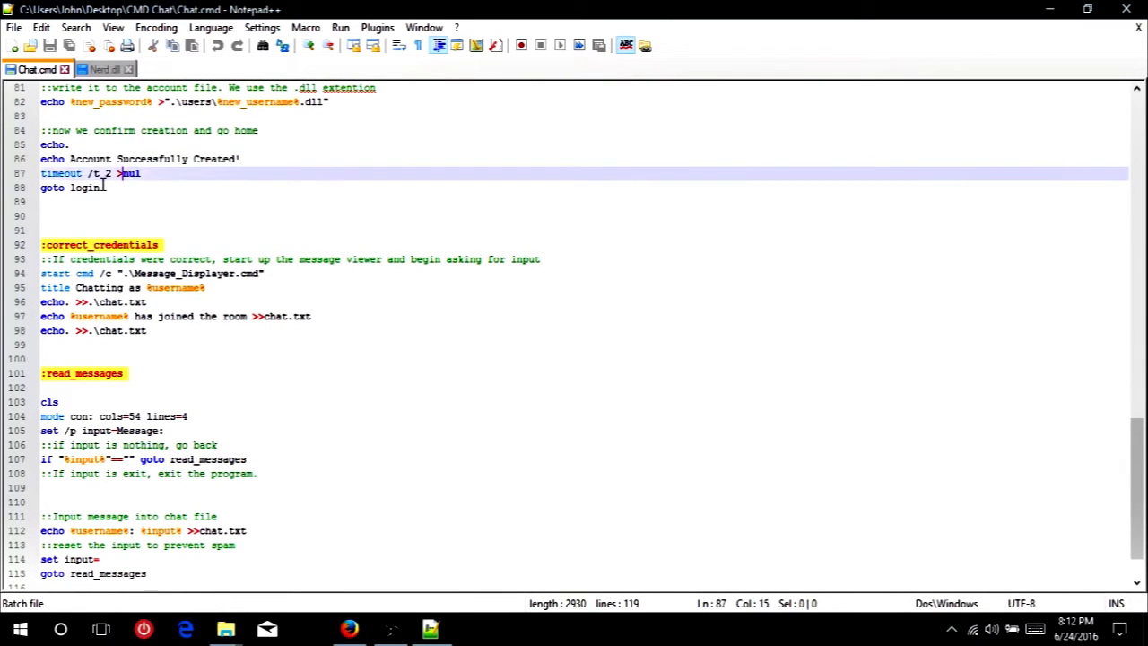
scroll("down", 3)
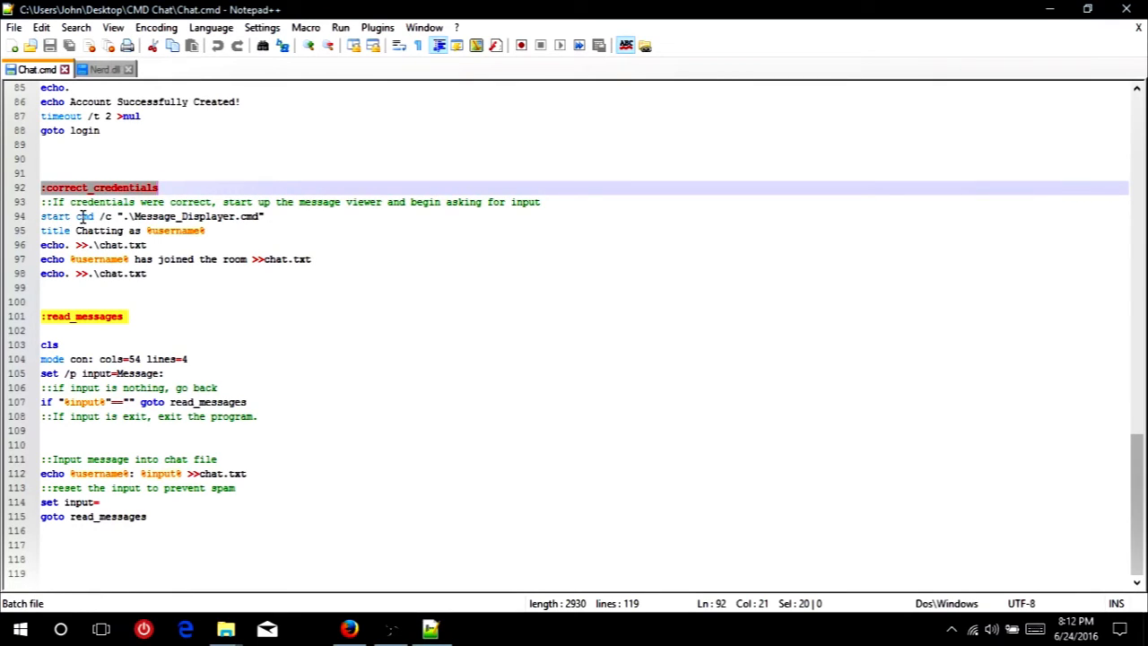
mouse_move(115, 230)
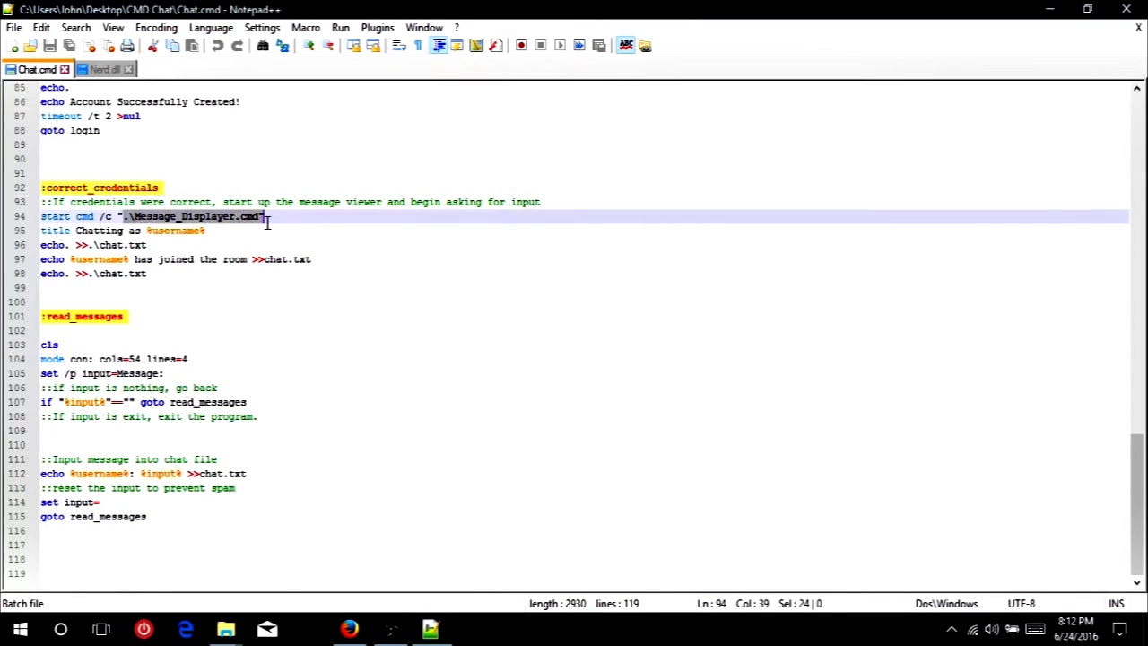
left_click(161, 215)
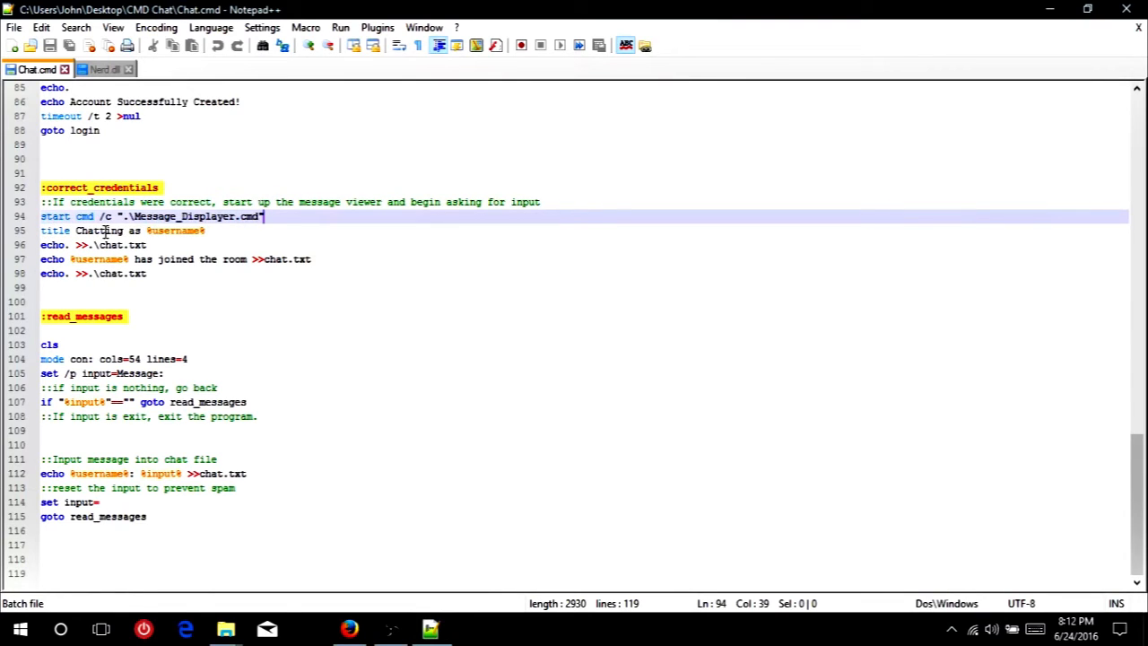
mouse_move(157, 229)
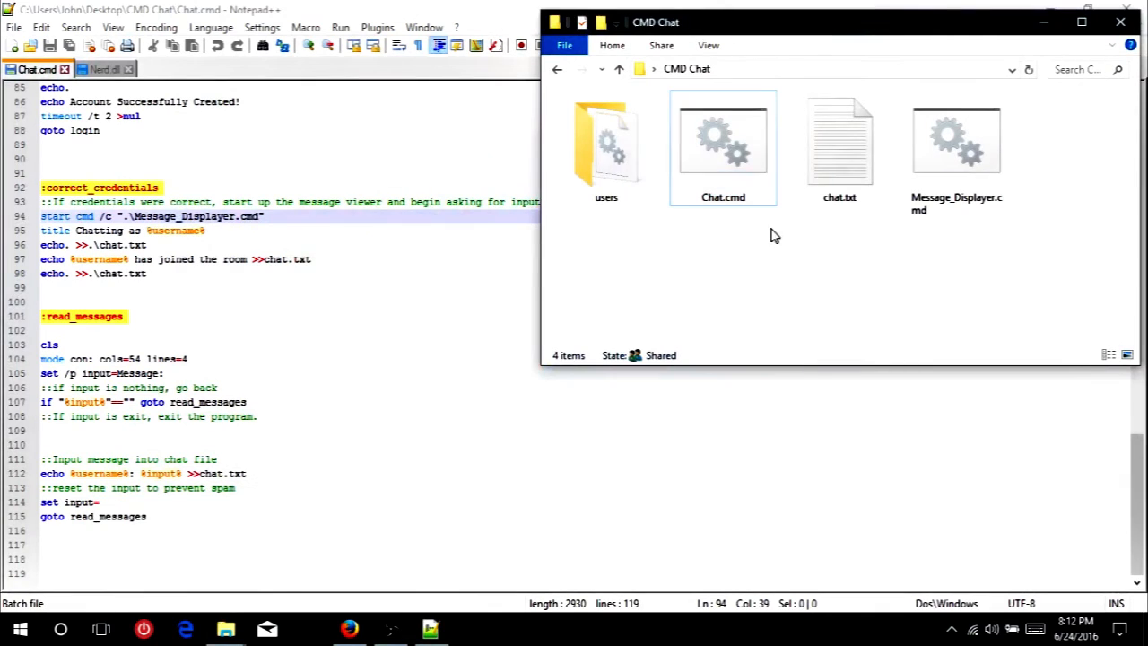
double_click(840, 143)
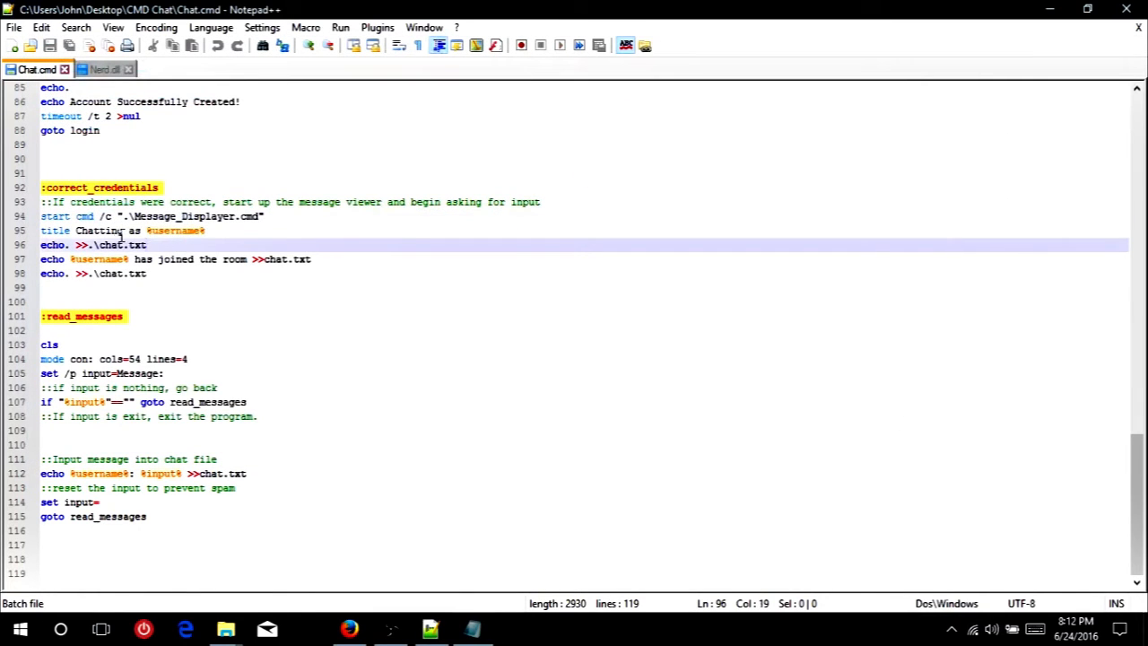
double_click(110, 244)
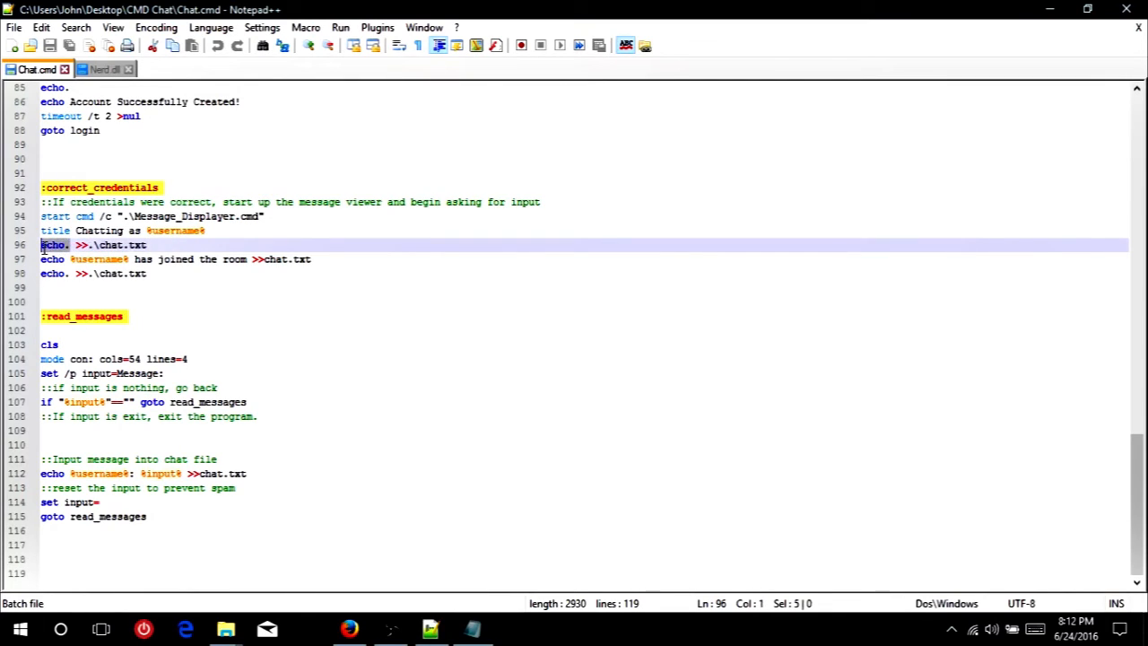
left_click(140, 244)
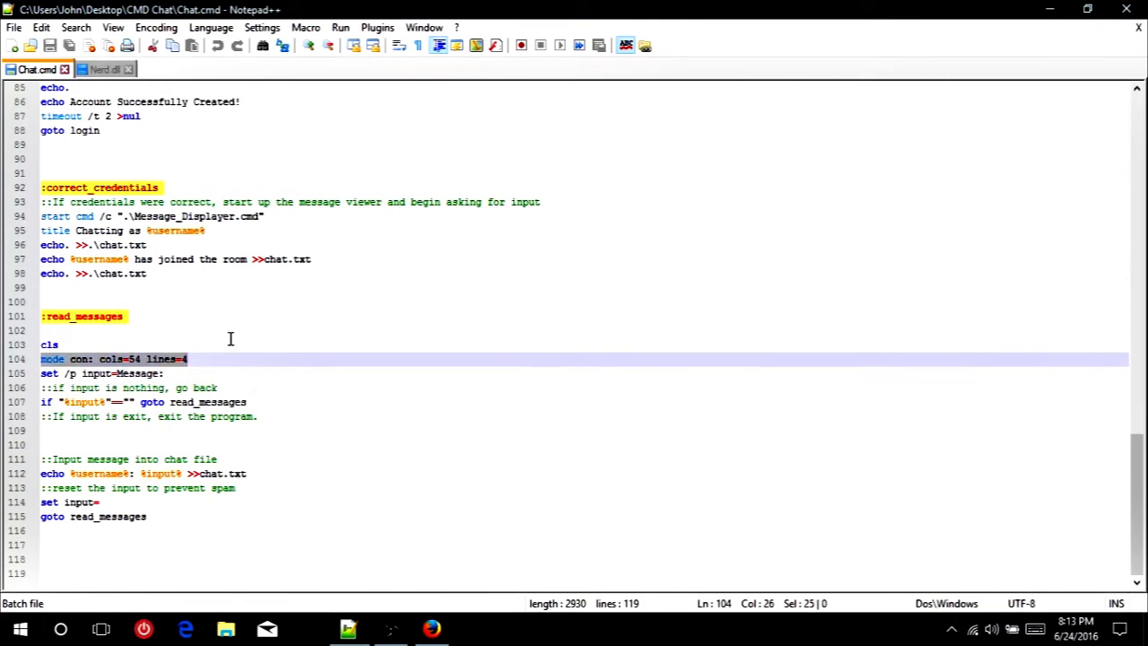
mouse_move(226, 335)
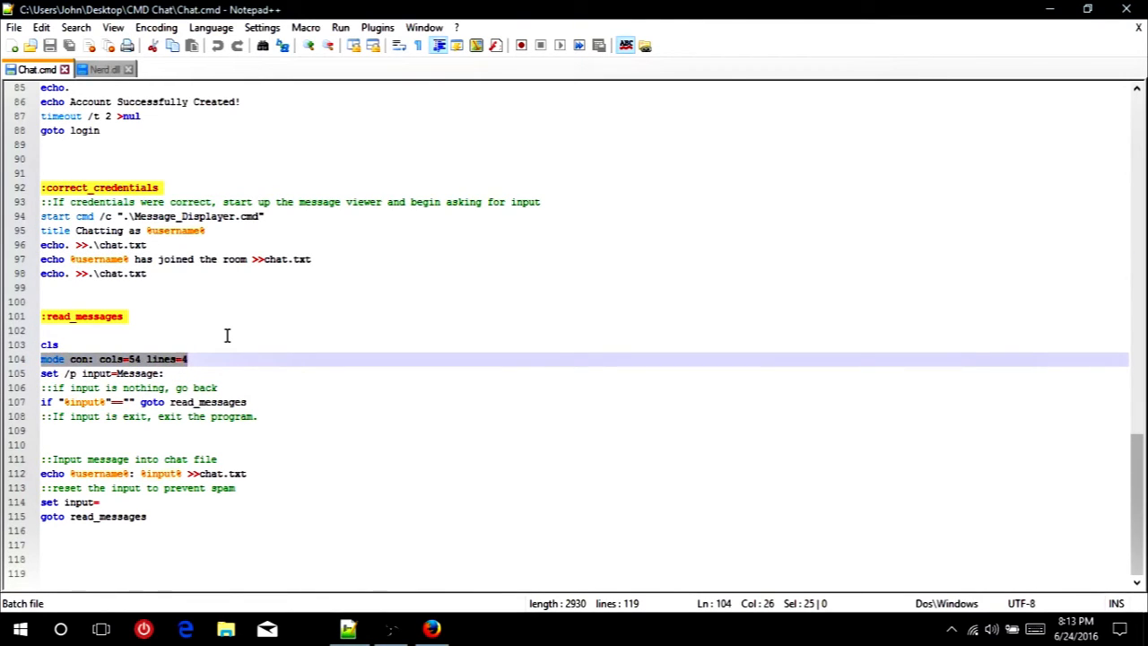
mouse_move(138, 387)
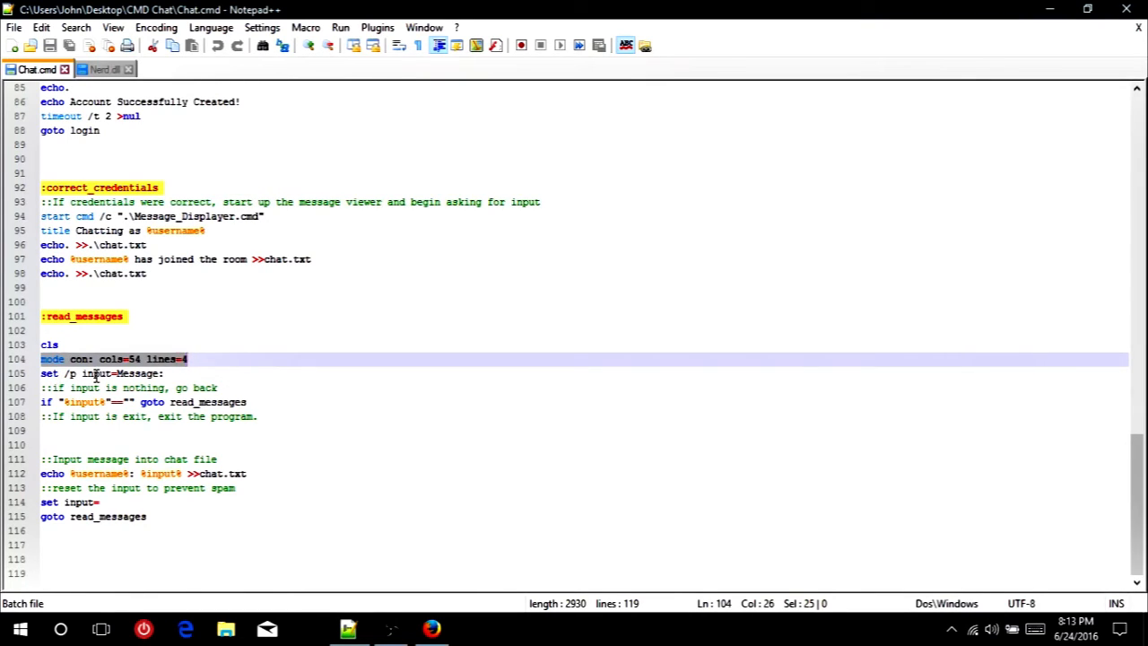
left_click(114, 373)
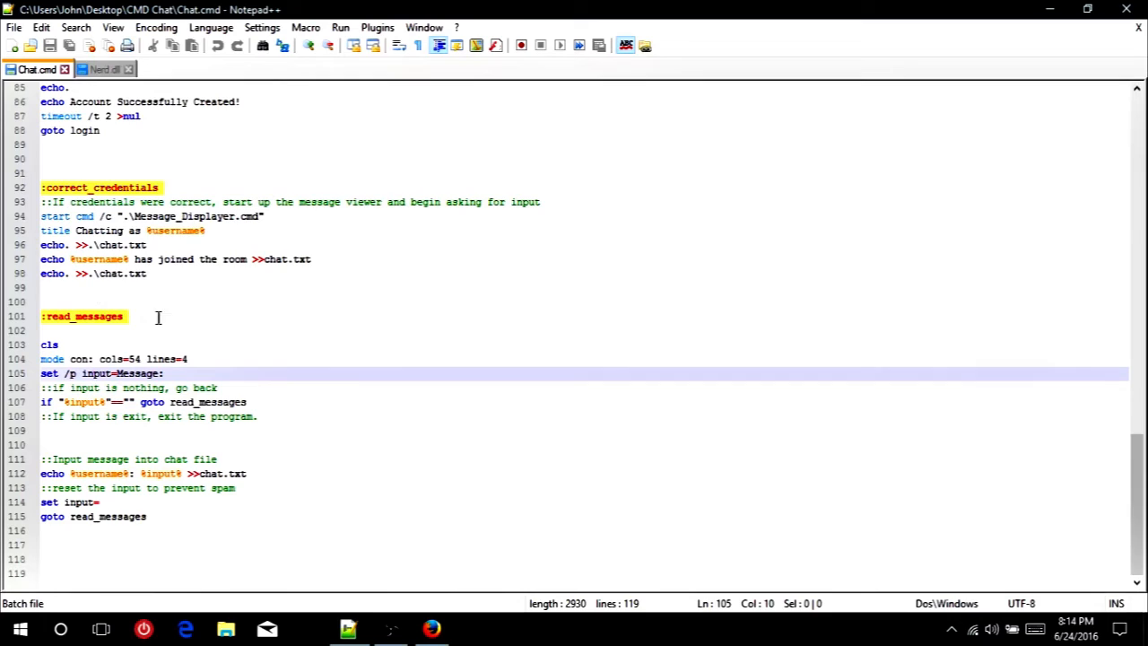
mouse_move(79, 417)
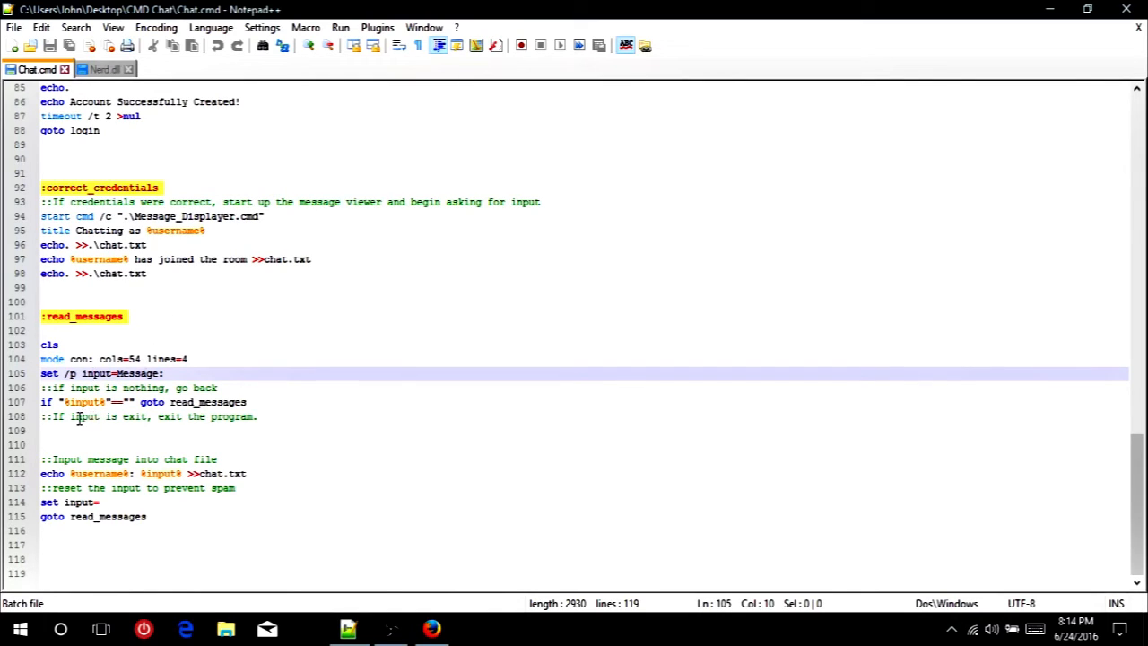
mouse_move(104, 417)
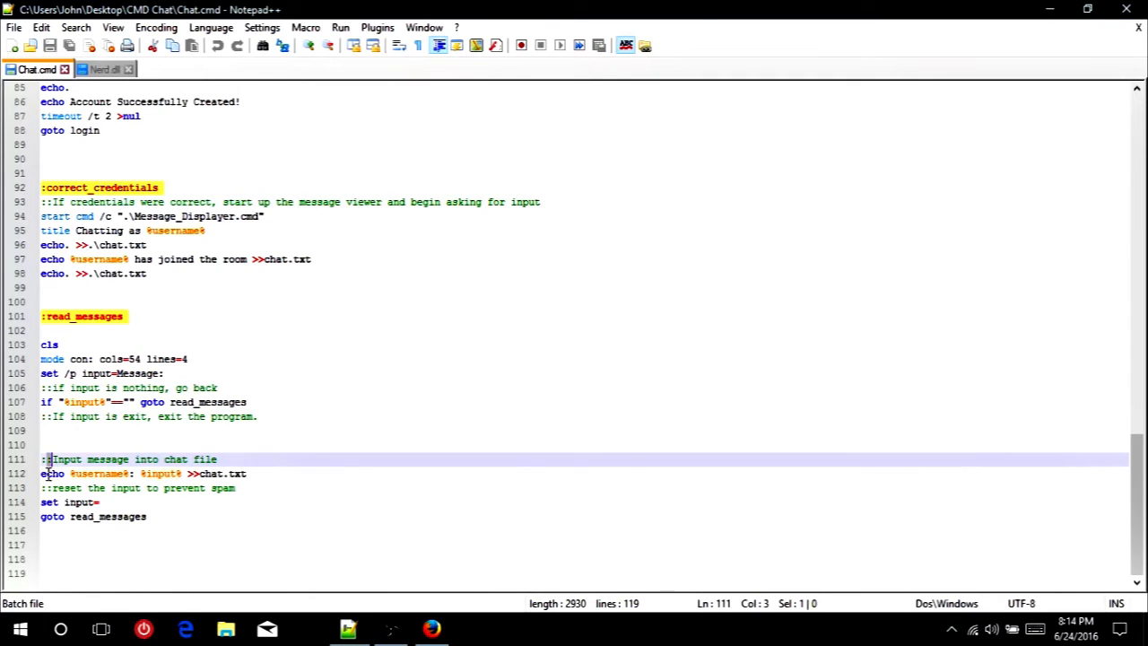
double_click(99, 474)
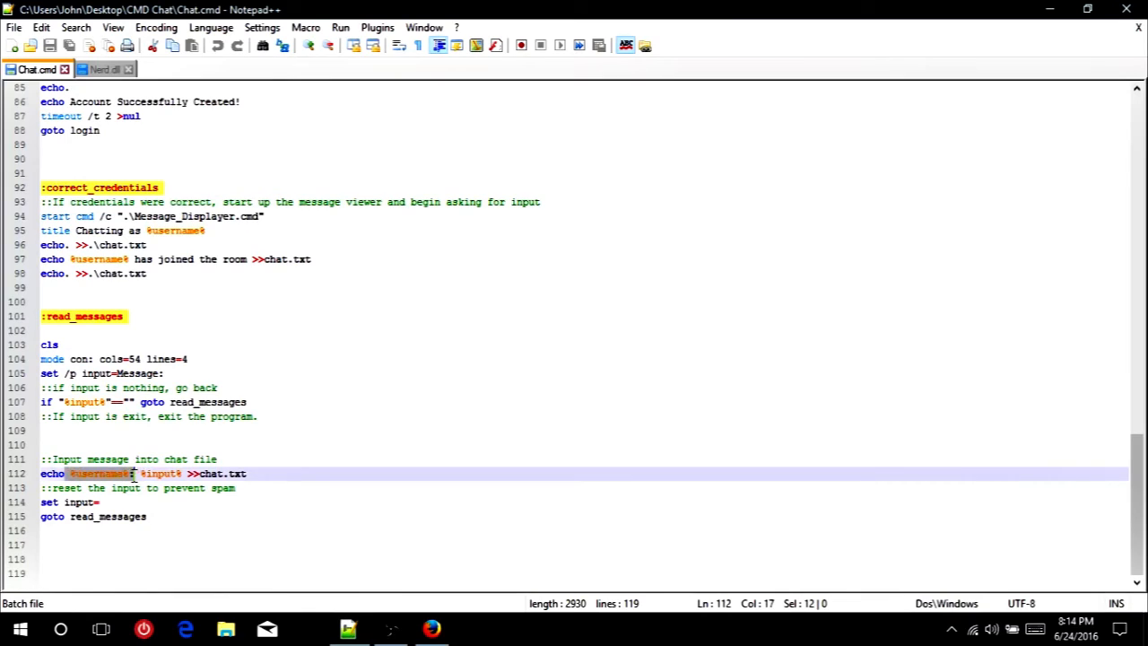
left_click(132, 473)
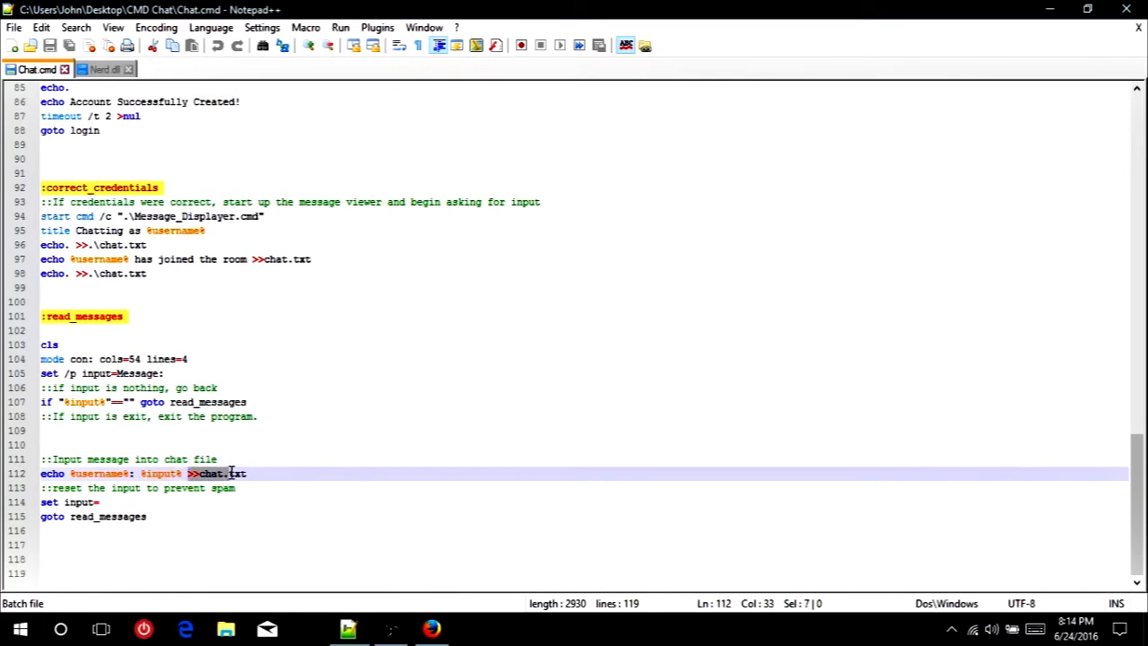
left_click(249, 473)
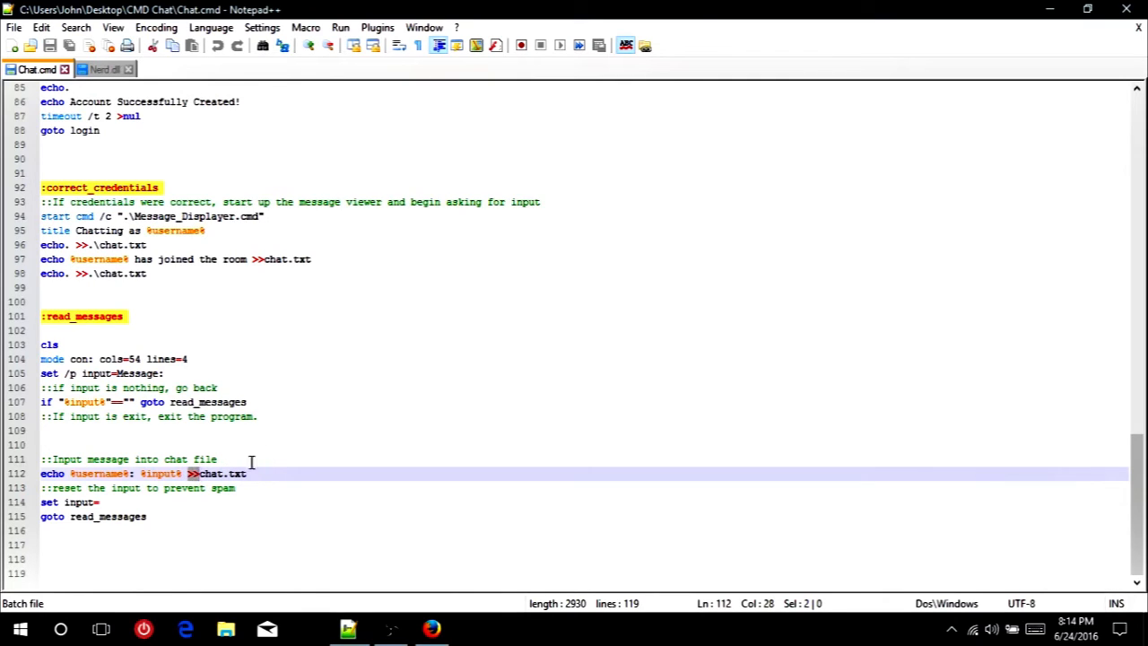
mouse_move(269, 460)
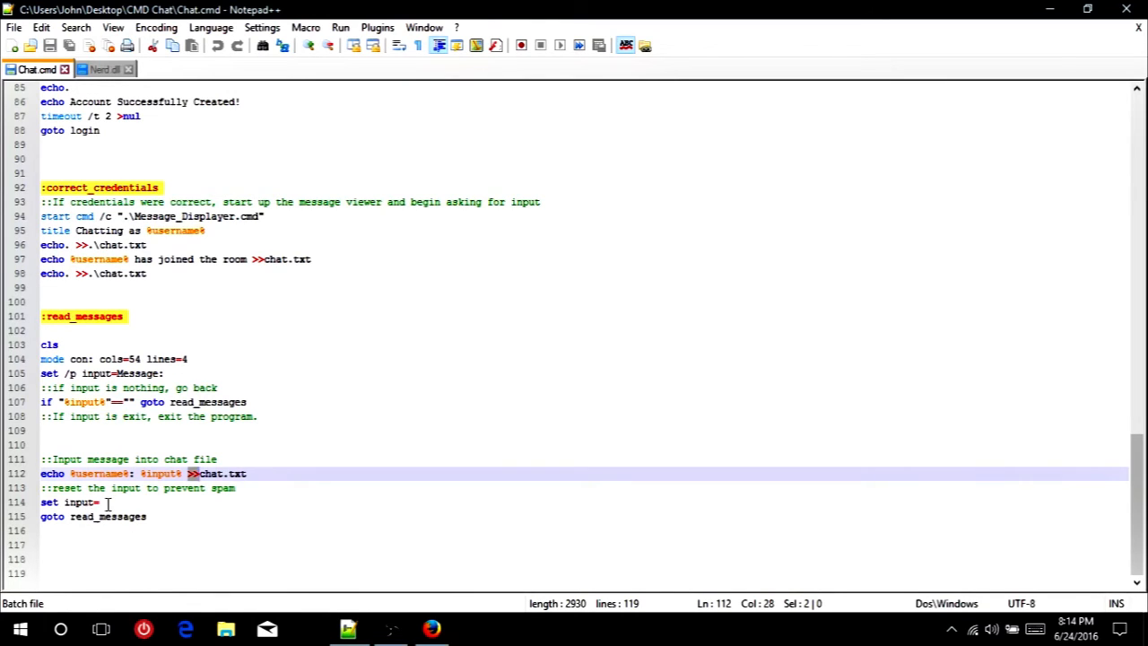
left_click(100, 502)
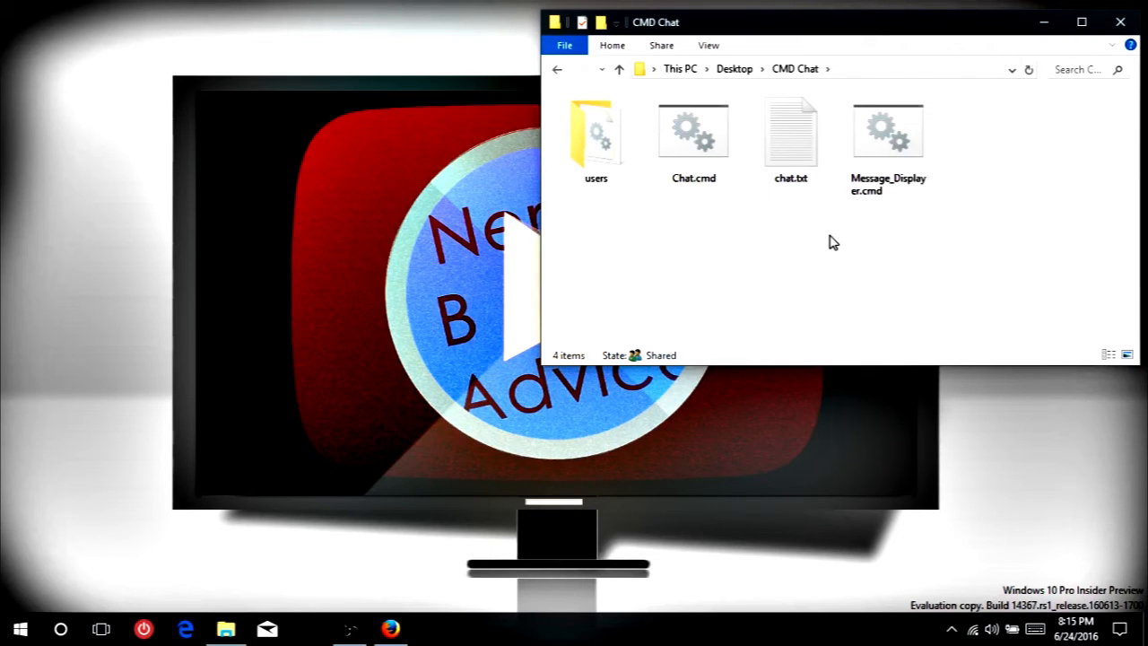
Open Message_Displayer.cmd from the CMD Chat folder in Notepad++.
left_click(888, 135)
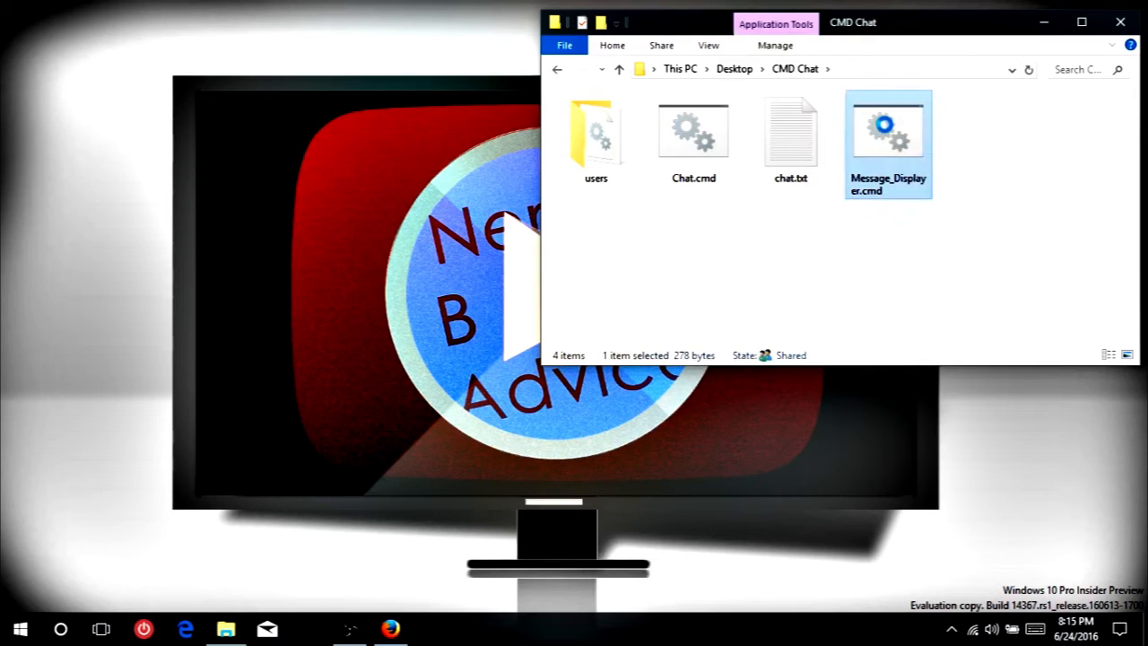
right_click(886, 135)
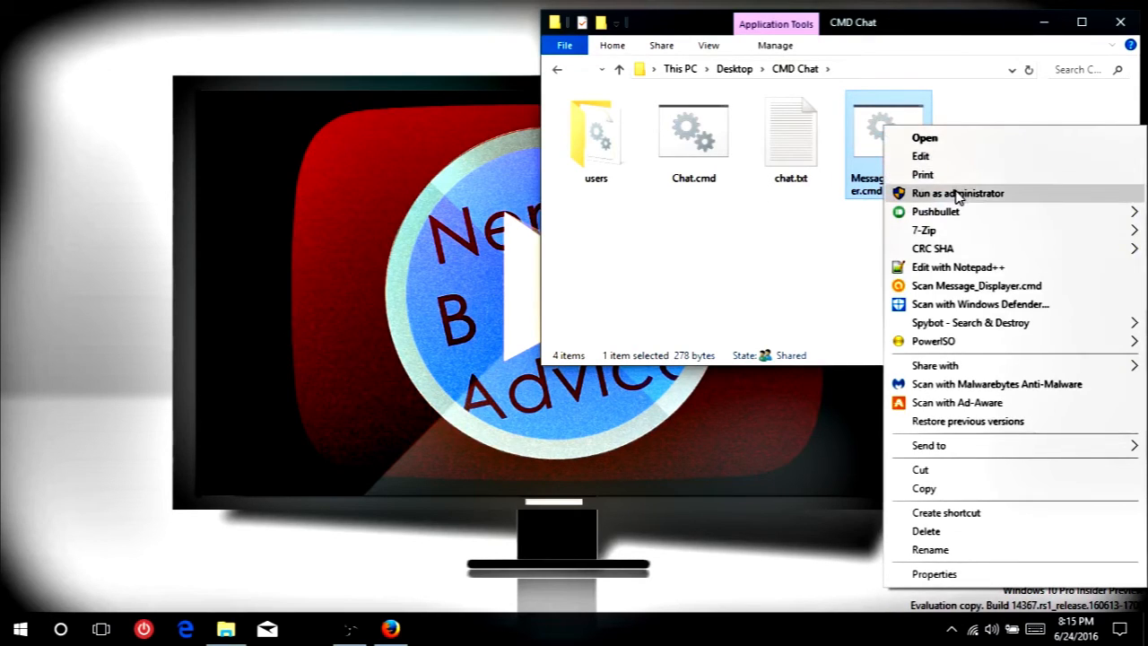
left_click(953, 266)
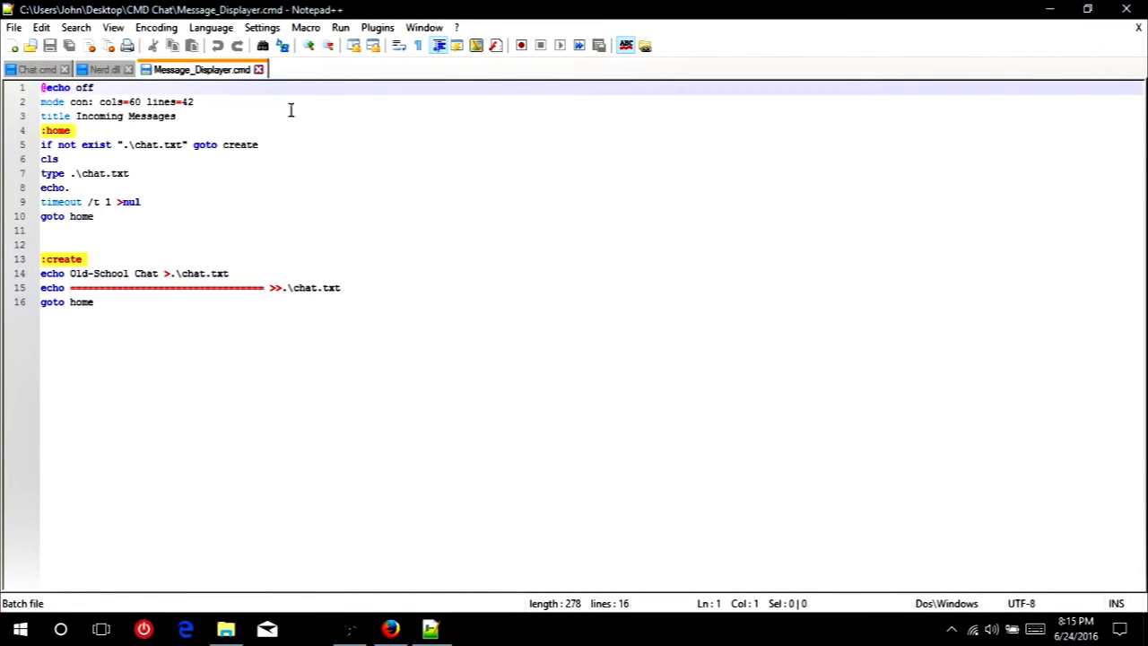
mouse_move(104, 94)
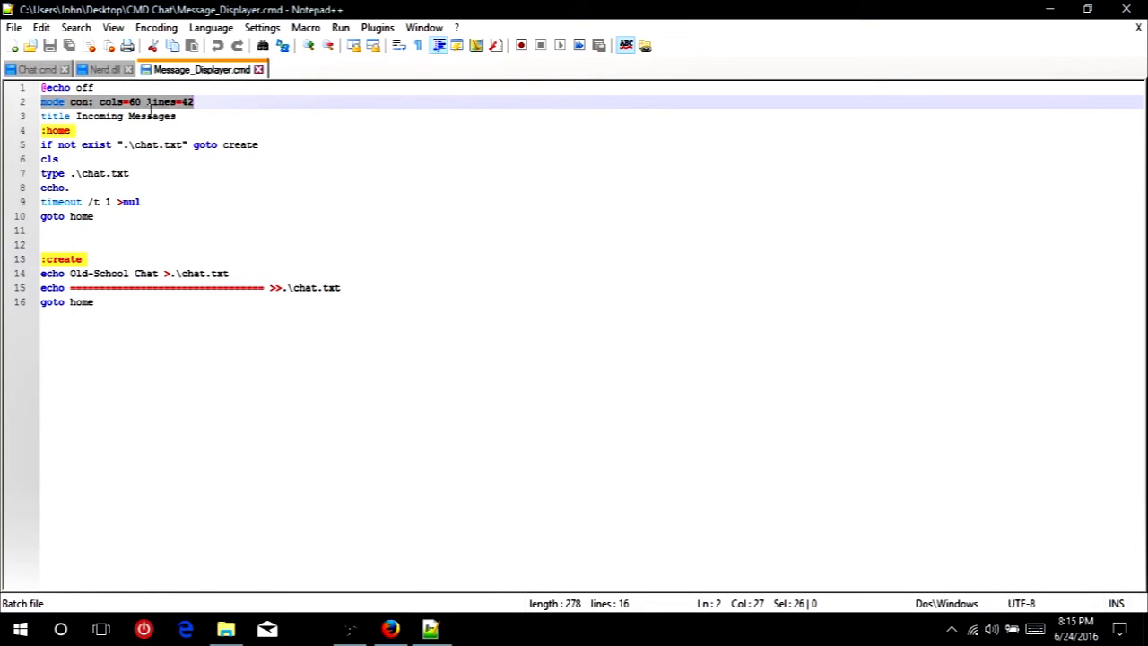
left_click(171, 115)
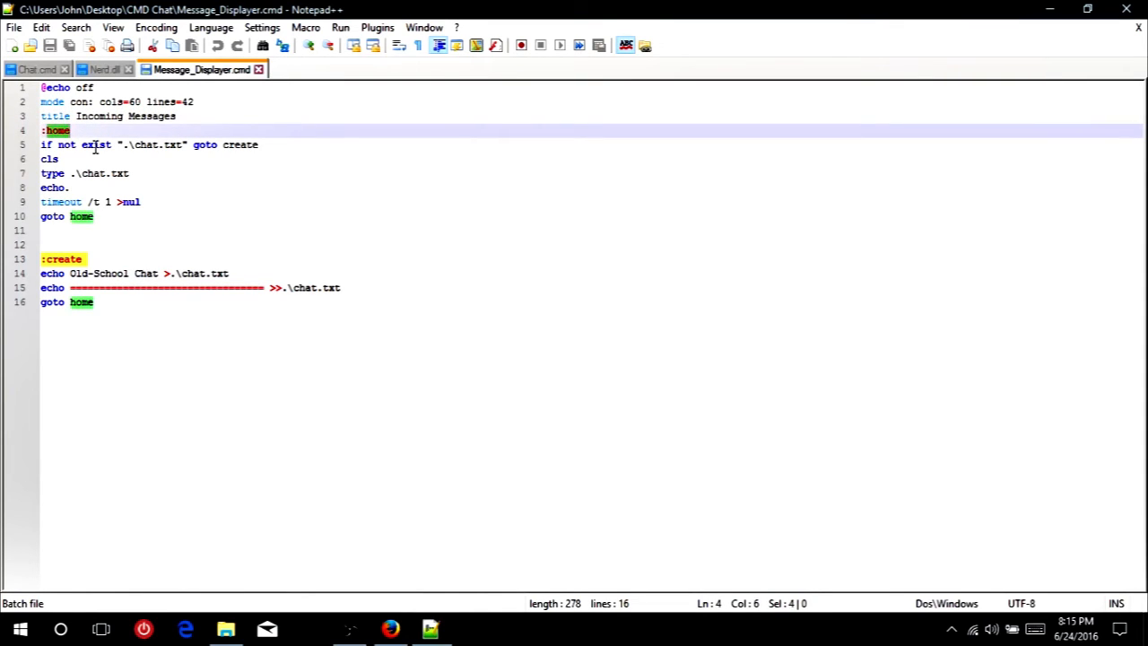
left_click(52, 143)
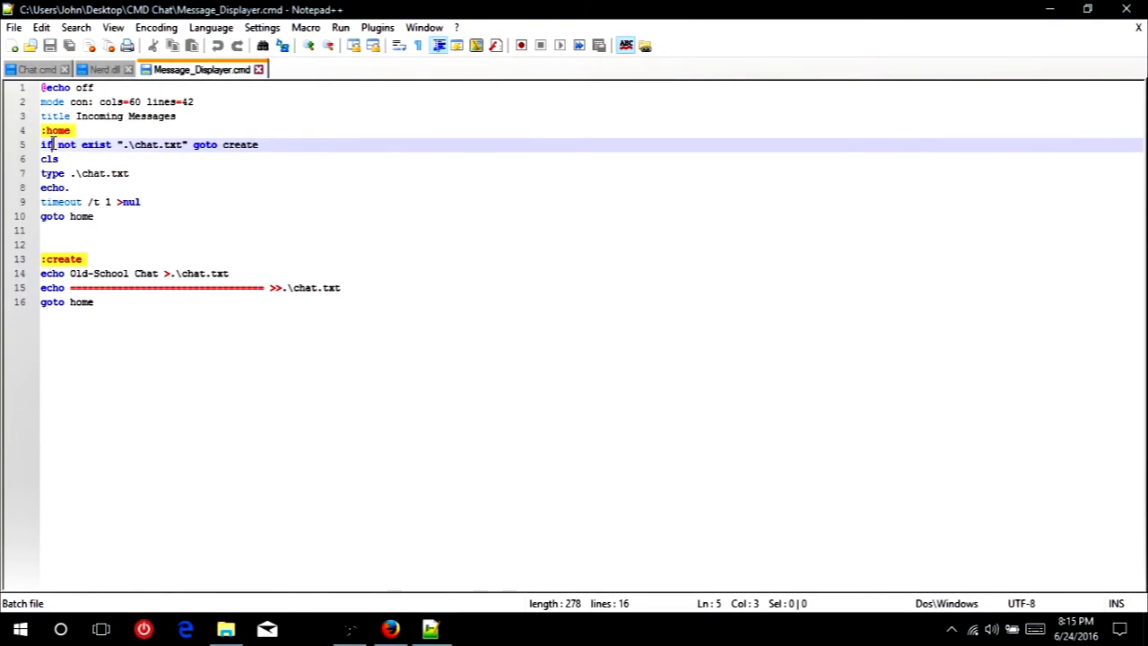
mouse_move(204, 143)
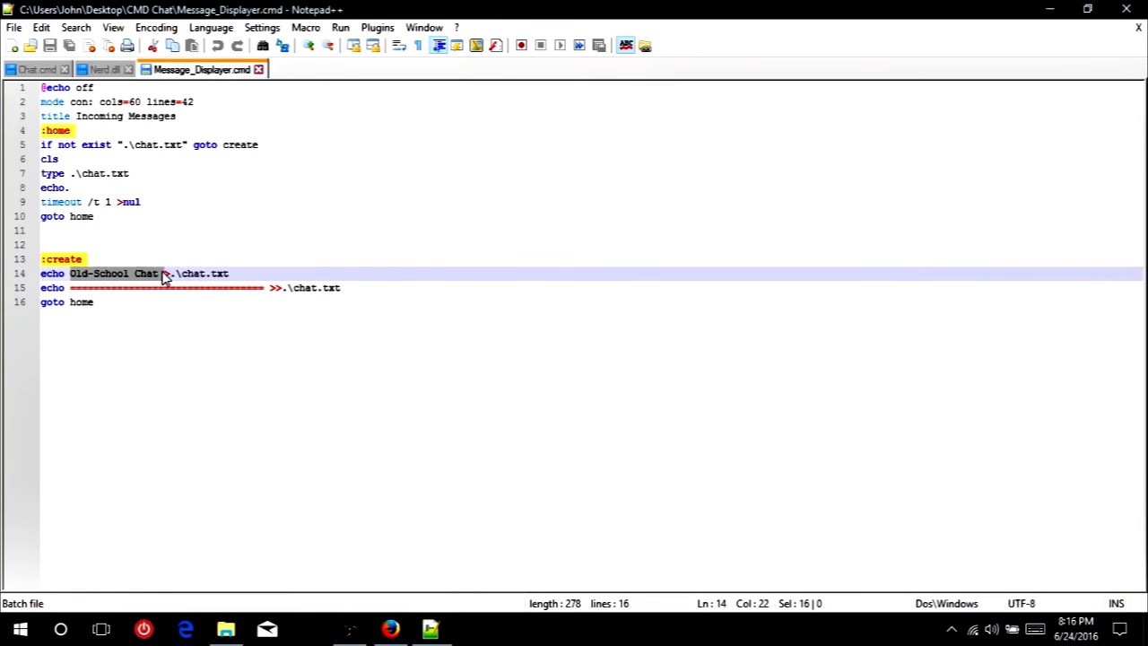
left_click(176, 273)
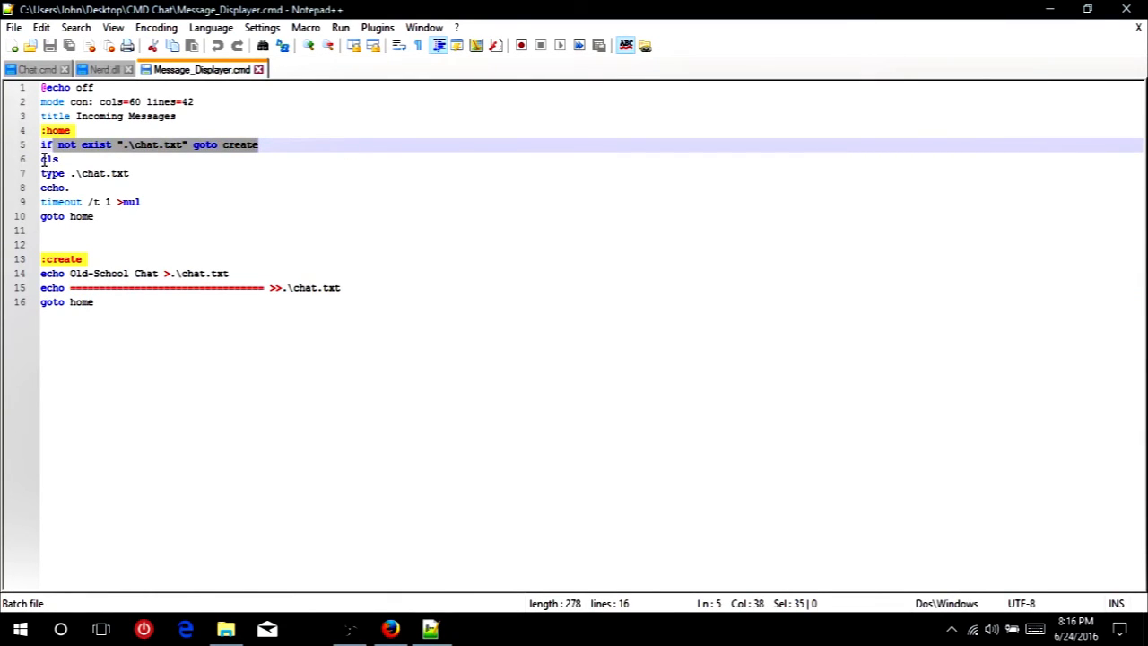
left_click(54, 173)
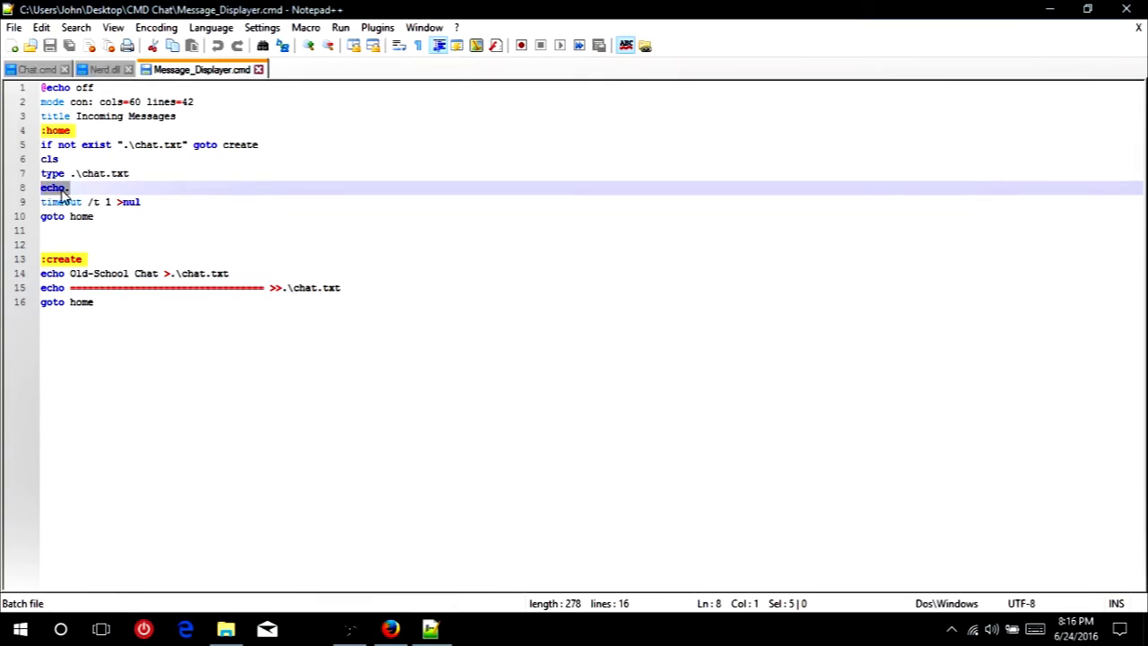
mouse_move(86, 201)
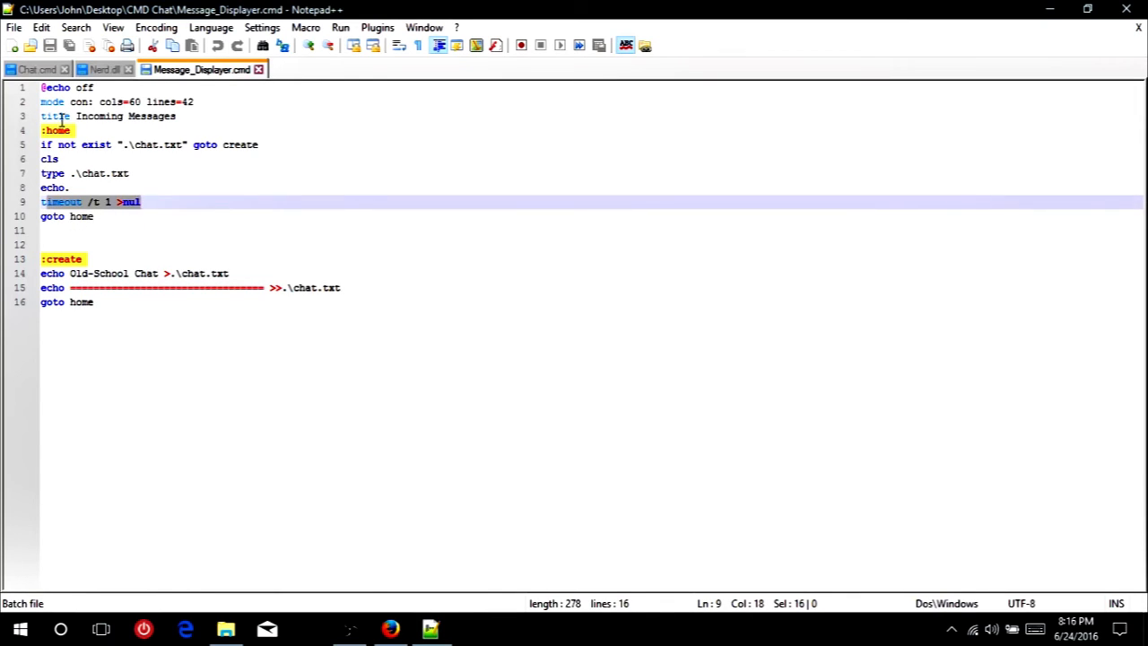
mouse_move(872, 68)
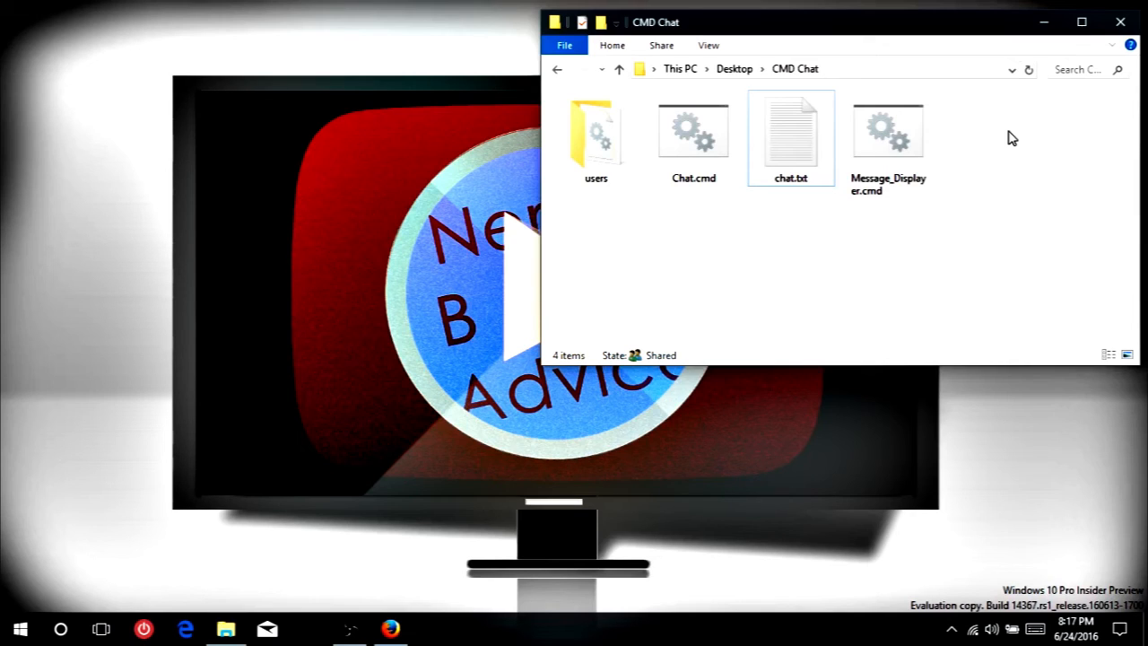
Copy users, Chat.cmd, chat.txt and Message_Displayer.cmd into the Documents\YouTube\Test folder.
left_click(596, 134)
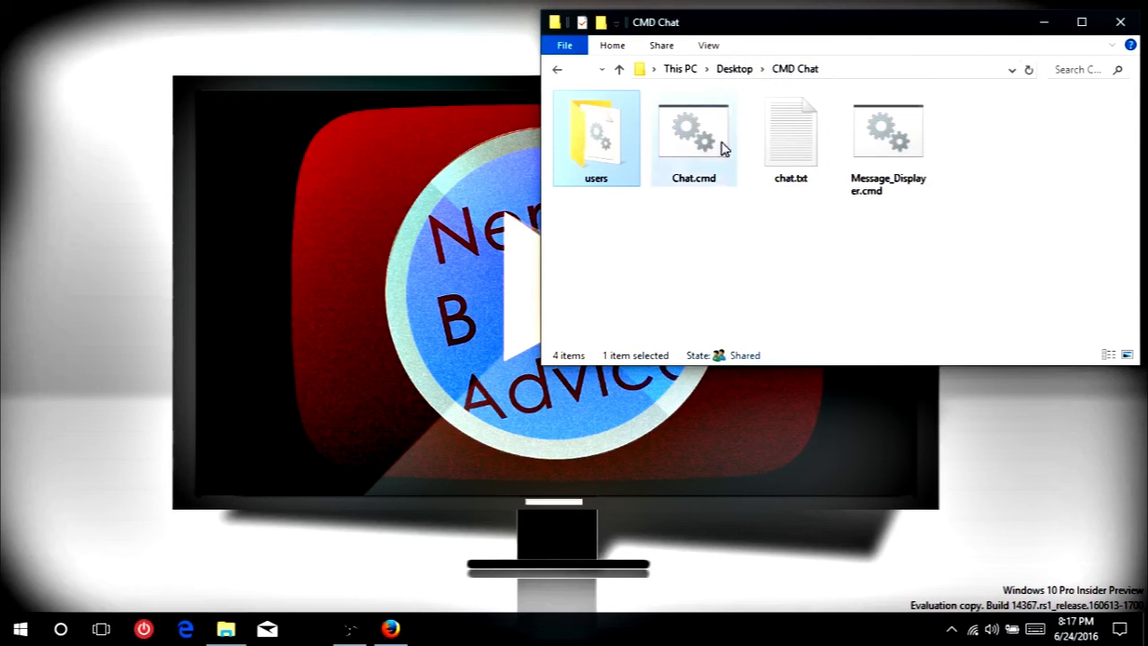
left_click(595, 201)
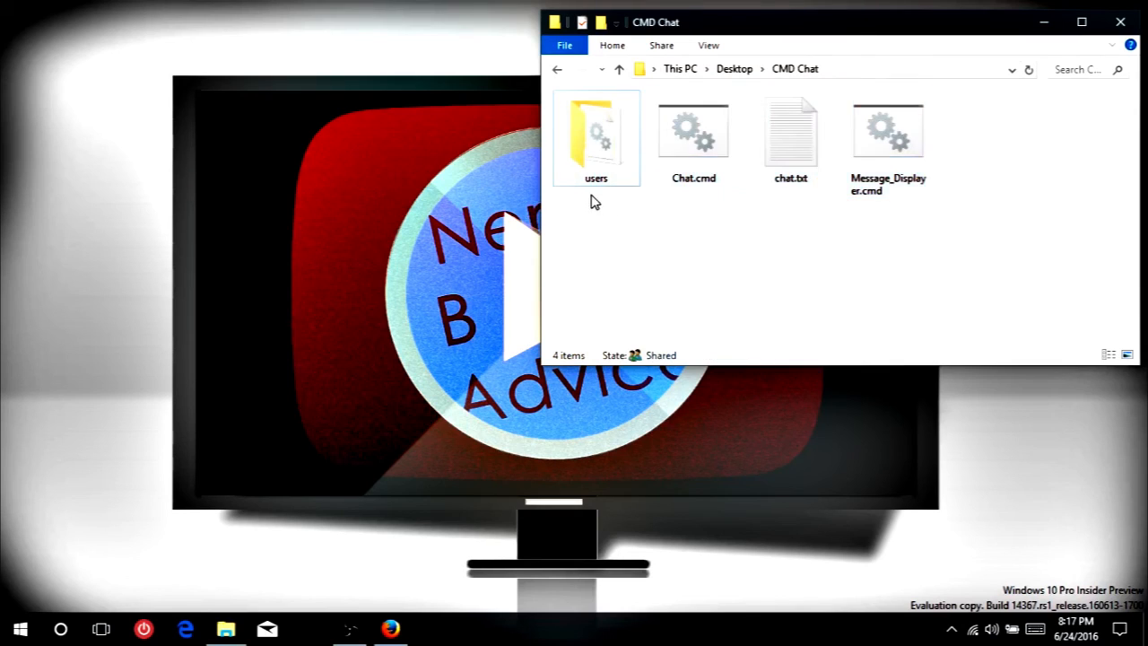
key("ctrl+a")
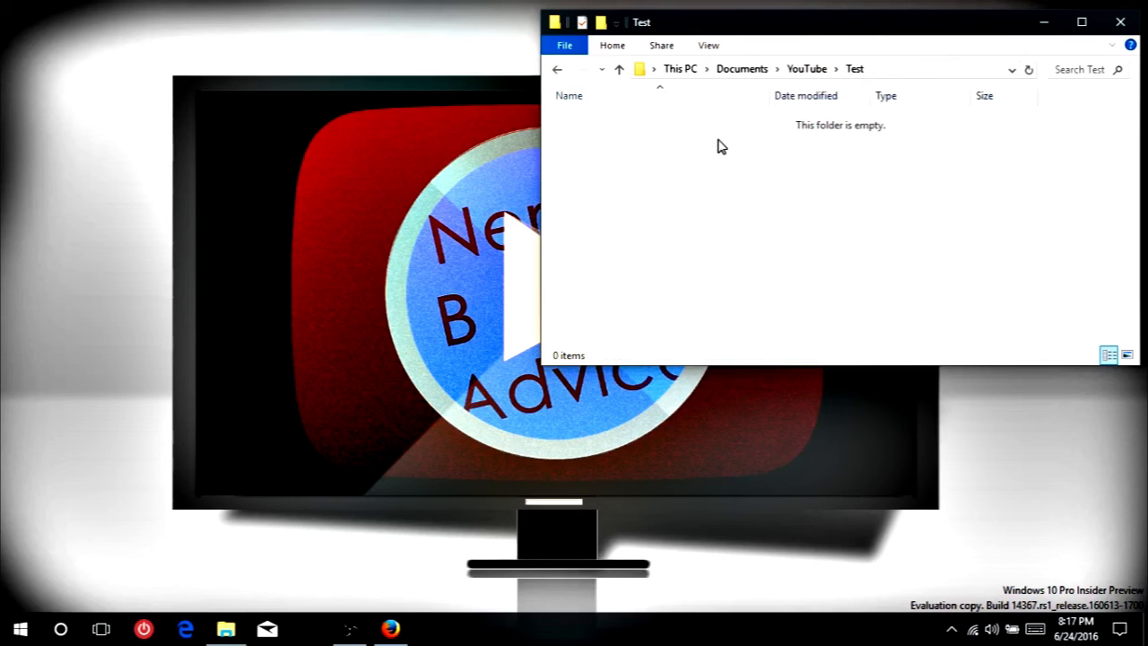
right_click(719, 147)
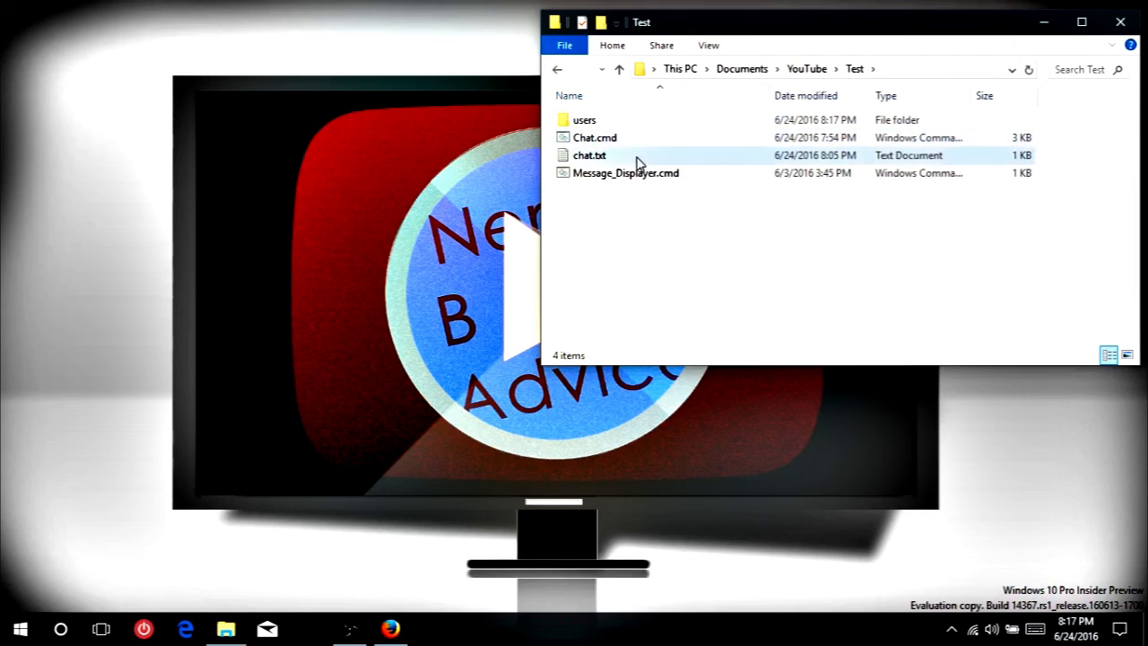
left_click(592, 154)
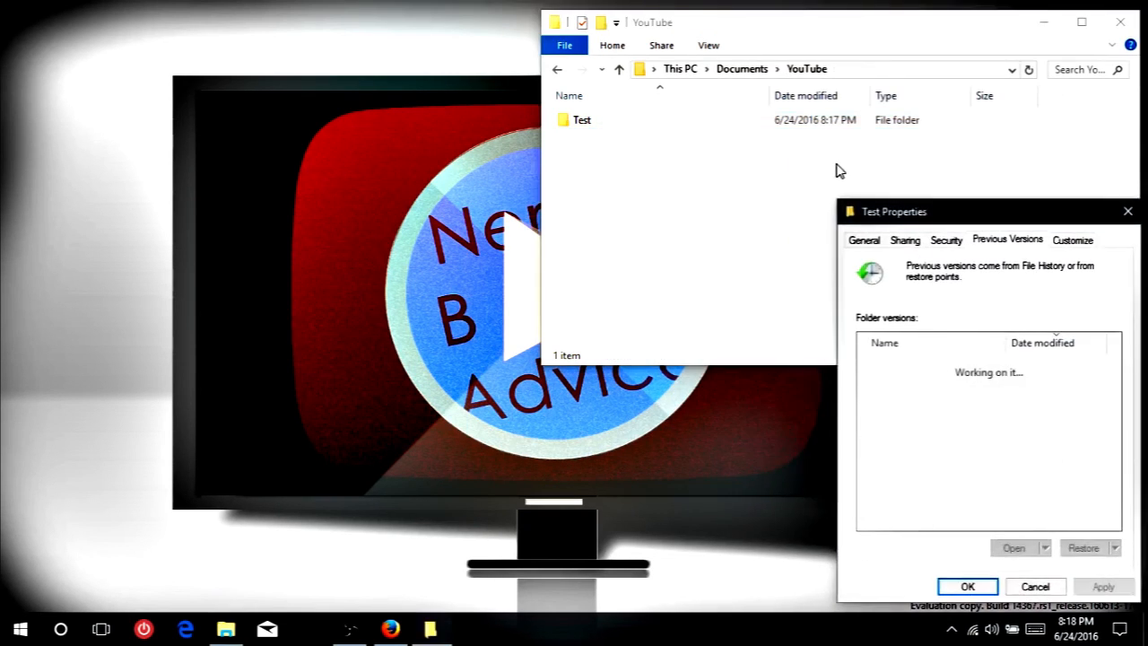
Share the Test folder with Everyone via Share with > Specific people.
left_click(972, 586)
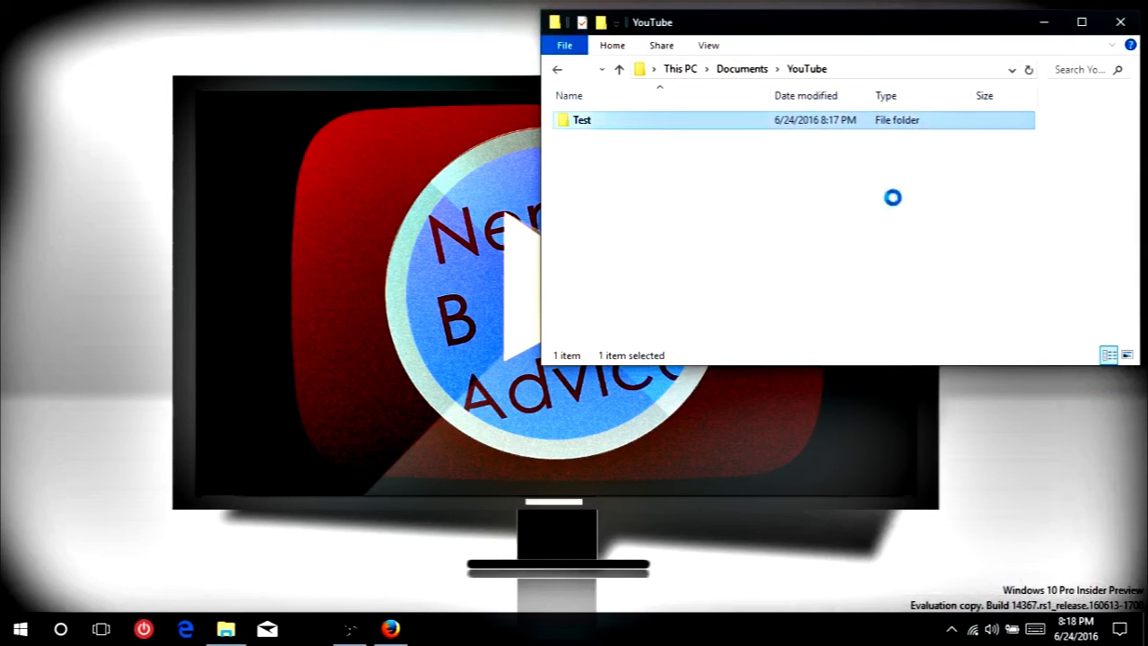
right_click(581, 119)
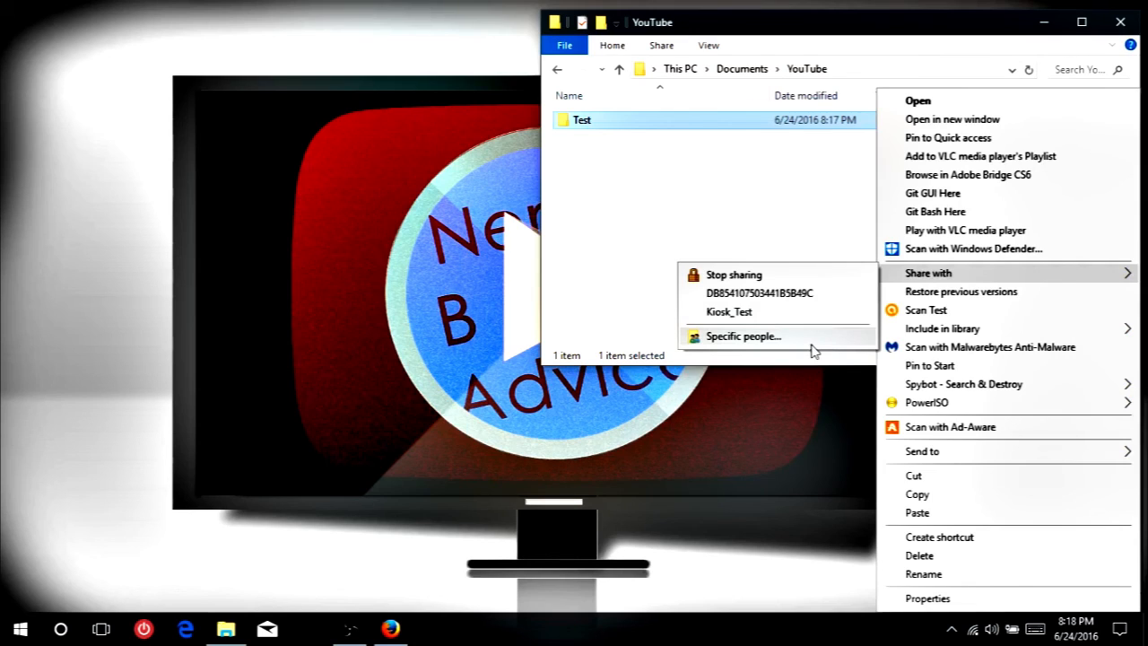
left_click(743, 337)
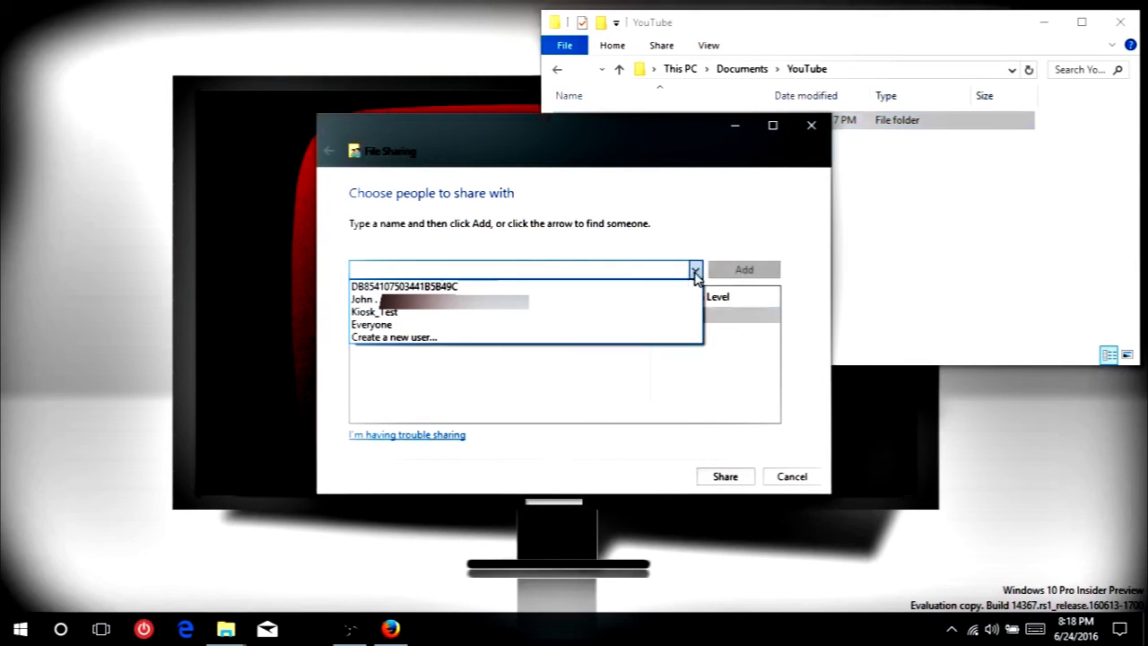
left_click(371, 325)
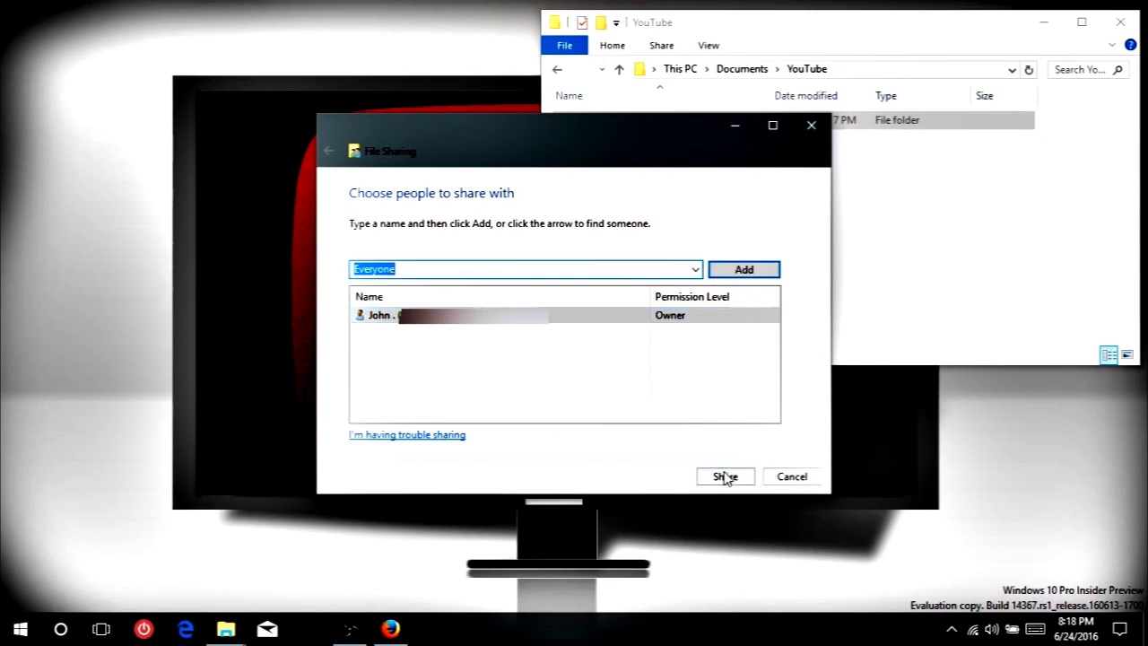
left_click(725, 477)
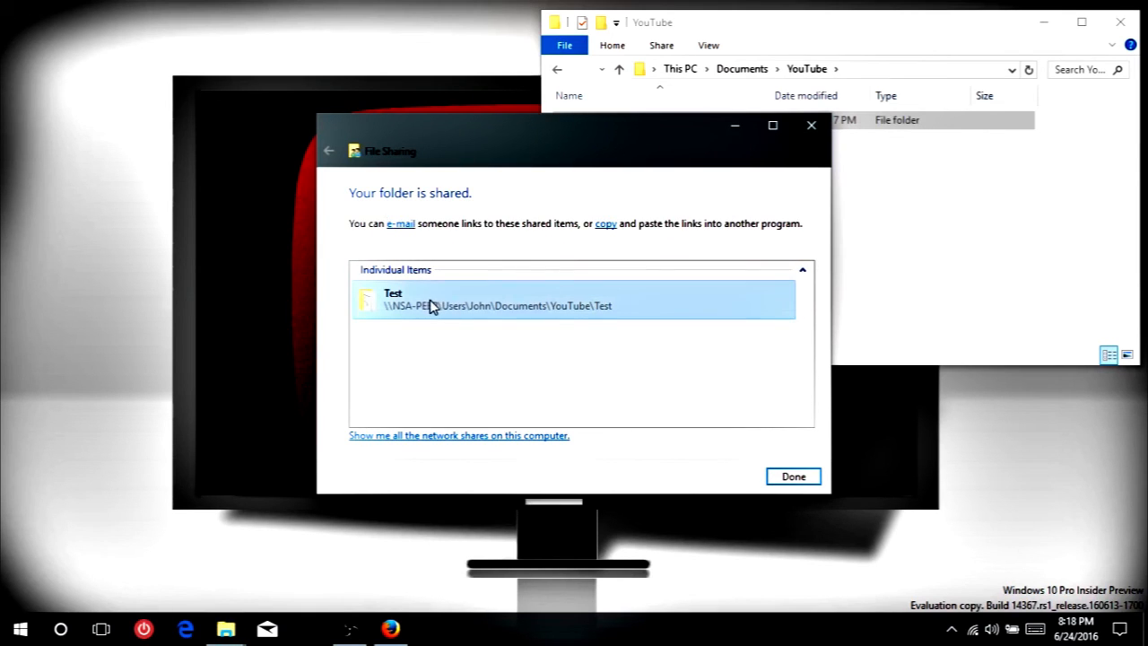
mouse_move(455, 312)
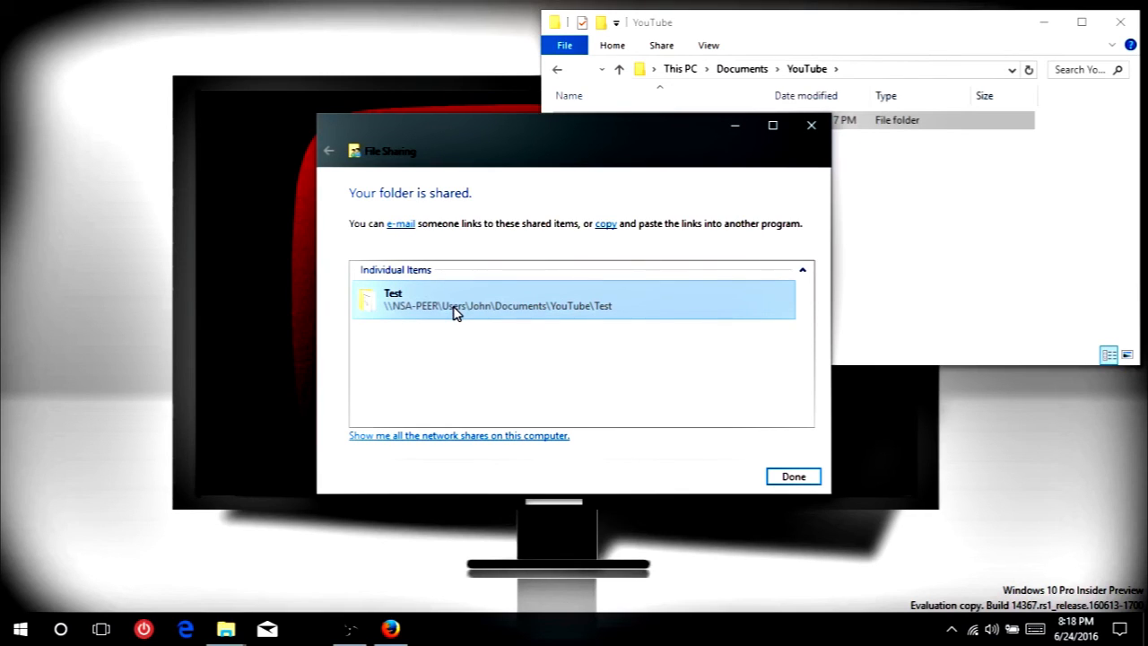
mouse_move(553, 133)
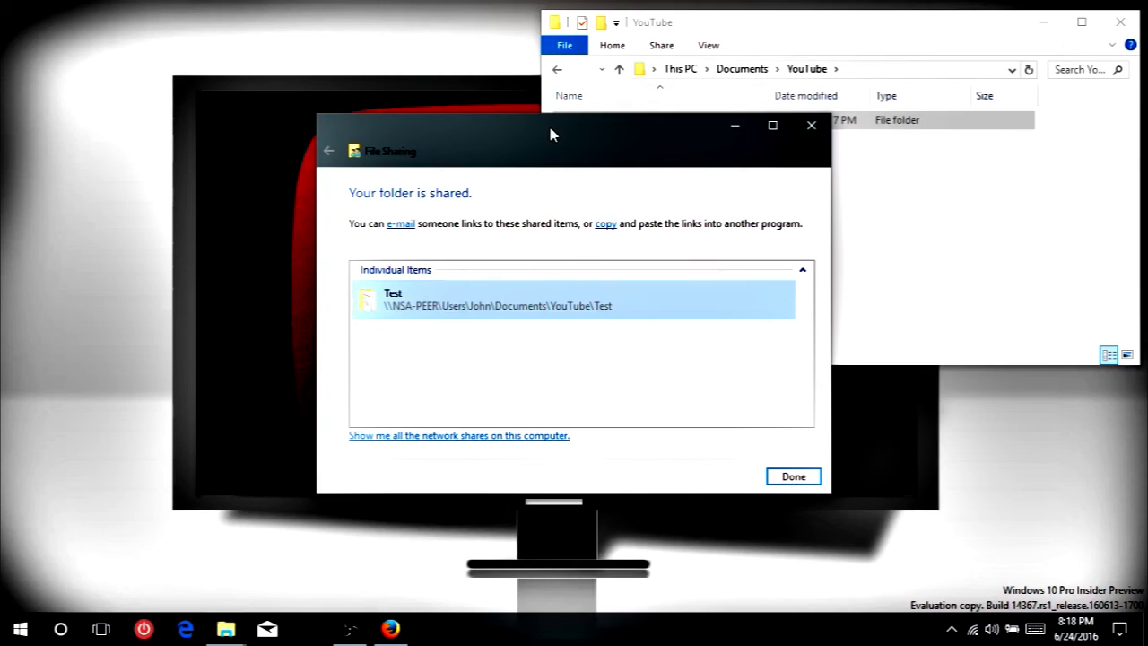
left_click_drag(552, 134, 265, 107)
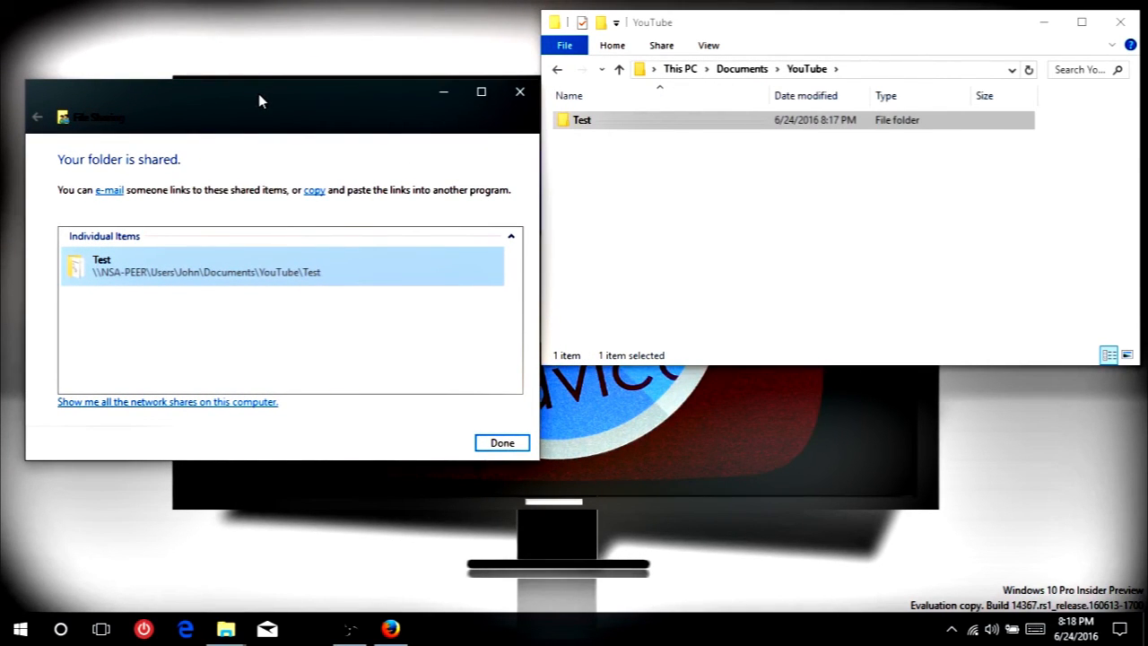
mouse_move(298, 158)
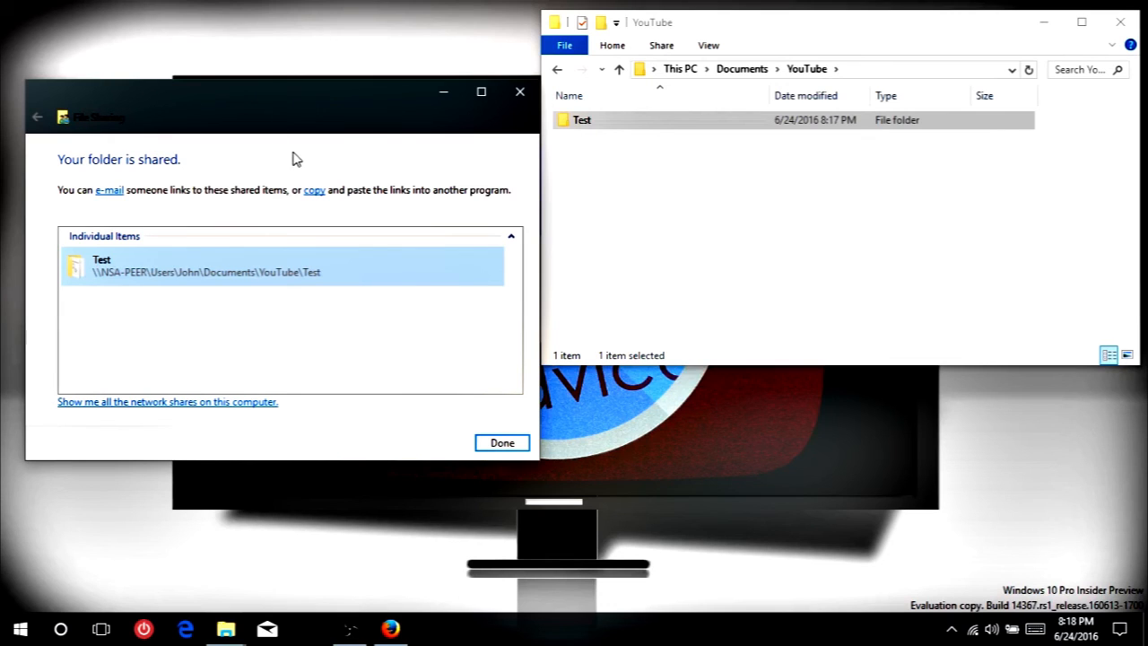
mouse_move(603, 118)
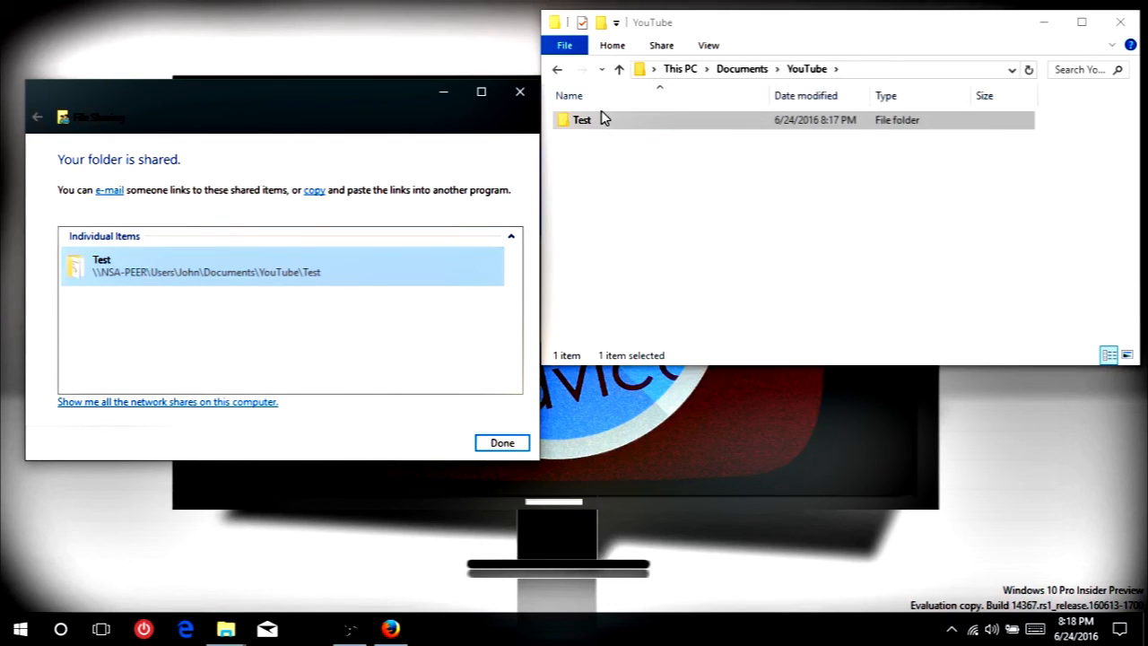
Enter the shared Test folder and open its Chat.cmd in Notepad++.
double_click(581, 118)
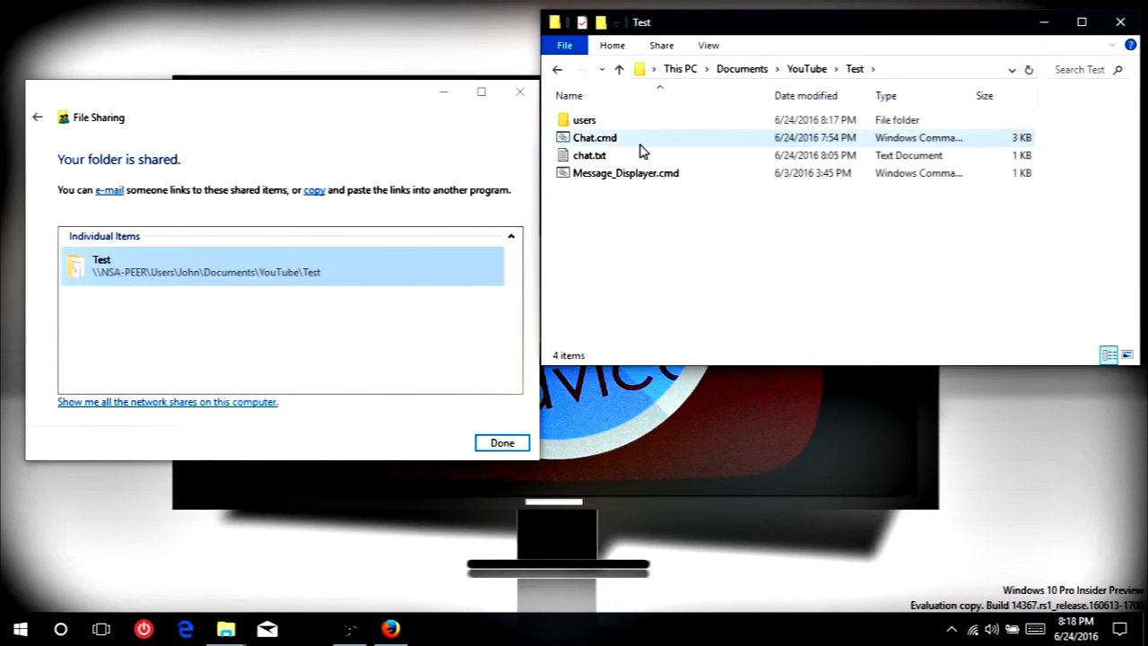
left_click(624, 172)
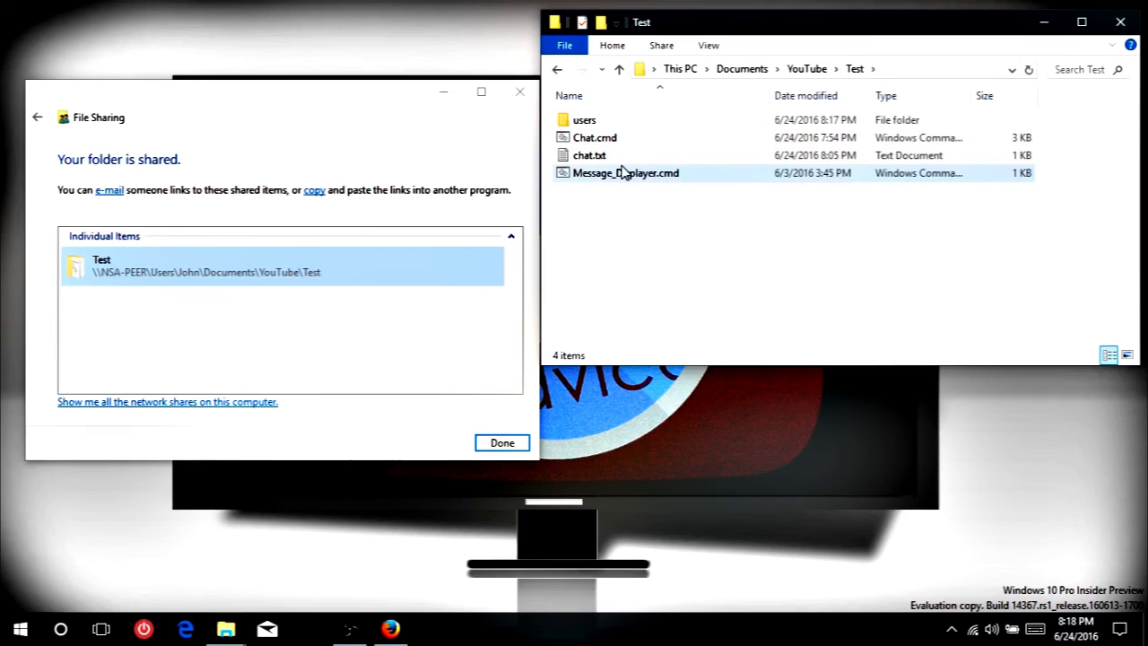
left_click(592, 137)
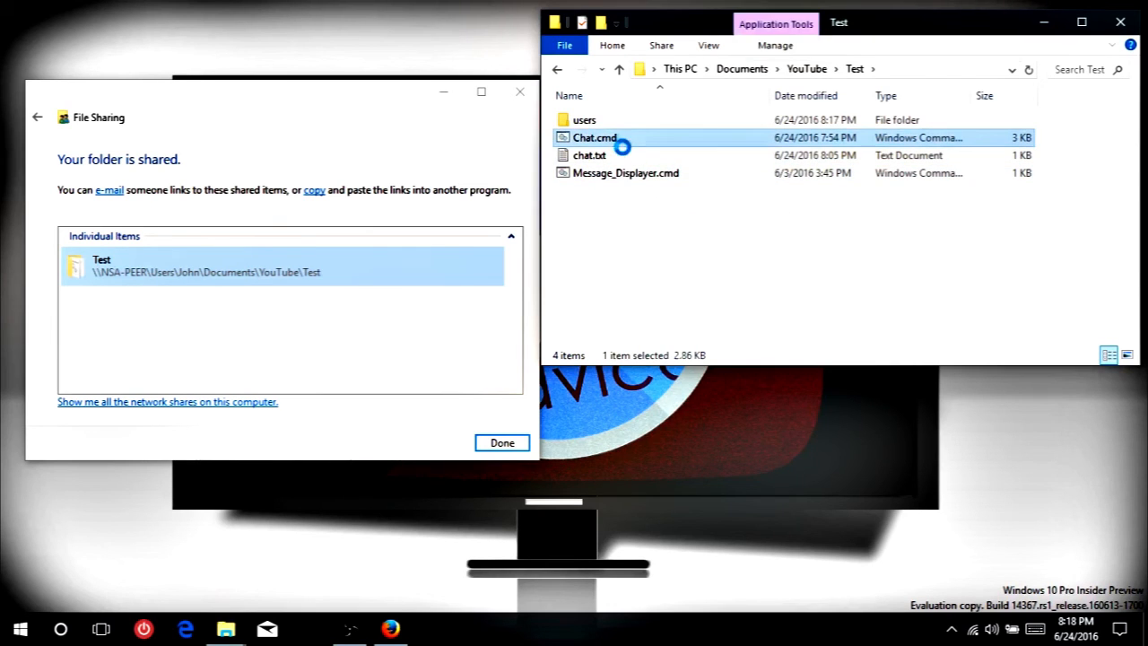
right_click(621, 140)
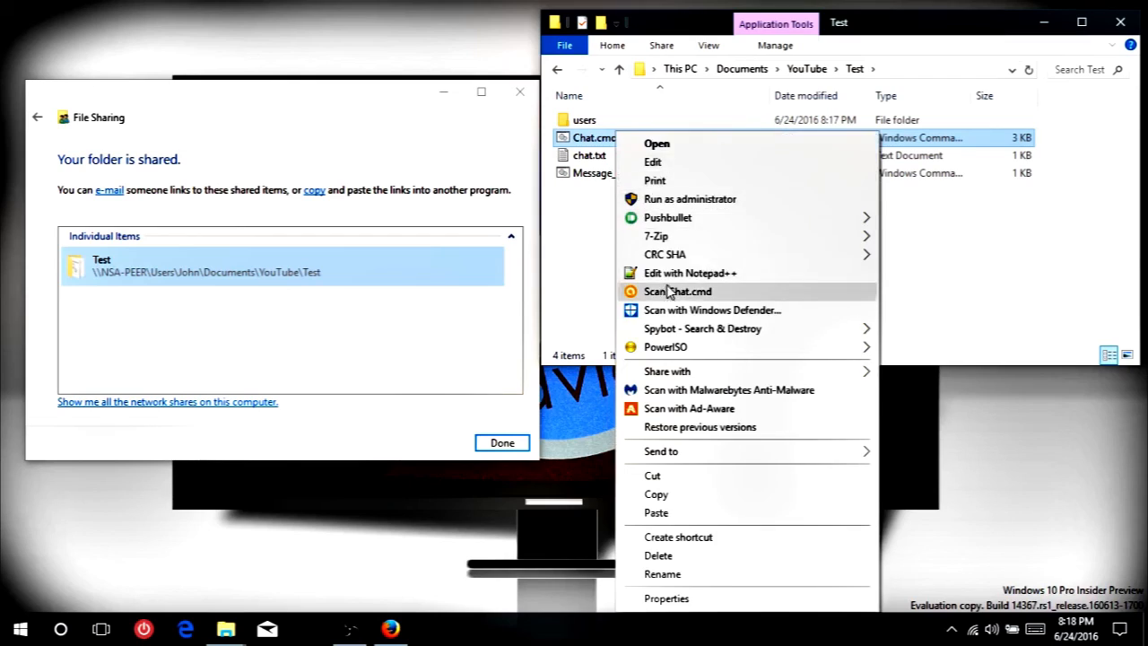
left_click(689, 272)
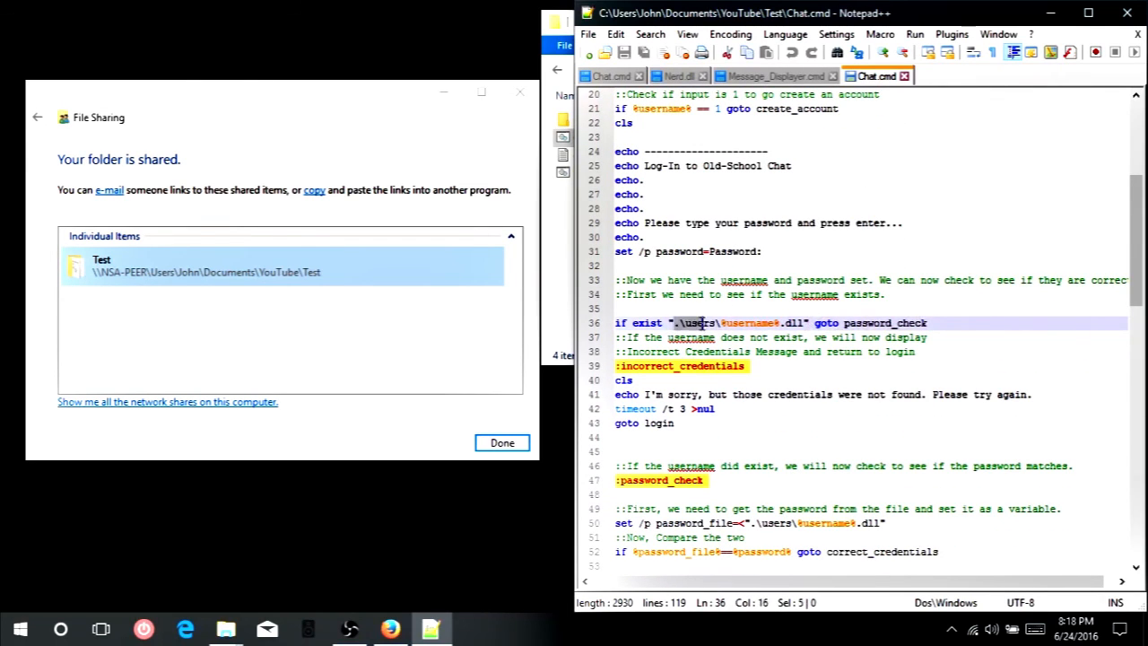
Replace the .\users\ paths with \\NSA-PEER\Users\John\Documents\YouTube\Test\users\.
left_click(721, 323)
type("\\\\NSA-PEER\\Users\\Joohn\\Documents")
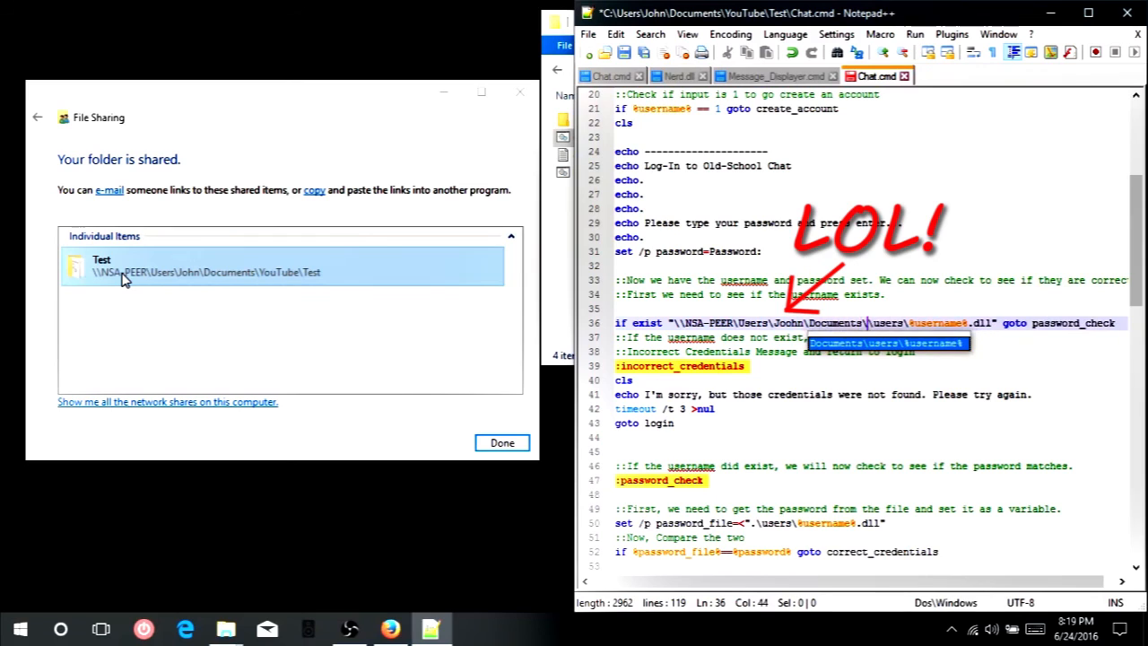
type("Yp")
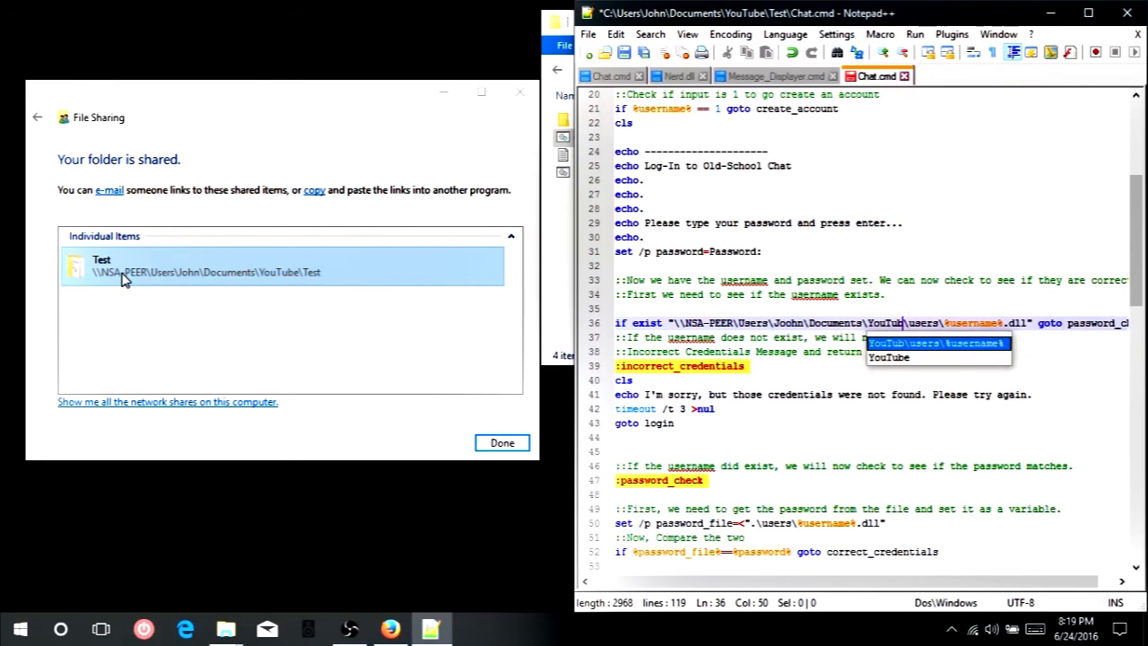
type("Test")
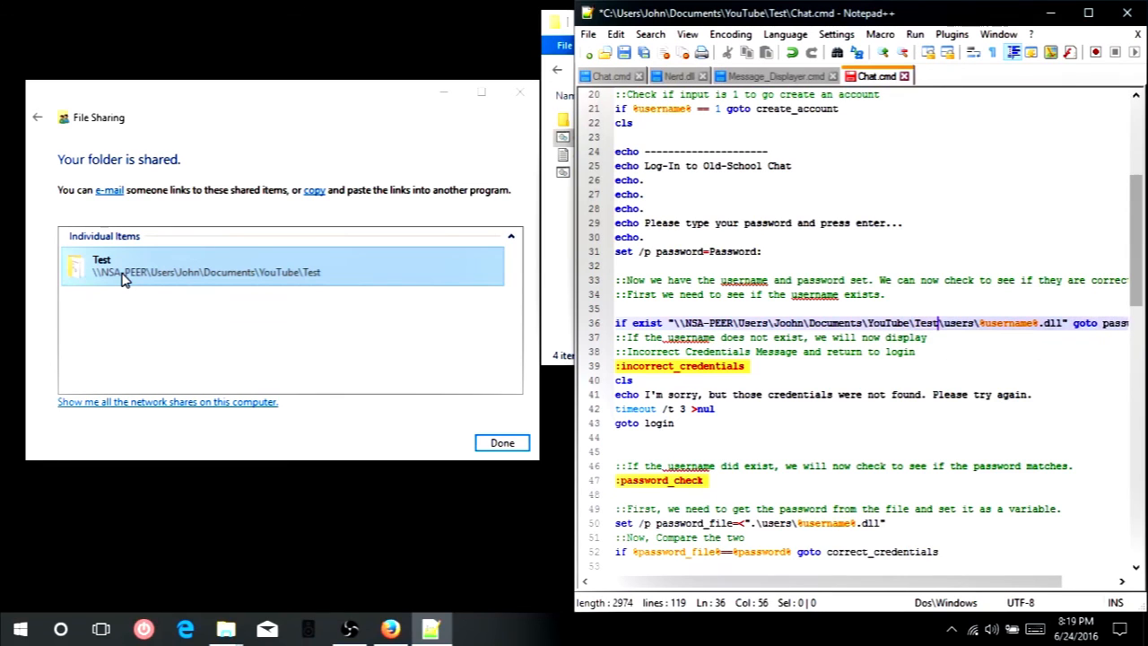
mouse_move(857, 277)
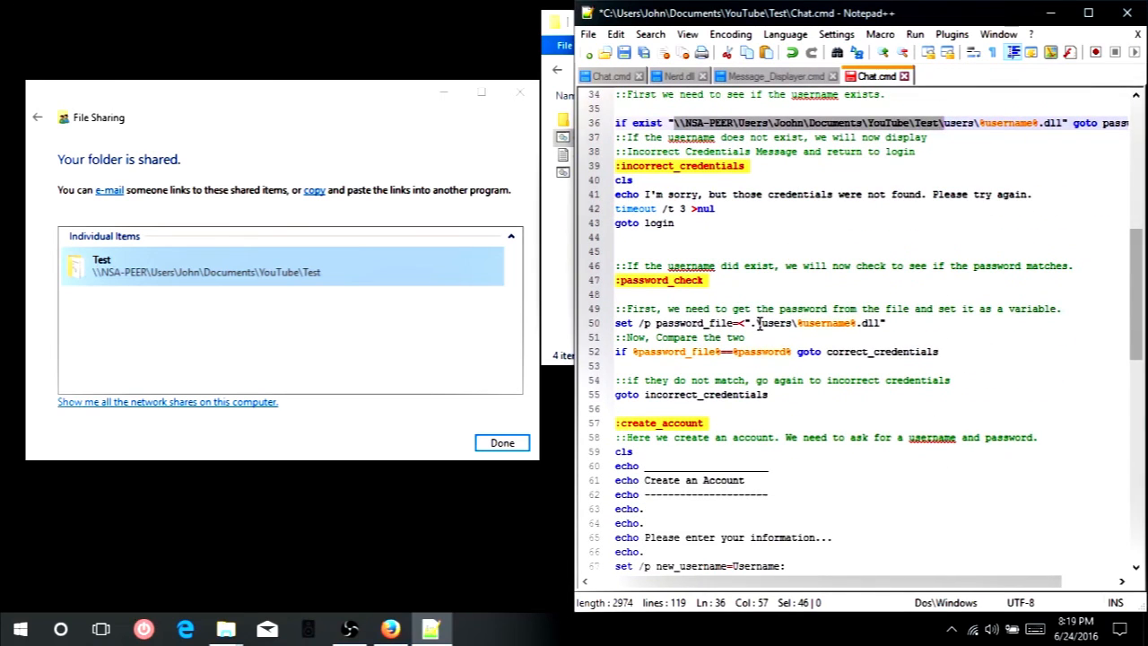
type("\\\\NSA-PEER\\Users\\John\\Documents\\YouTube\\Test\\")
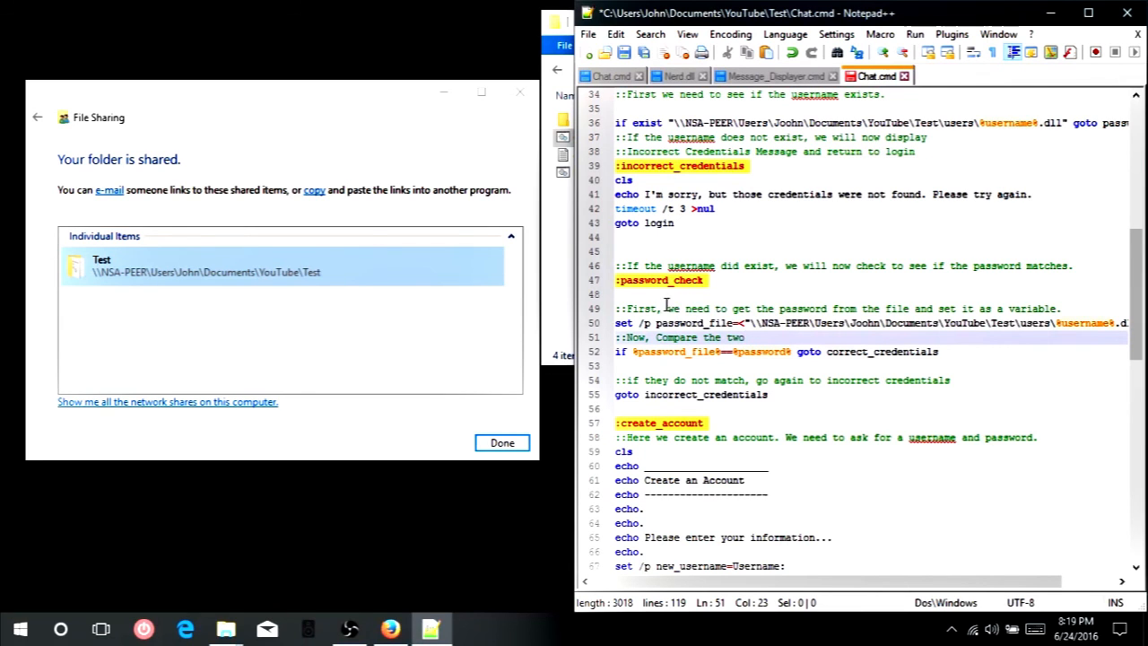
mouse_move(757, 233)
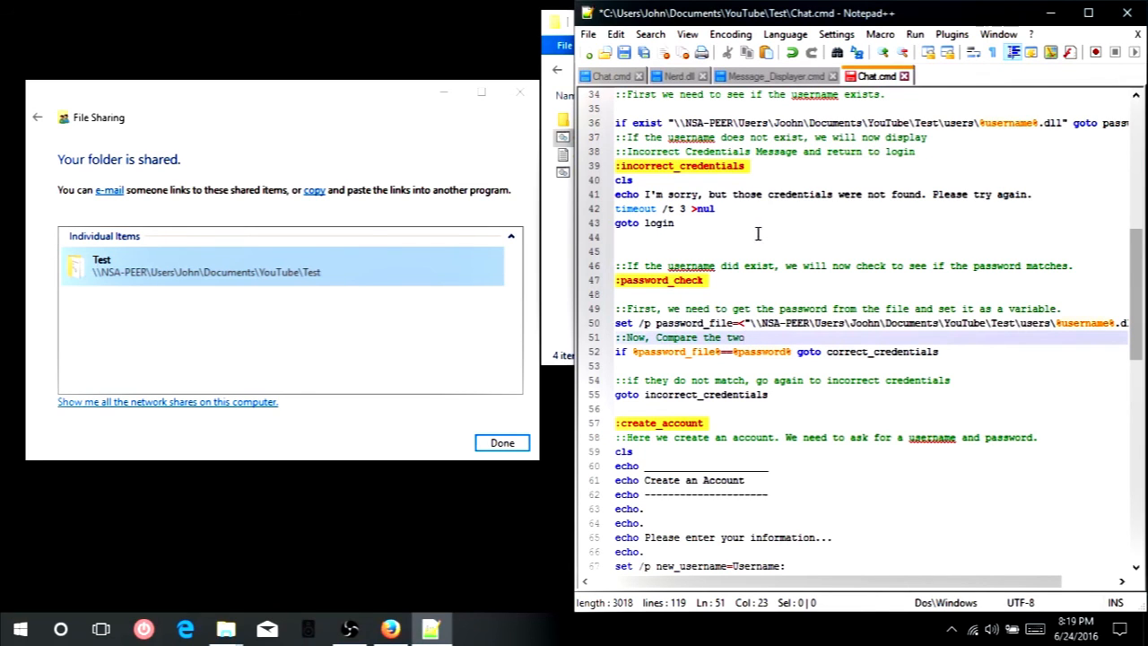